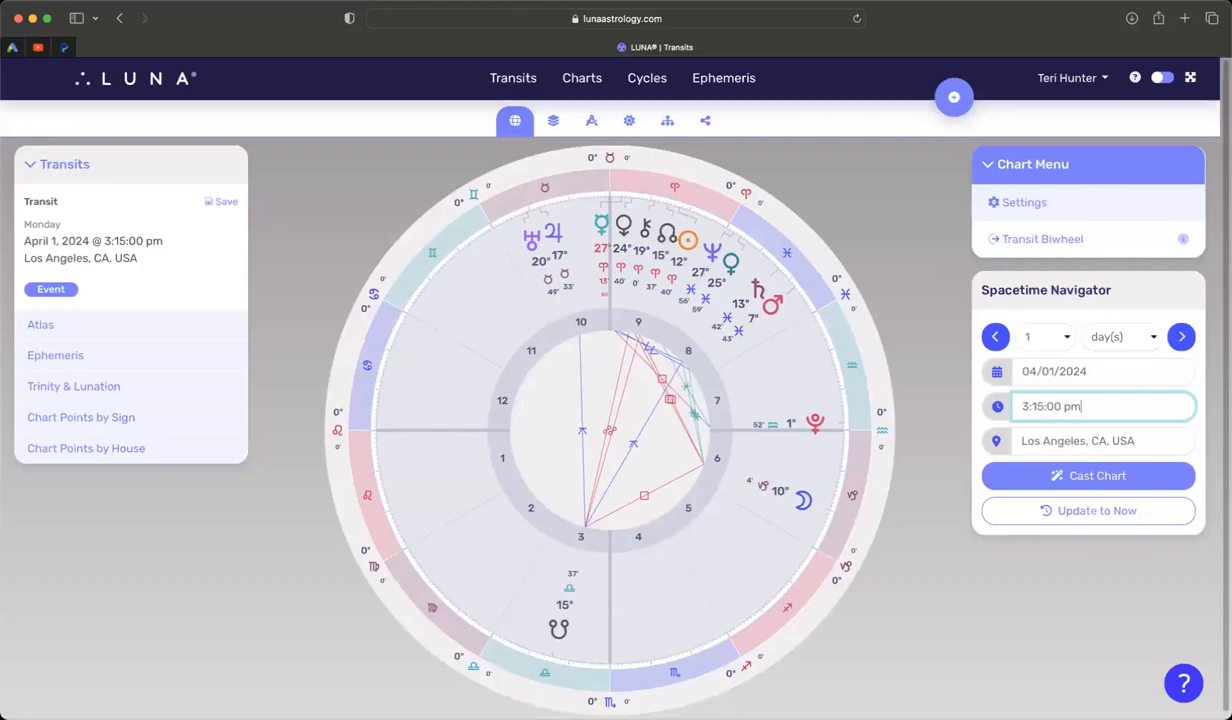
mouse_move(729, 61)
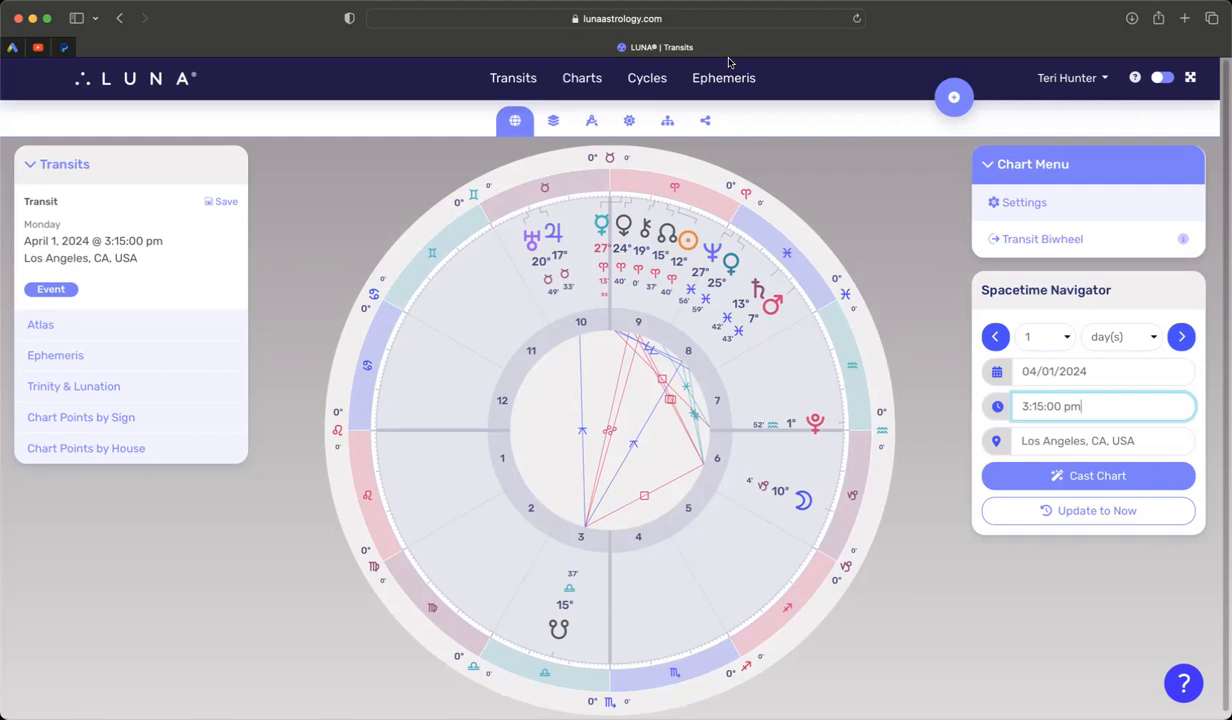
mouse_move(568, 294)
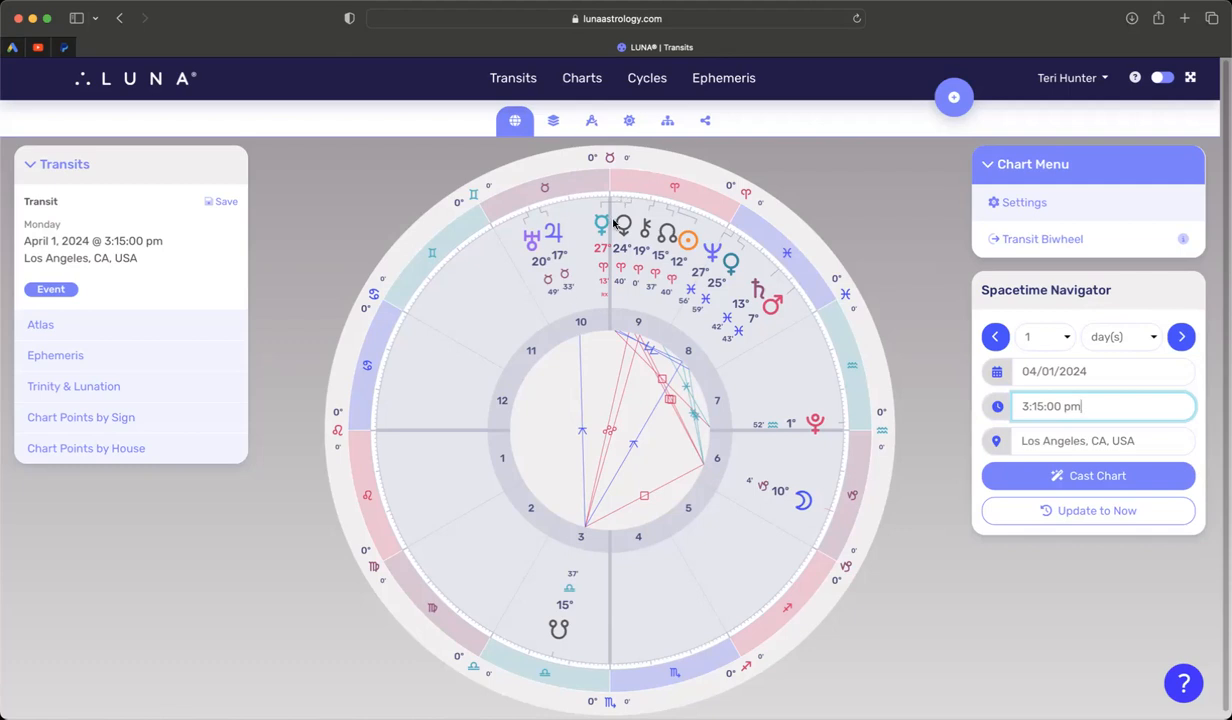
mouse_move(591, 237)
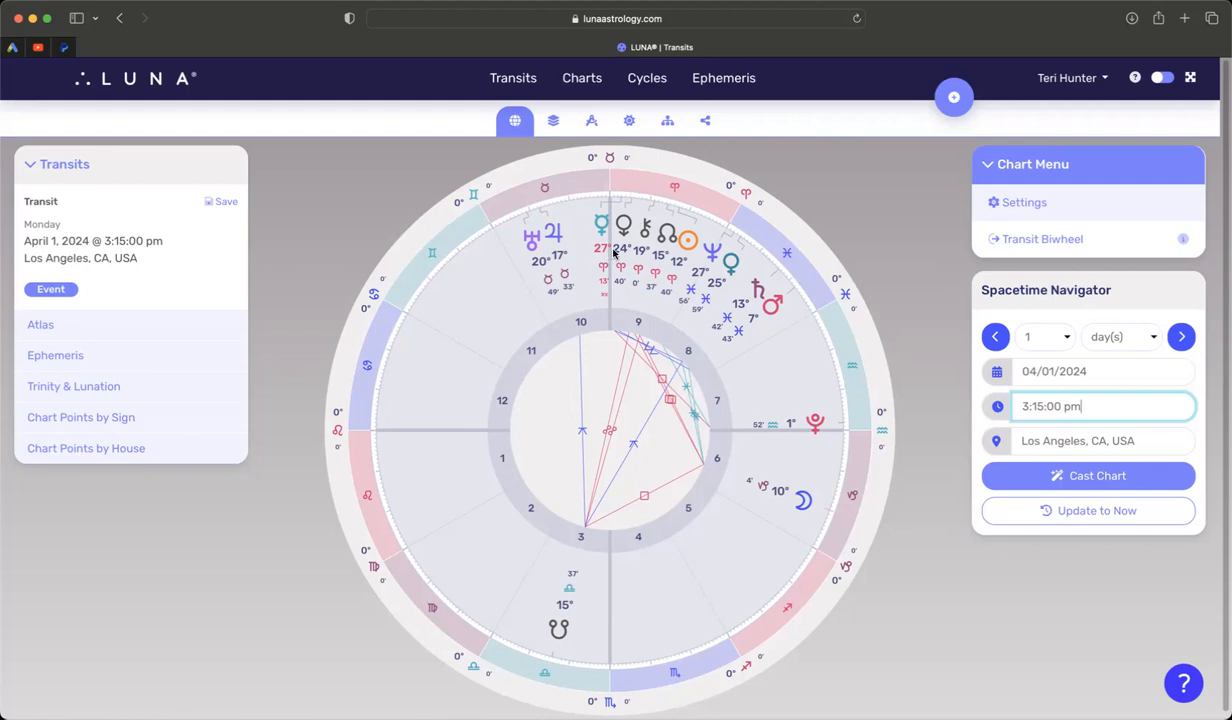
mouse_move(634, 246)
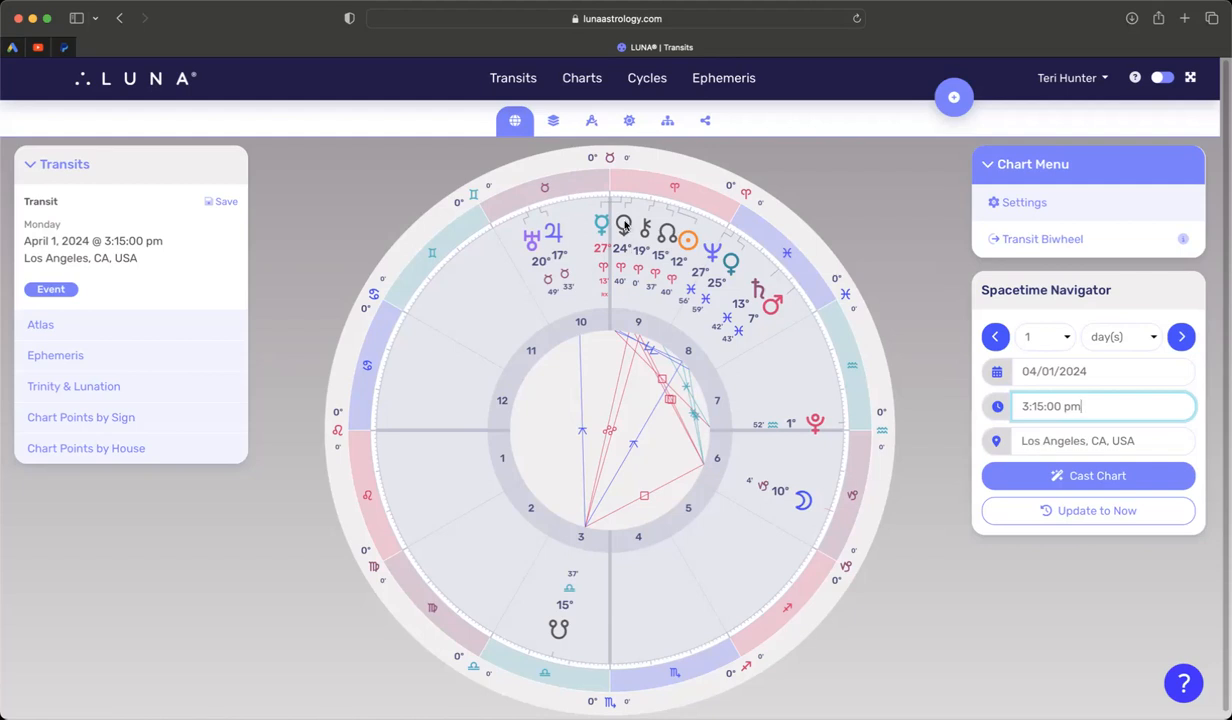
mouse_move(610, 238)
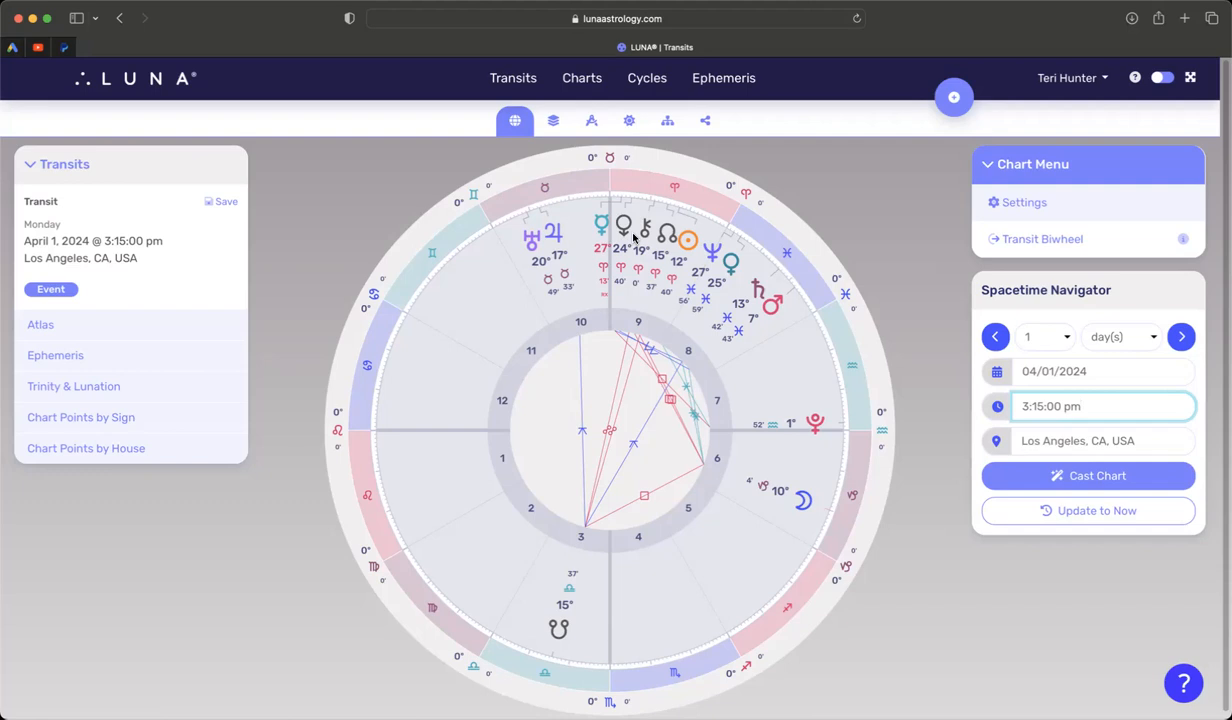
mouse_move(628, 250)
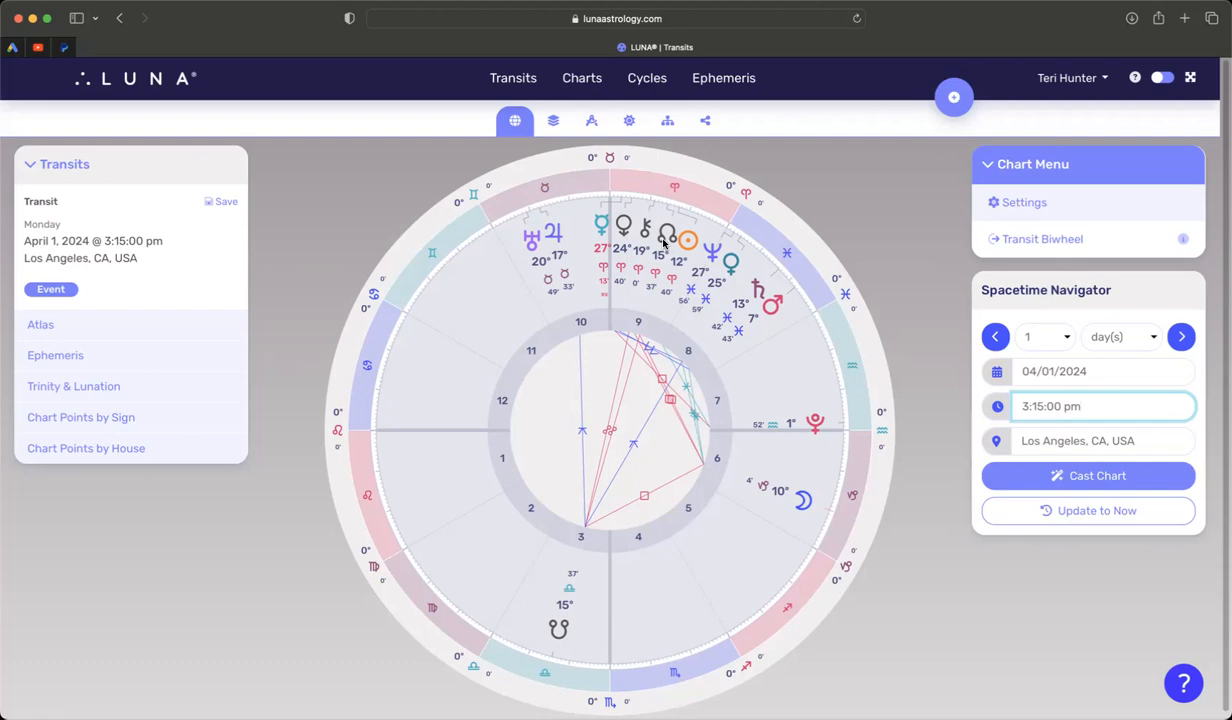
Step: Review the April 1, 2024 3:15 pm Los Angeles chart and select its time field
click(1083, 406)
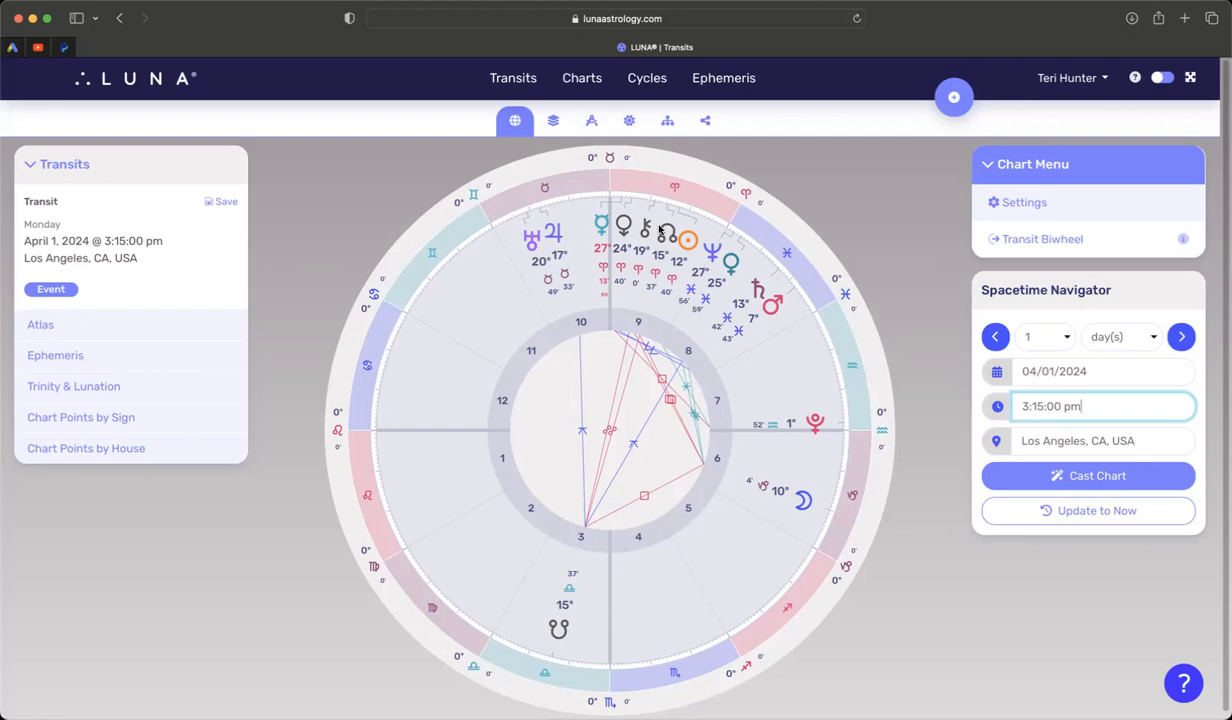
mouse_move(674, 274)
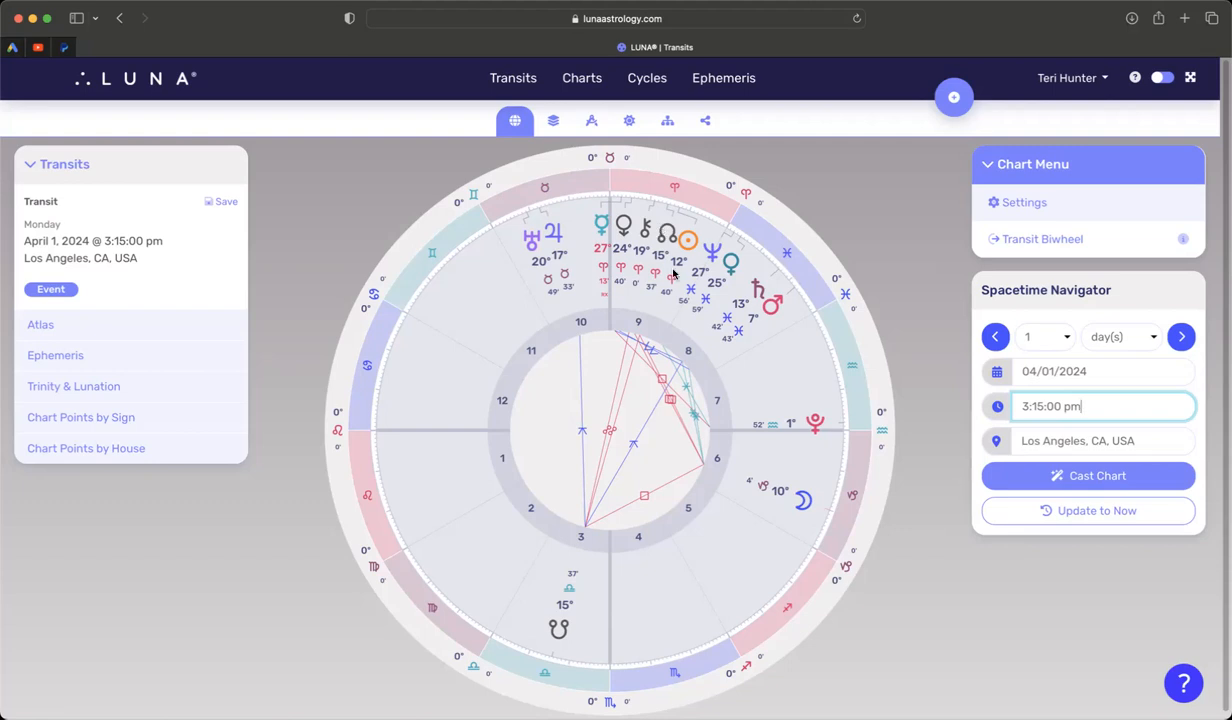
mouse_move(713, 252)
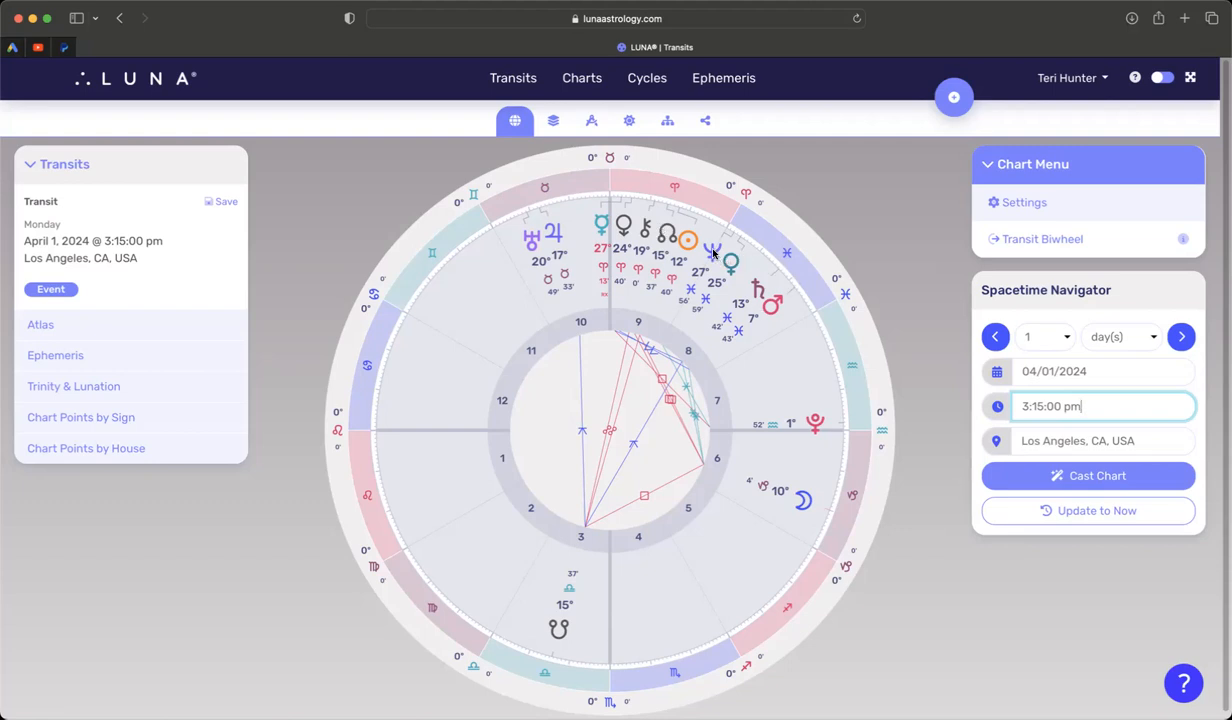
mouse_move(714, 257)
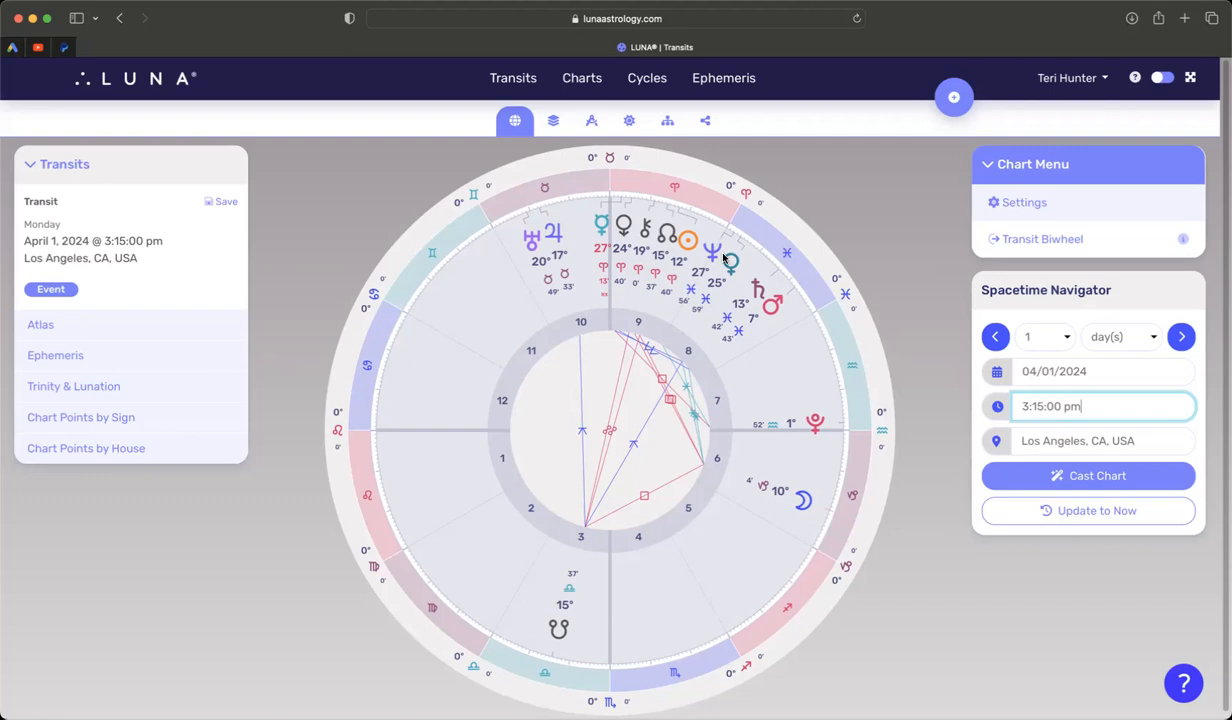
mouse_move(720, 272)
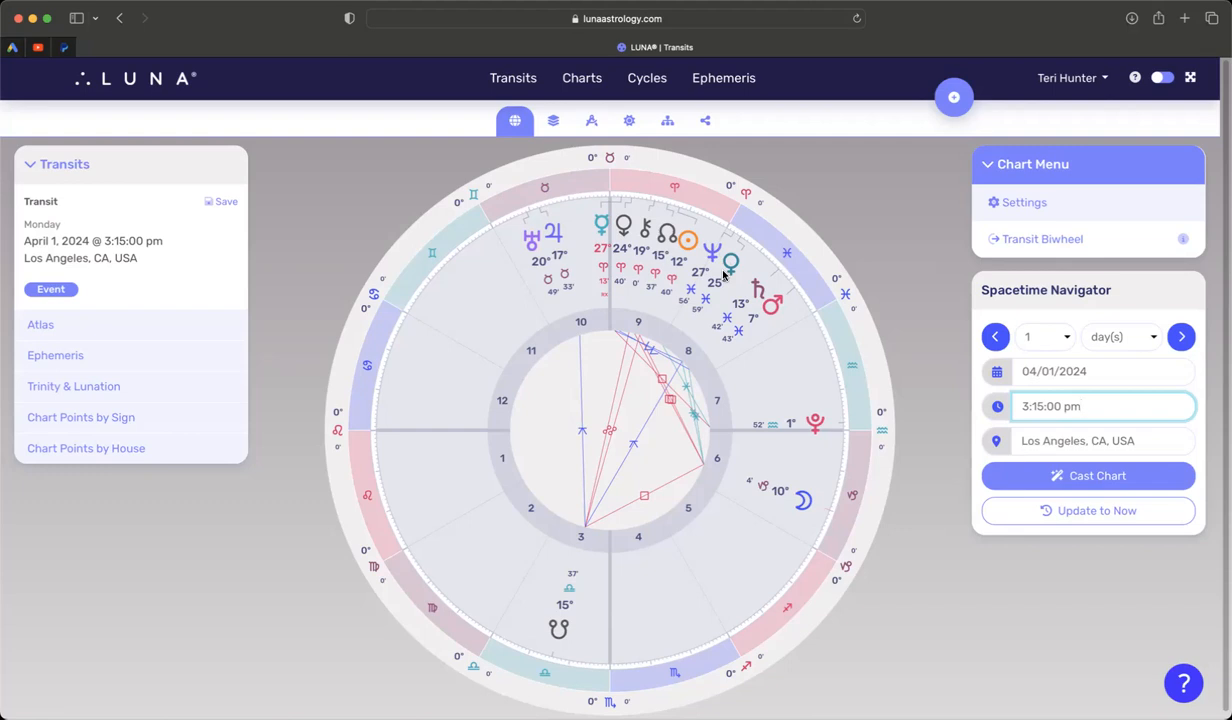
mouse_move(700, 272)
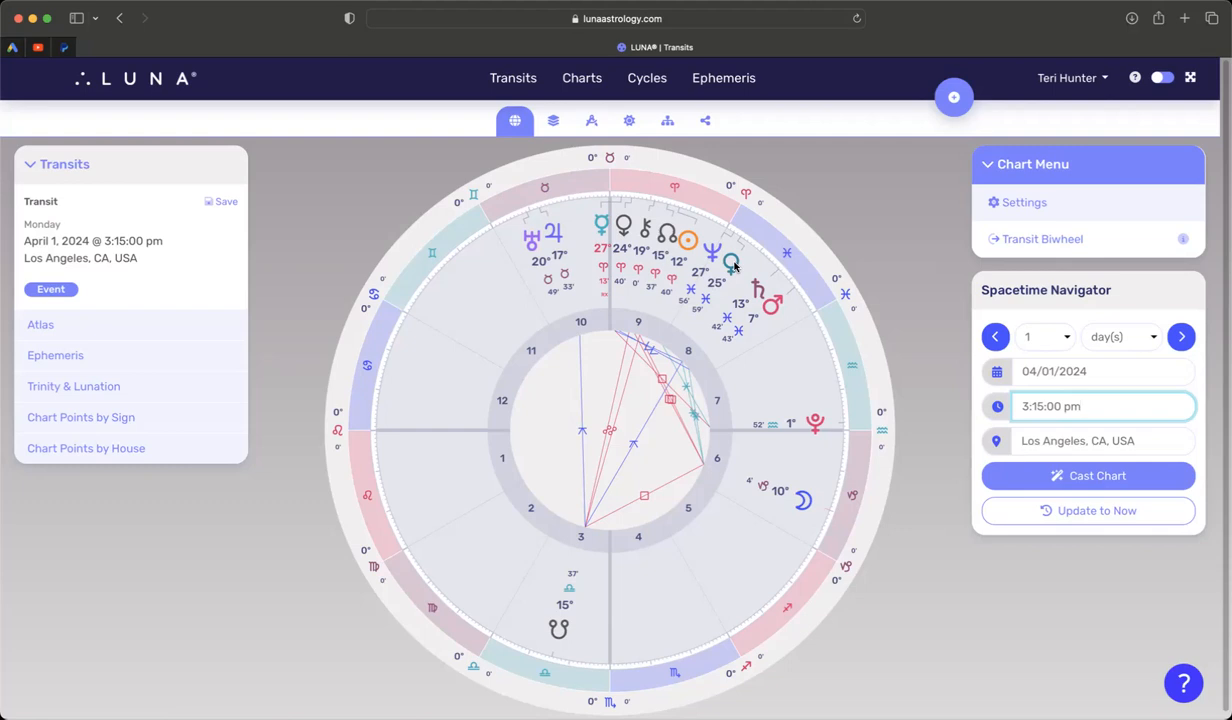
mouse_move(607, 243)
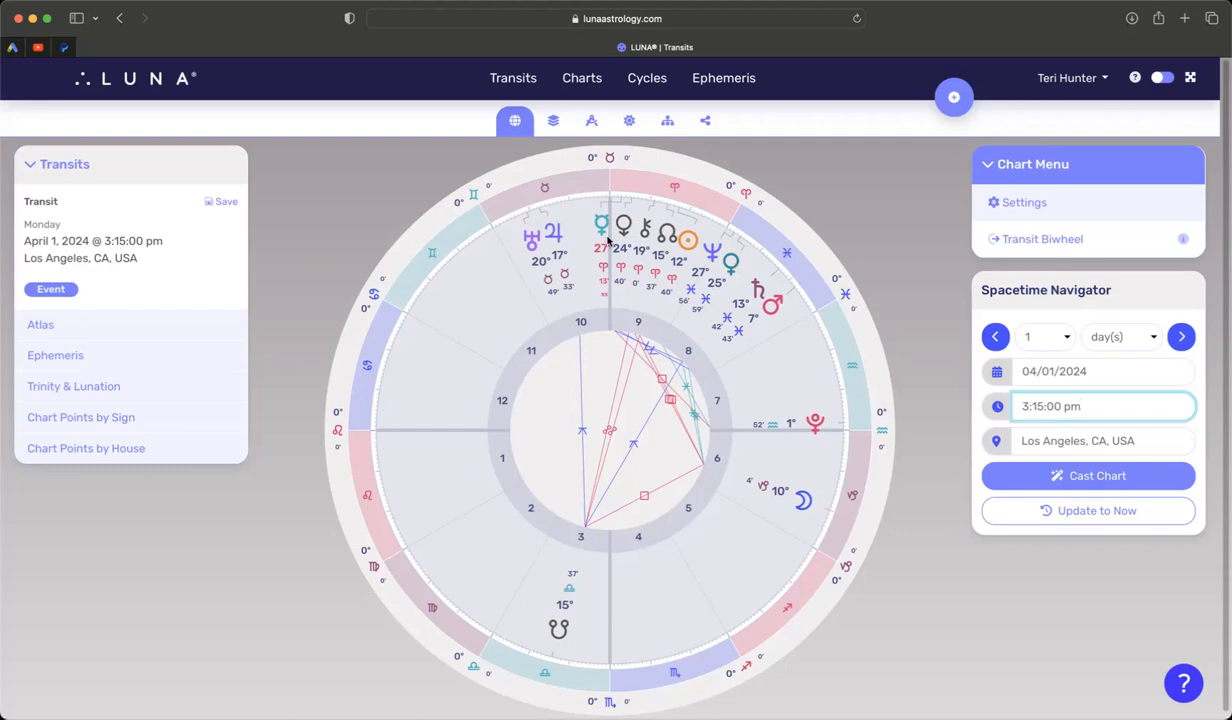
mouse_move(675, 238)
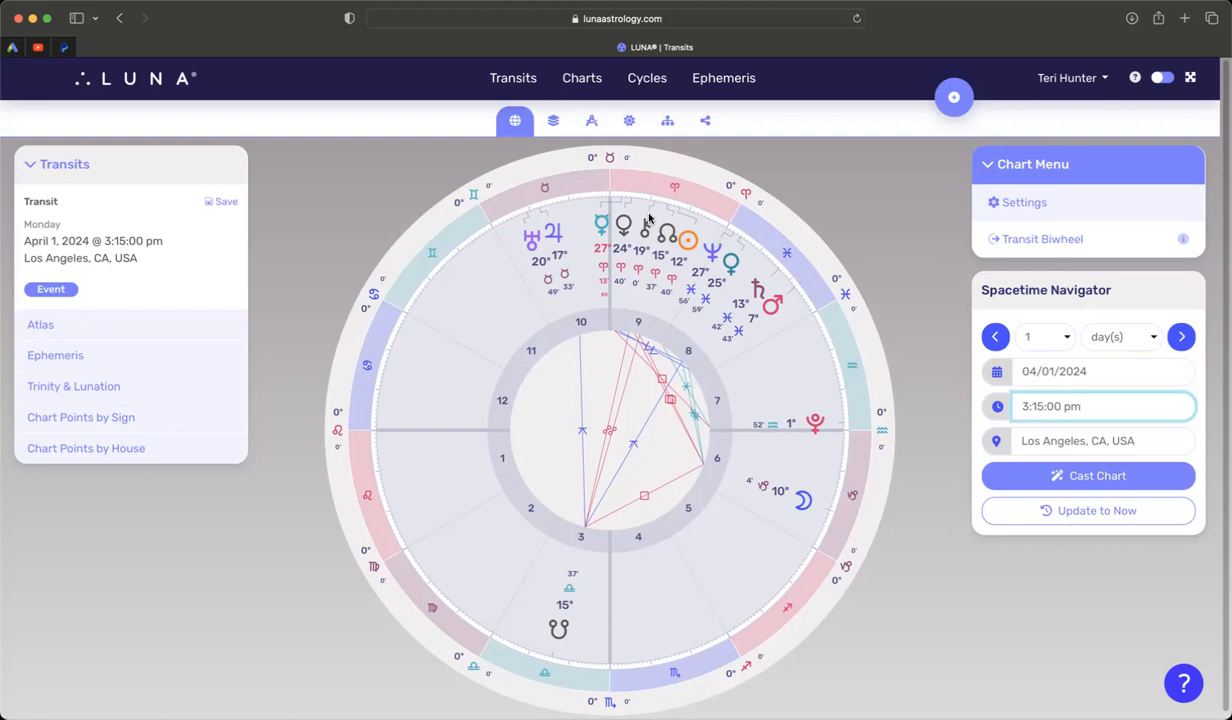
mouse_move(658, 253)
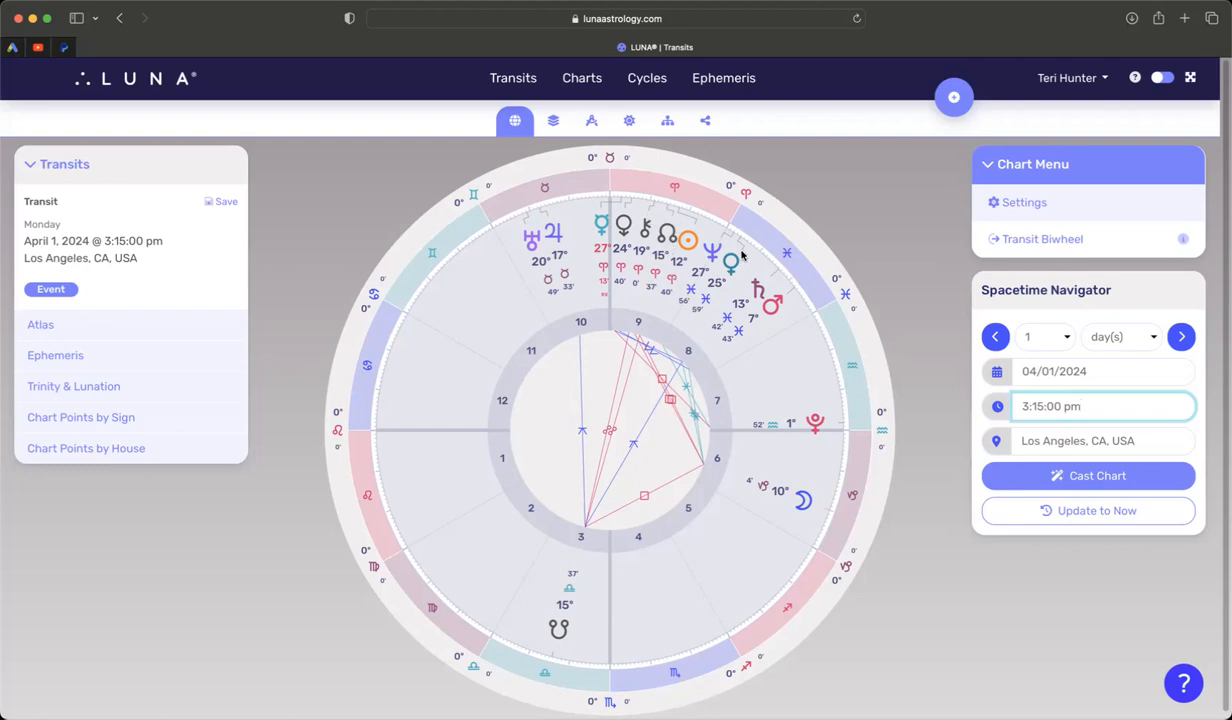
mouse_move(705, 273)
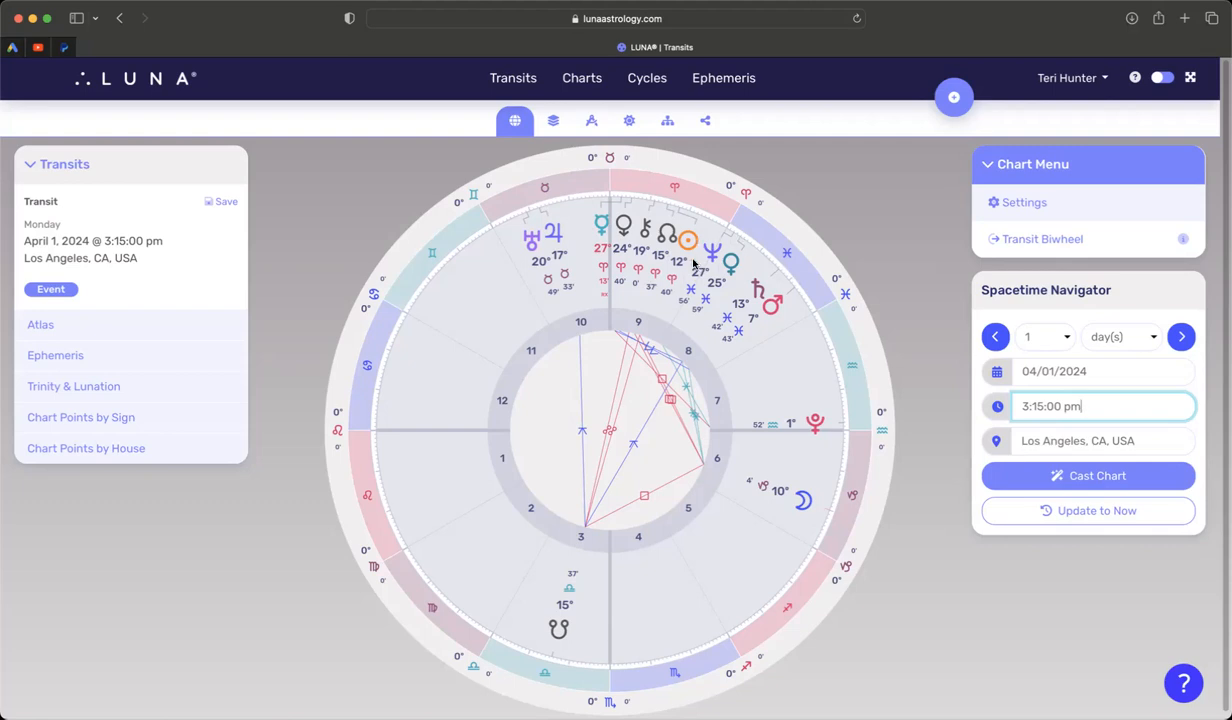
mouse_move(732, 260)
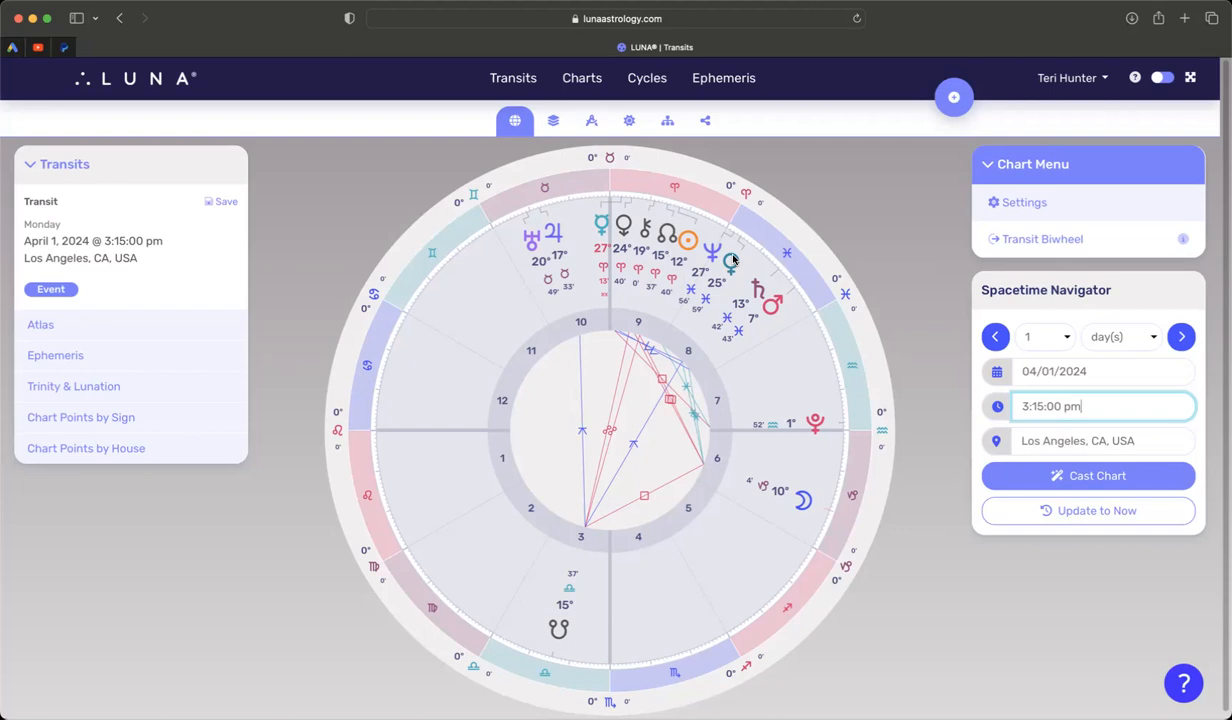
mouse_move(580, 237)
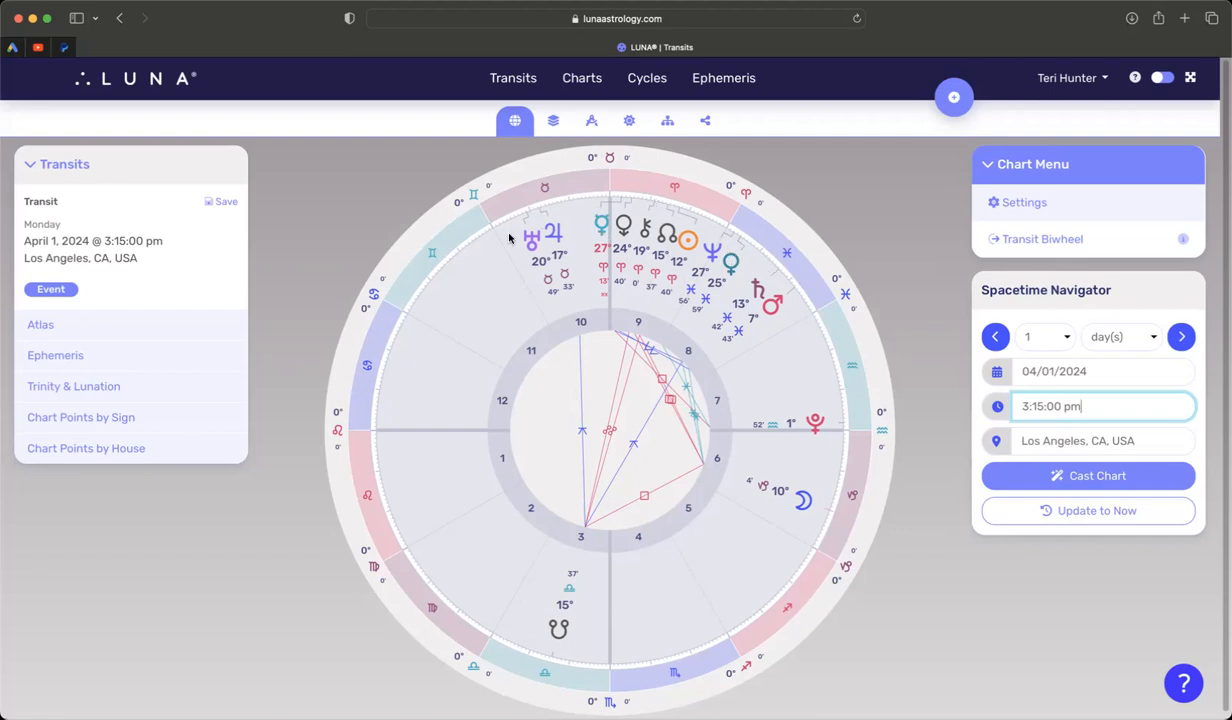
mouse_move(558, 249)
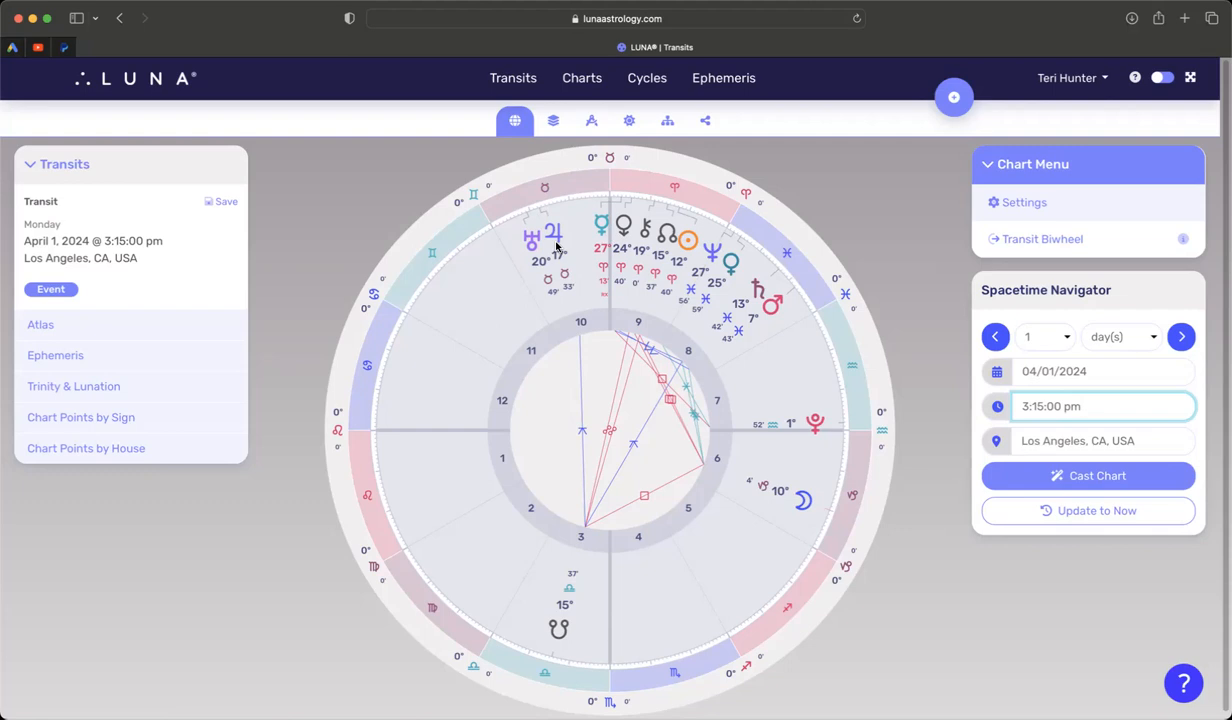
mouse_move(555, 247)
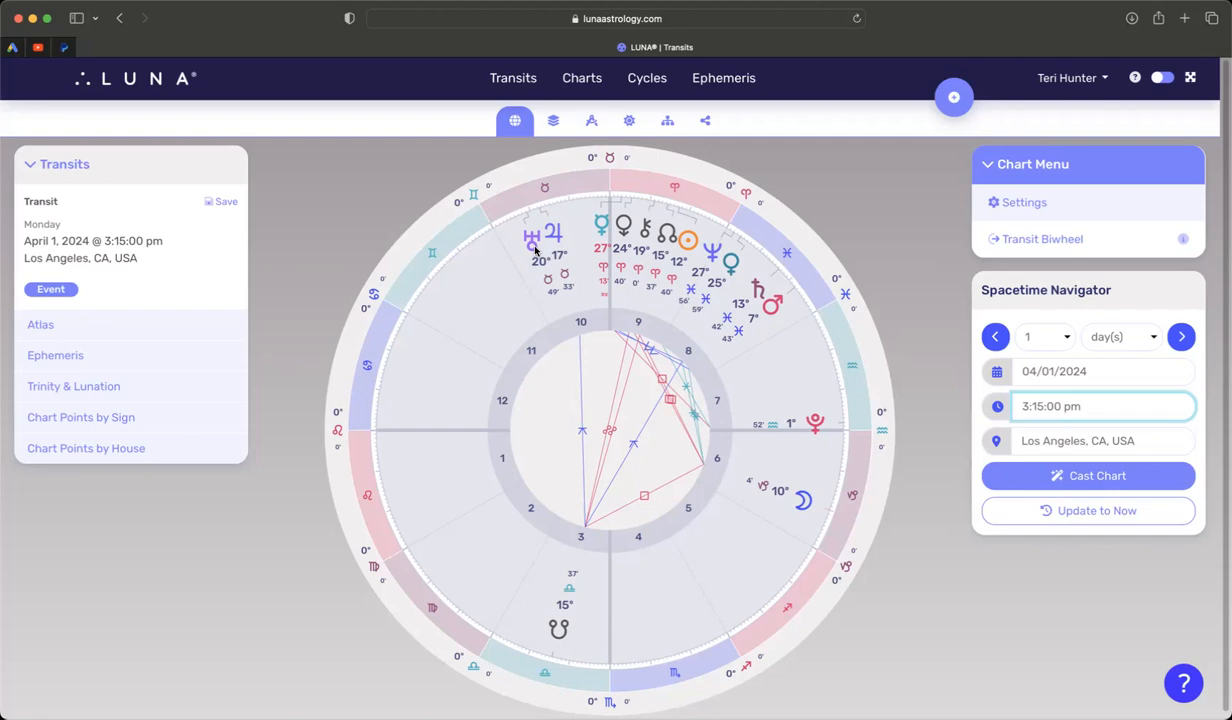
mouse_move(503, 233)
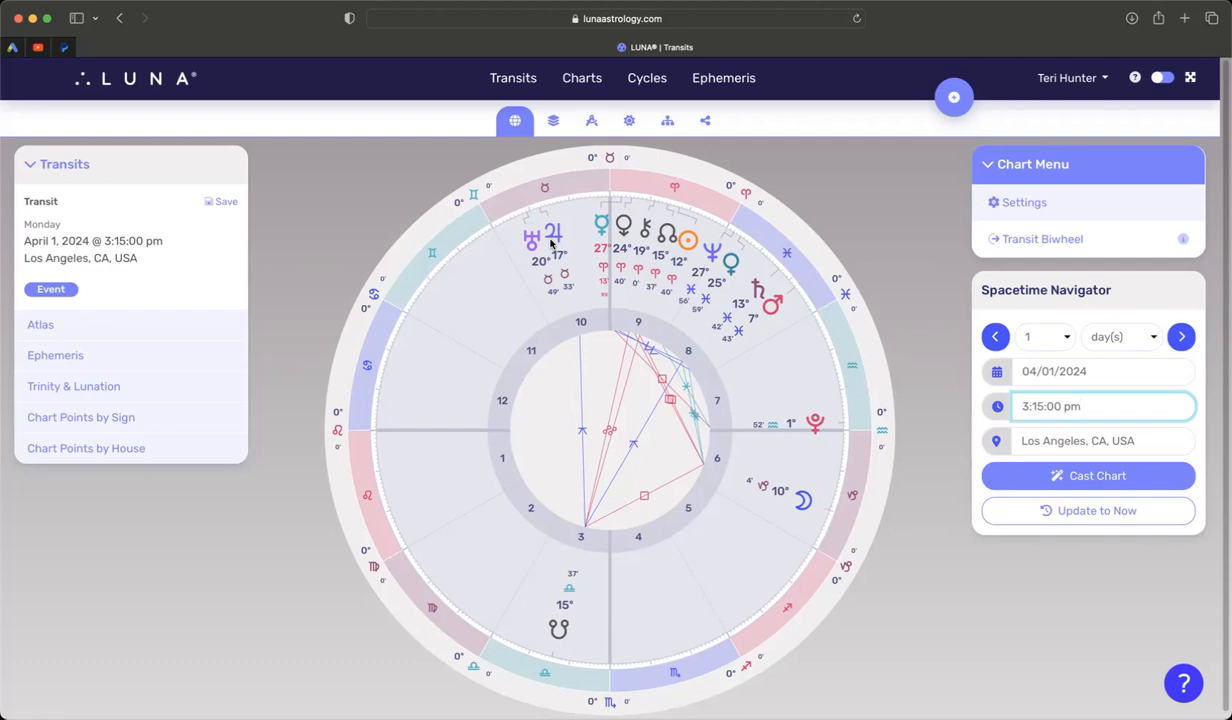
click(1080, 406)
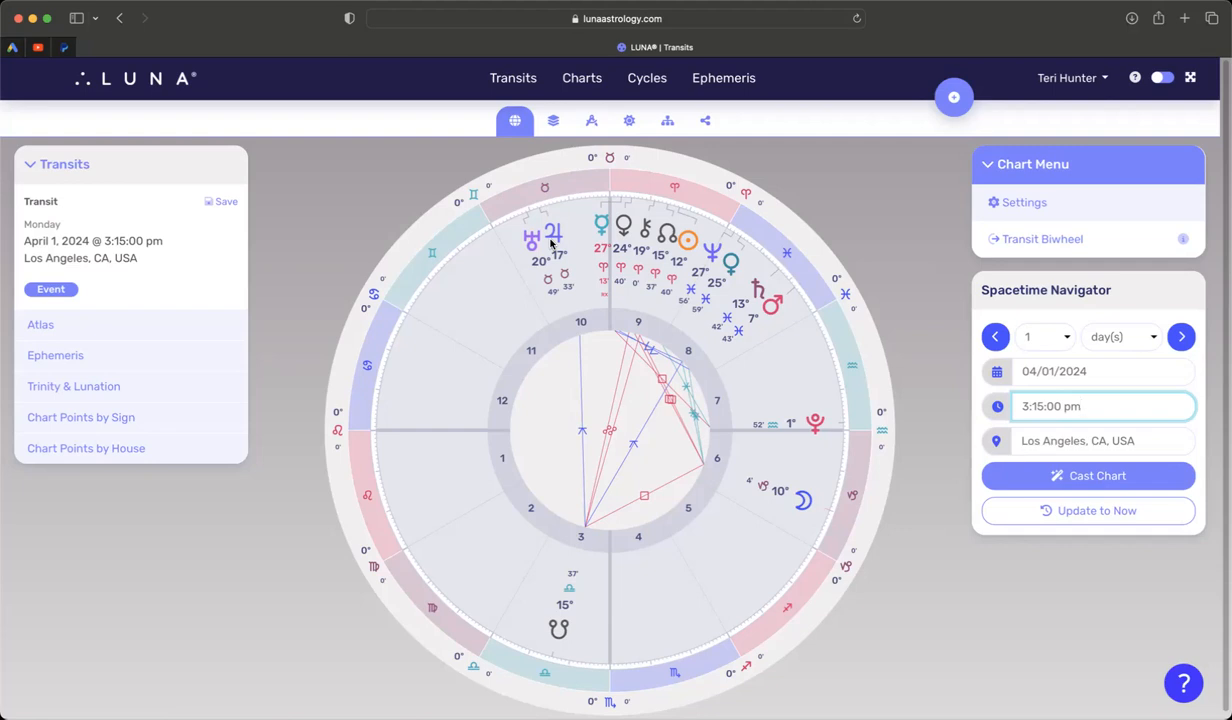
mouse_move(590, 262)
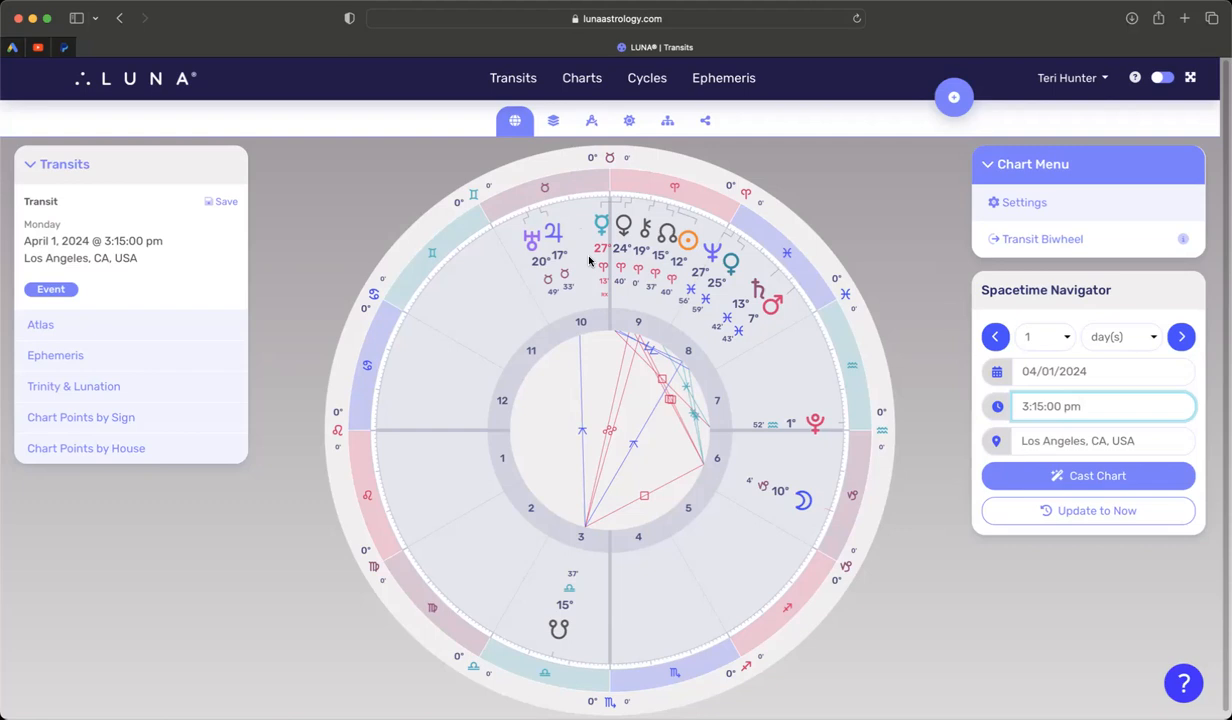
mouse_move(483, 206)
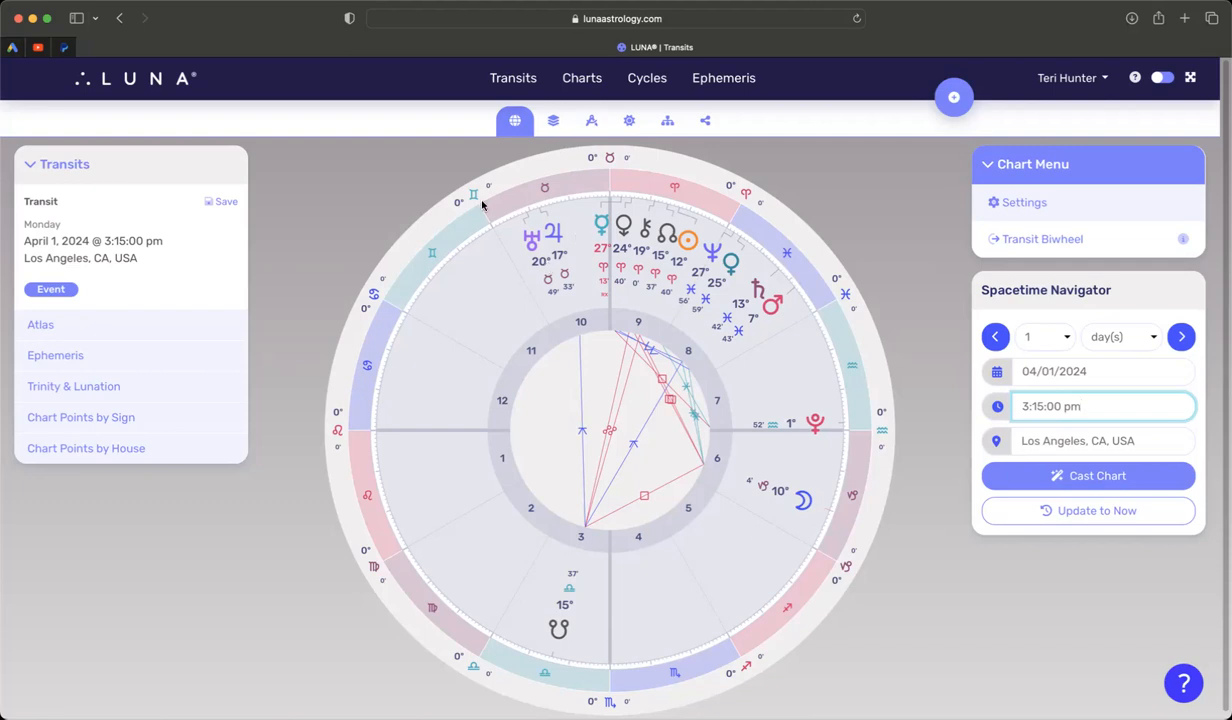
mouse_move(545, 229)
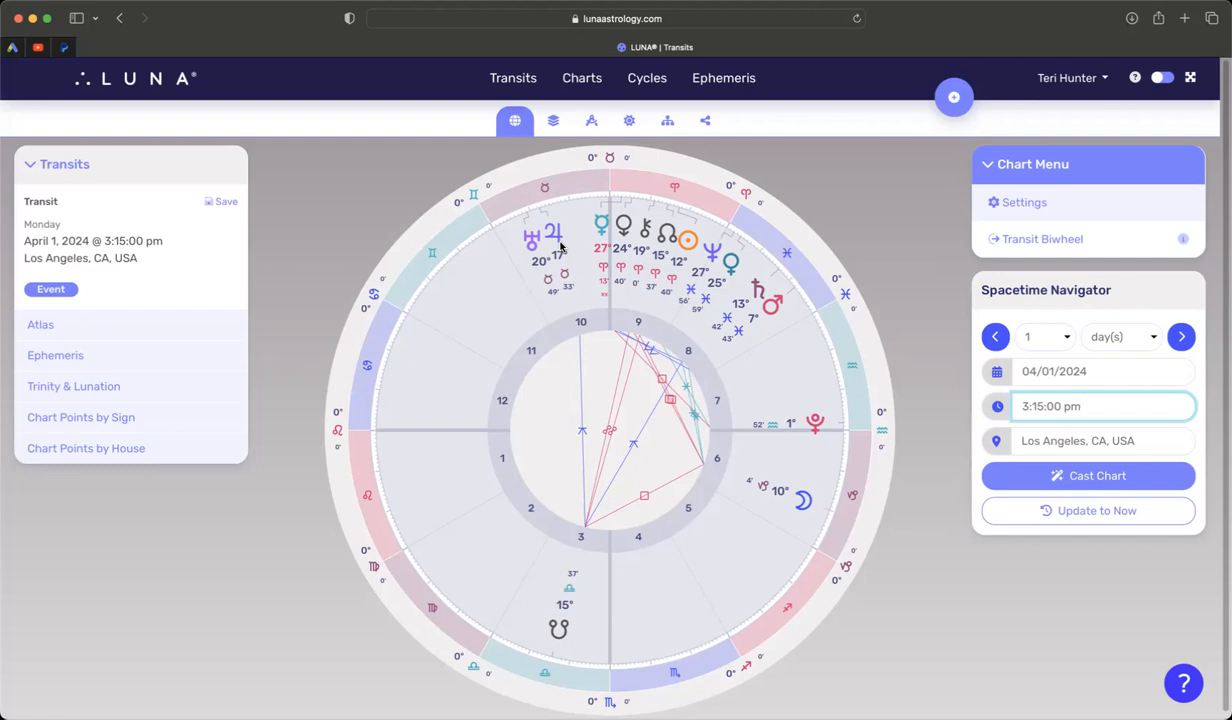
click(1080, 406)
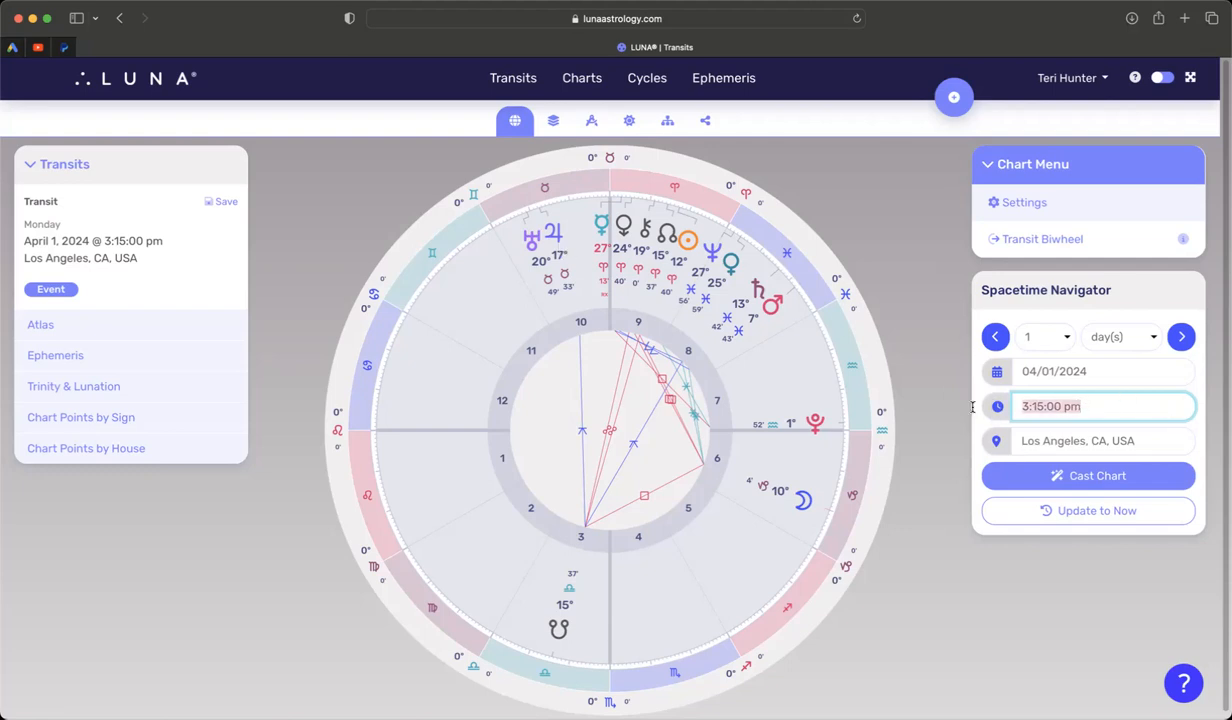
Step: Enter 12pm as the time and pick April 5 as the date
text(12pm)
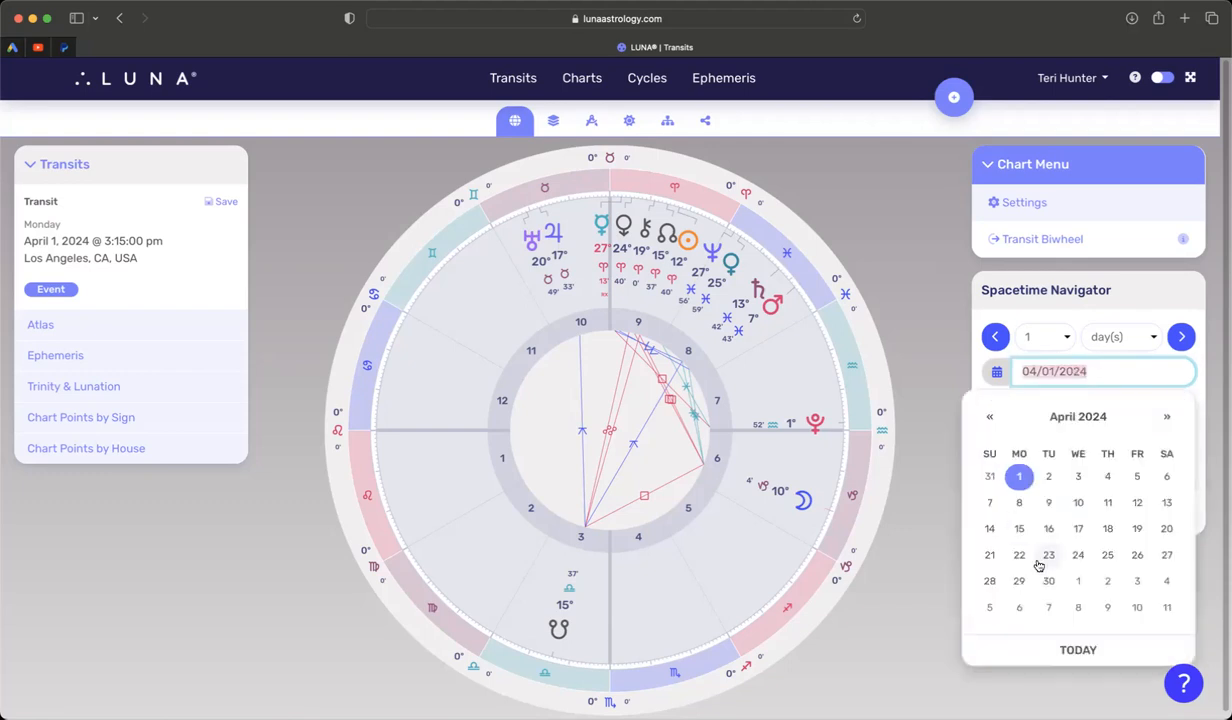
click(1137, 476)
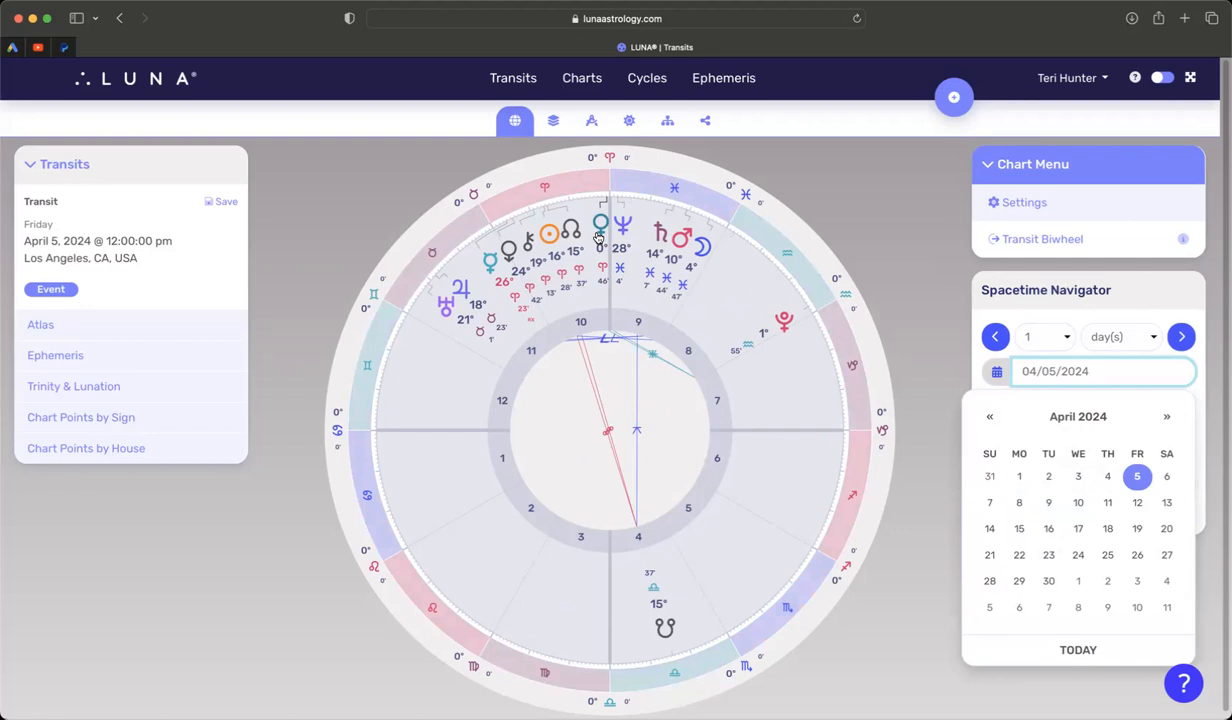
mouse_move(670, 230)
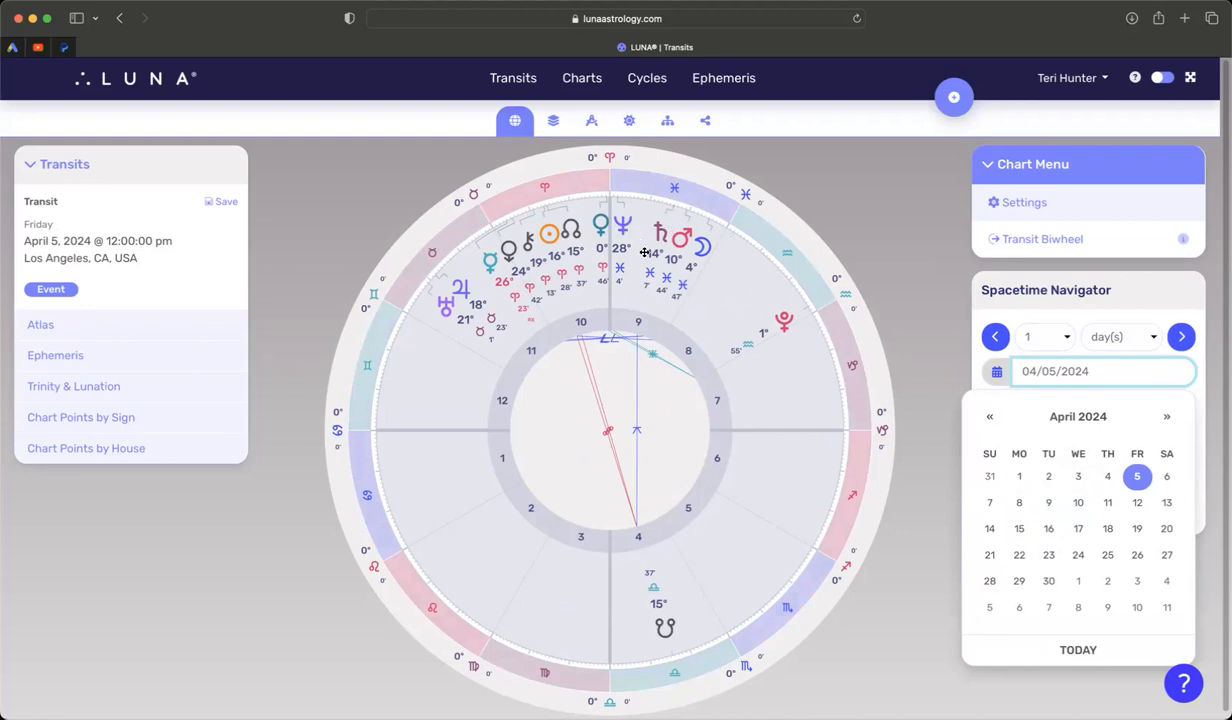
mouse_move(675, 225)
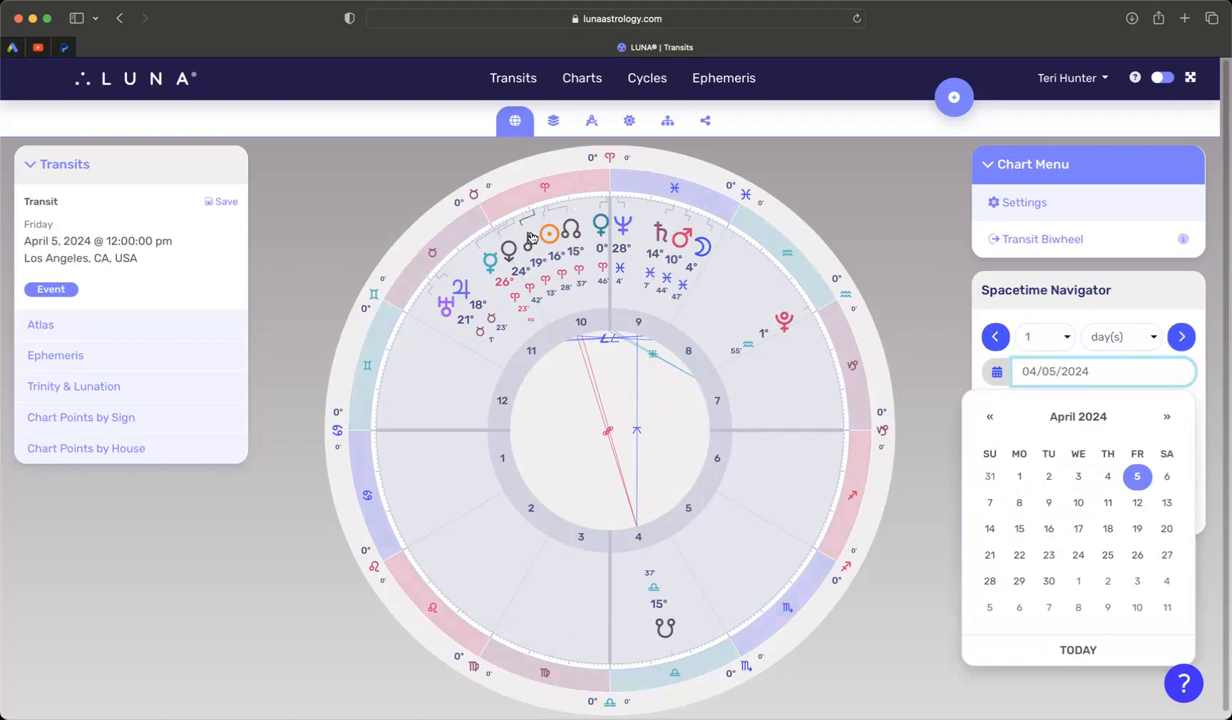
mouse_move(575, 232)
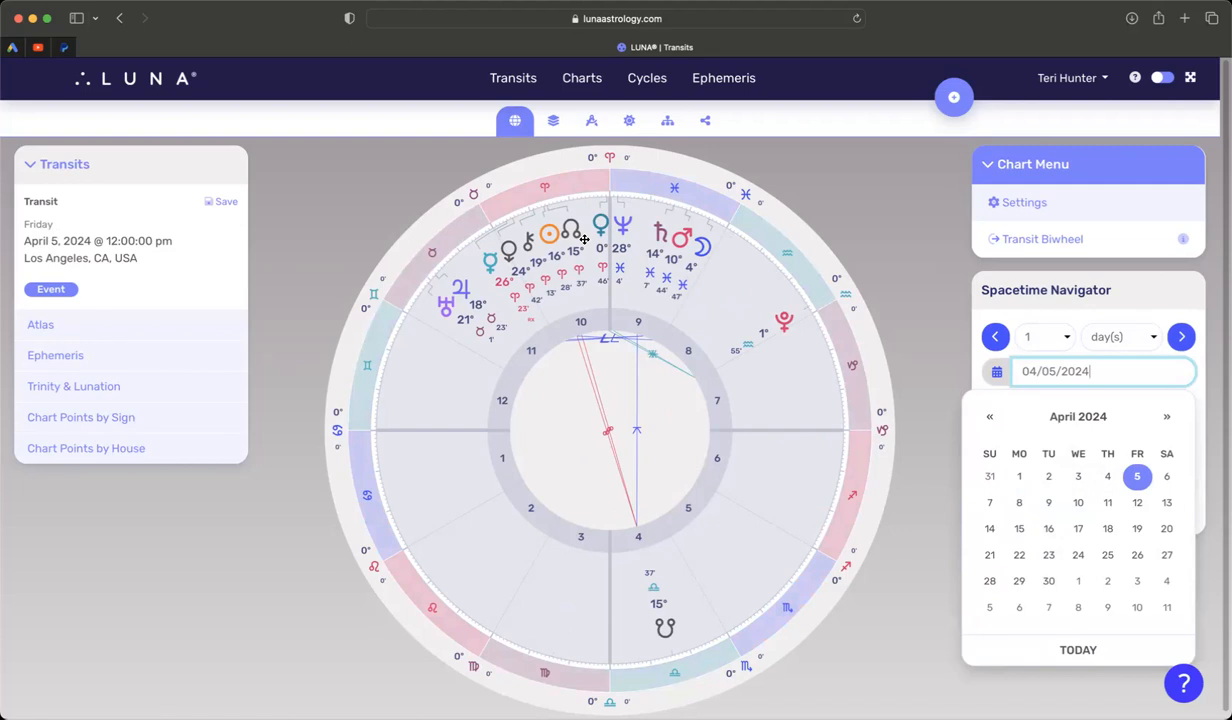
mouse_move(601, 210)
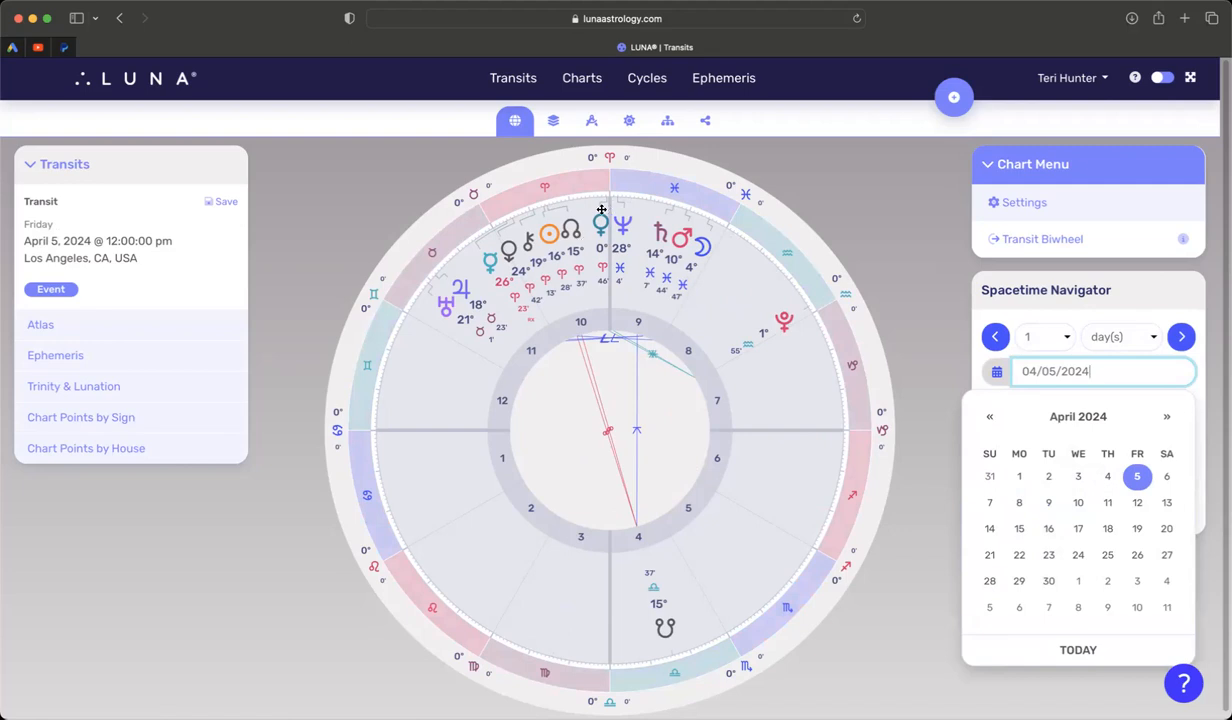
mouse_move(523, 246)
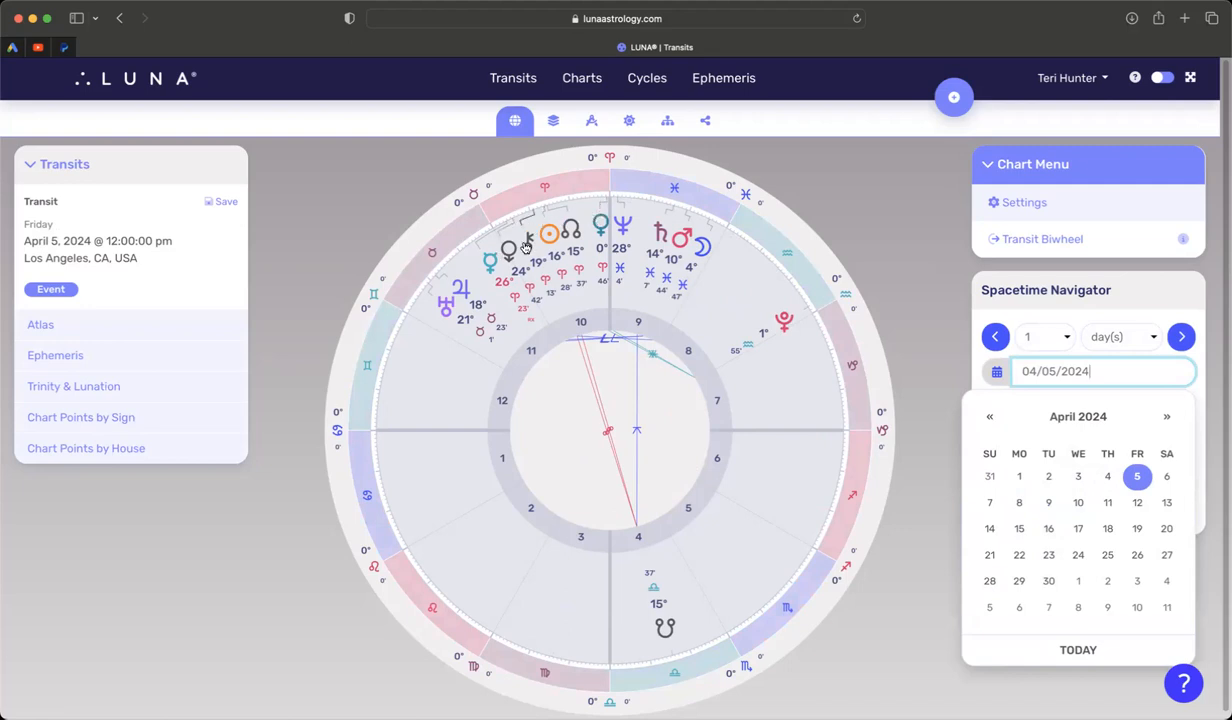
mouse_move(570, 228)
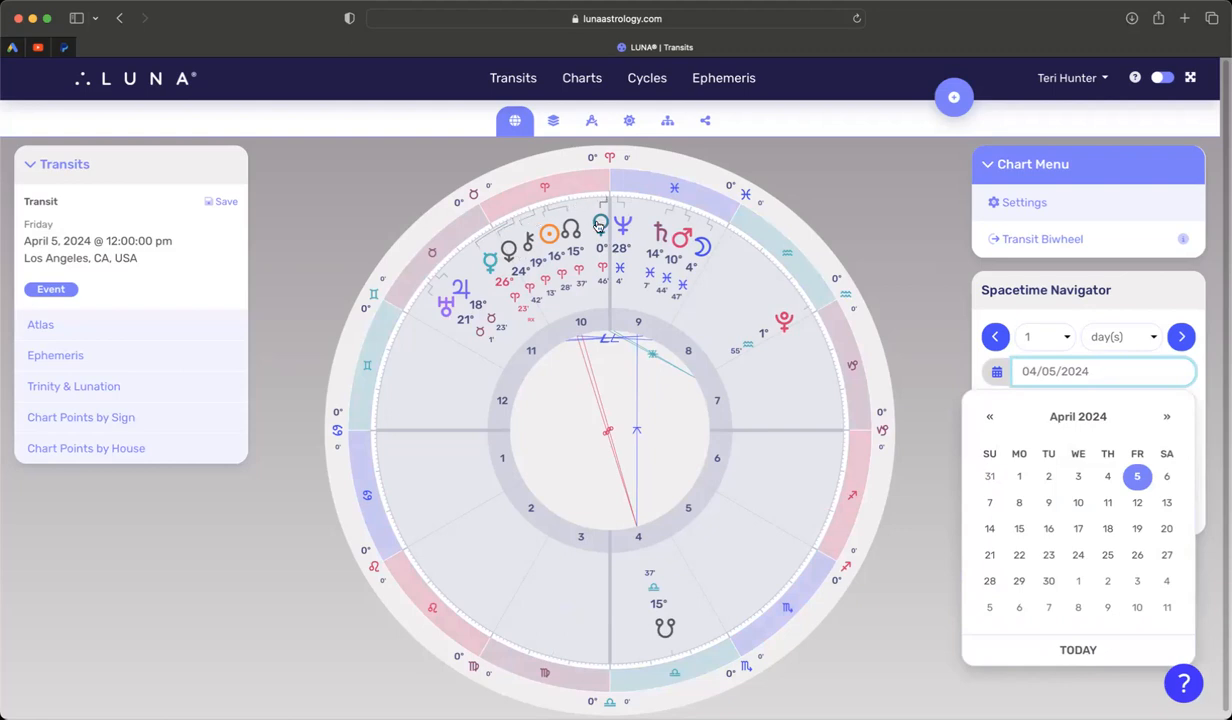
mouse_move(527, 246)
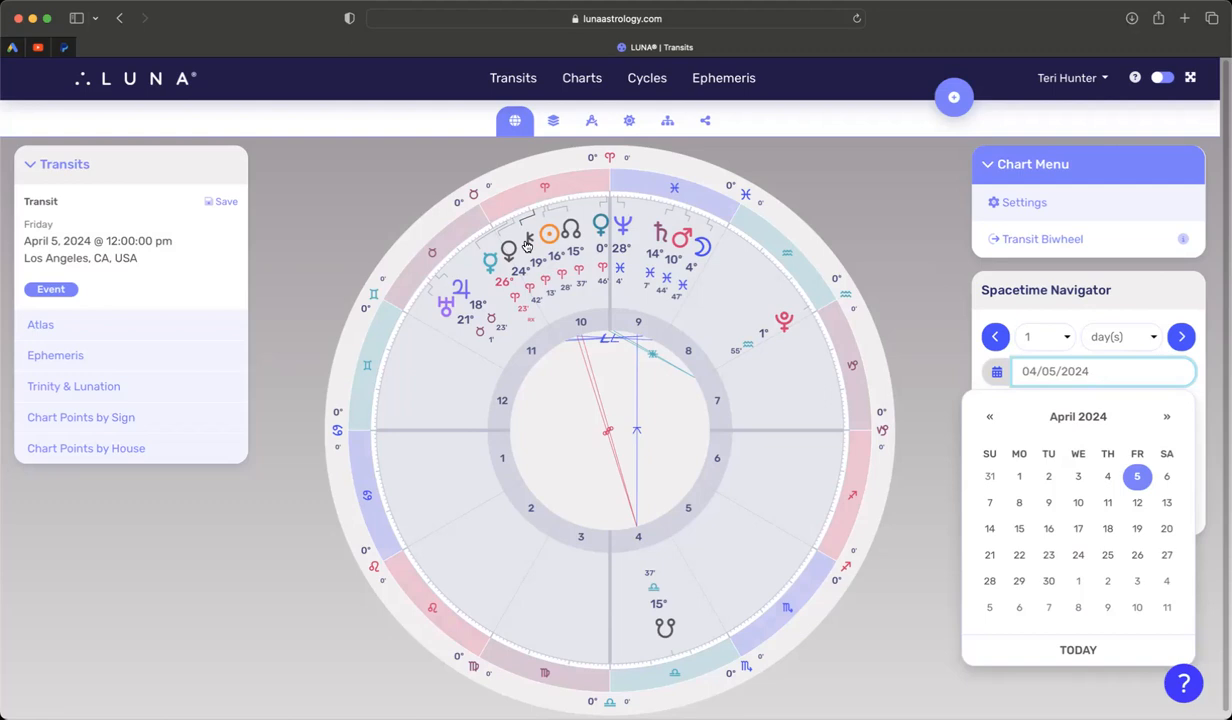
click(1090, 371)
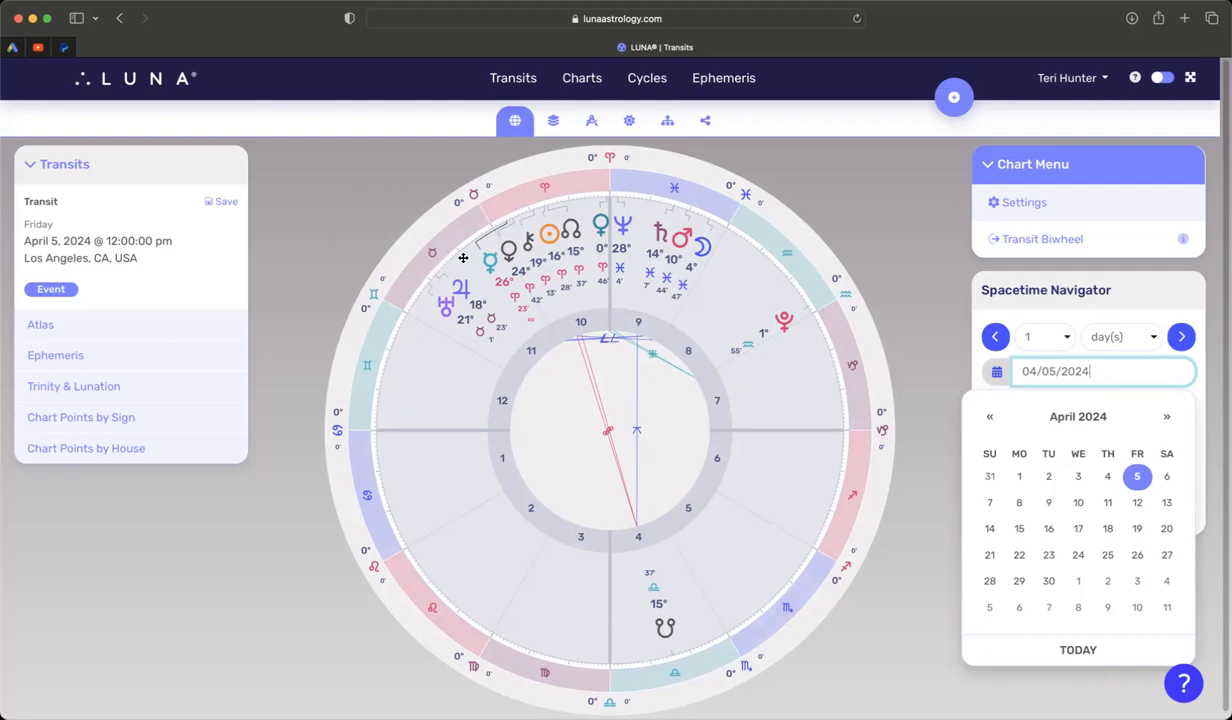
mouse_move(438, 330)
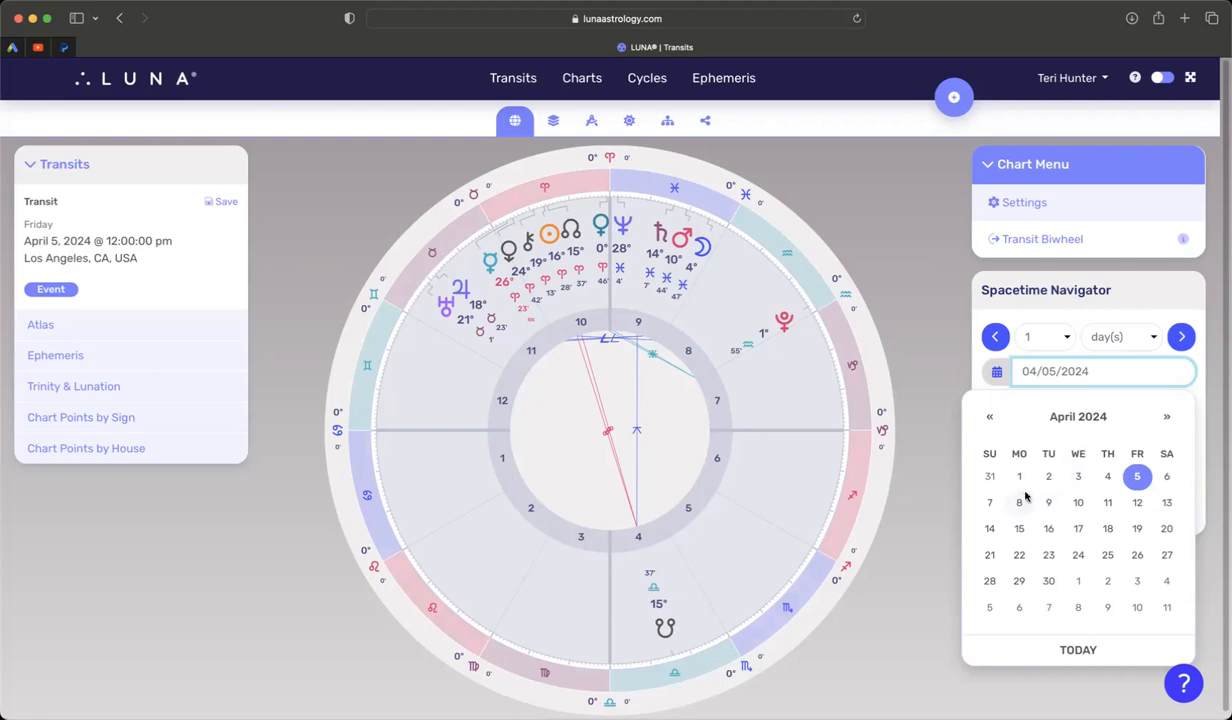
Step: Pick April 8 as the date and enter 11:20 am as the time
click(1019, 502)
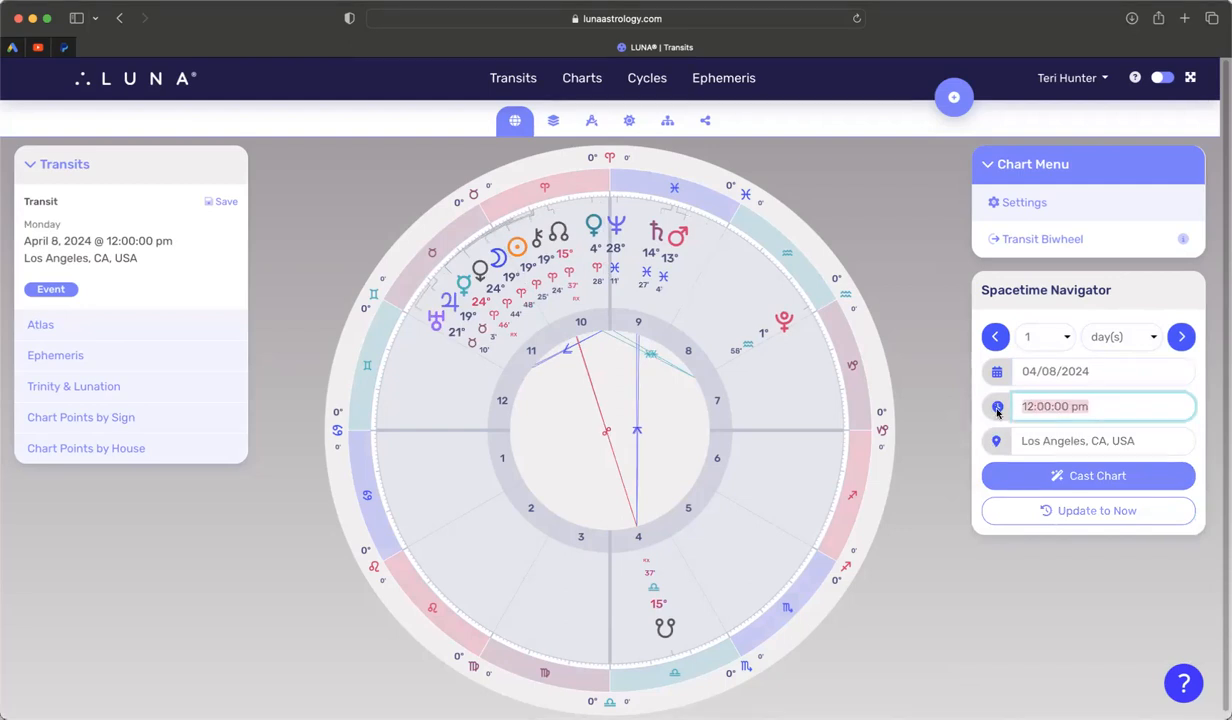
text(11:)
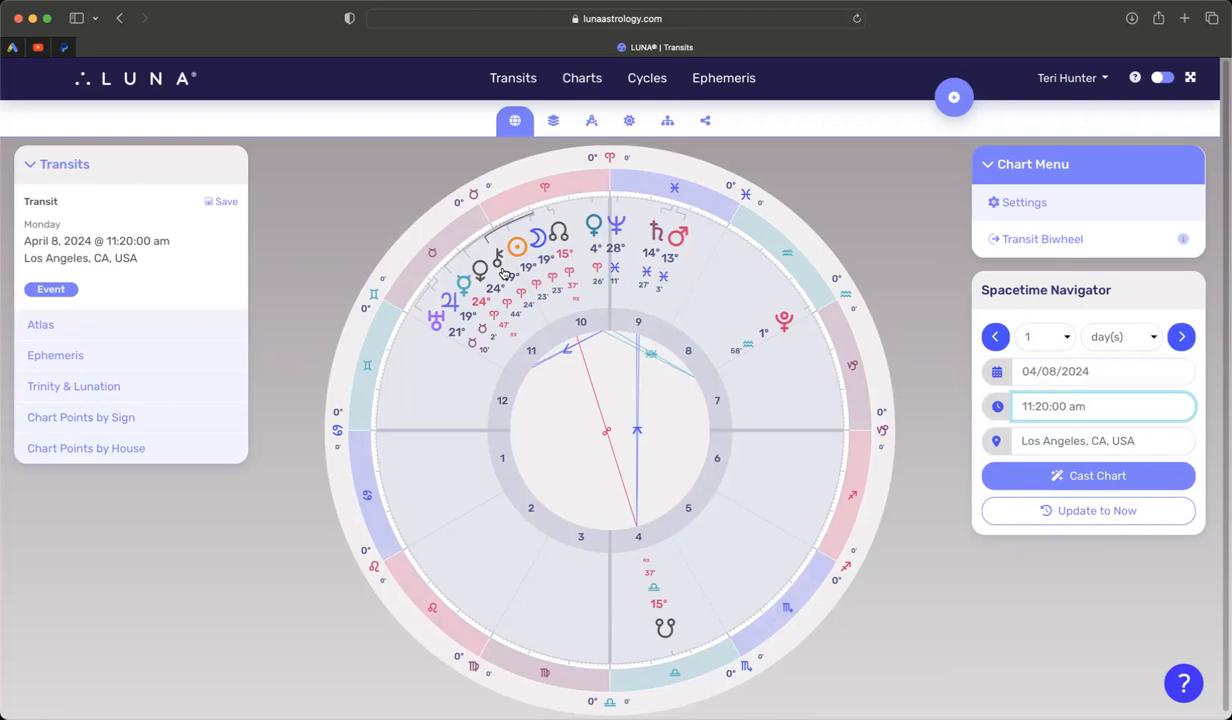
click(1103, 406)
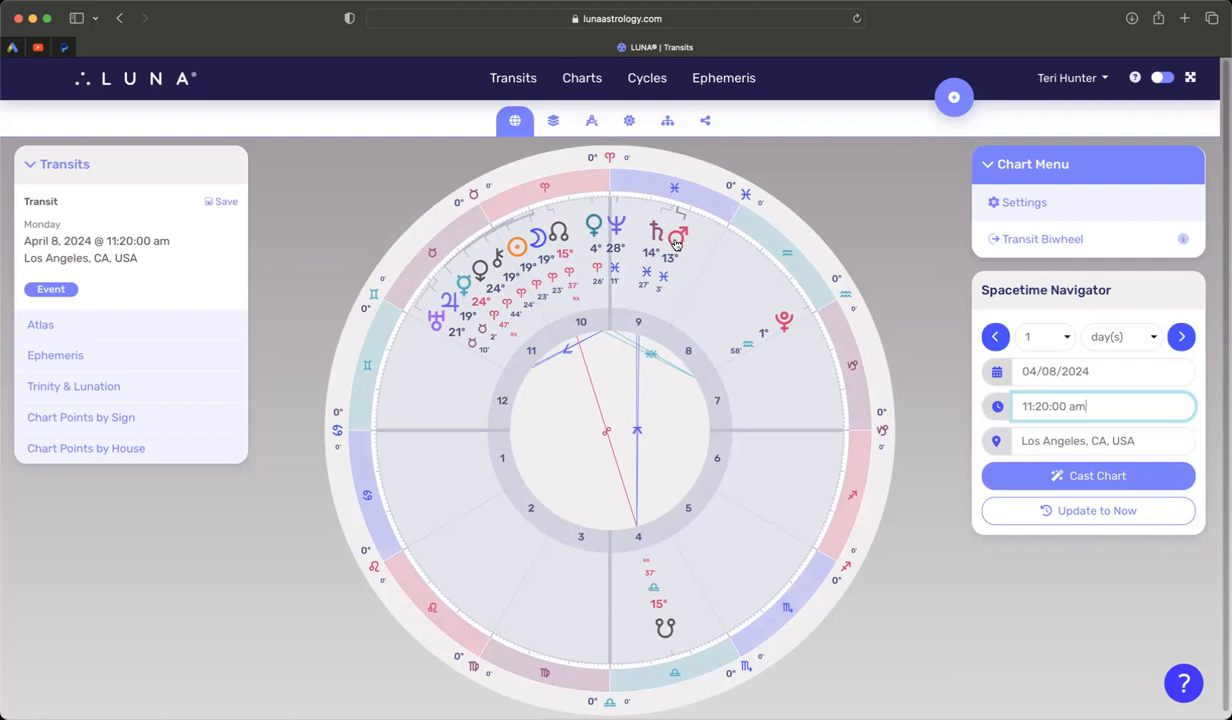
mouse_move(642, 242)
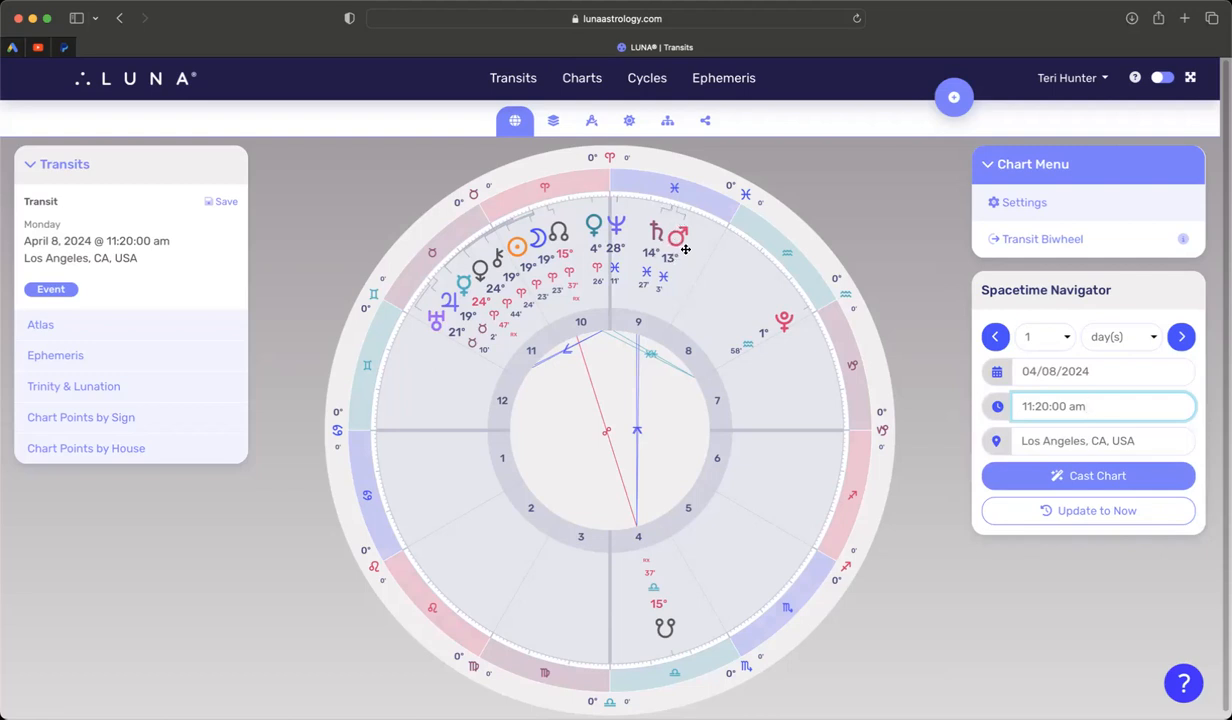
mouse_move(680, 213)
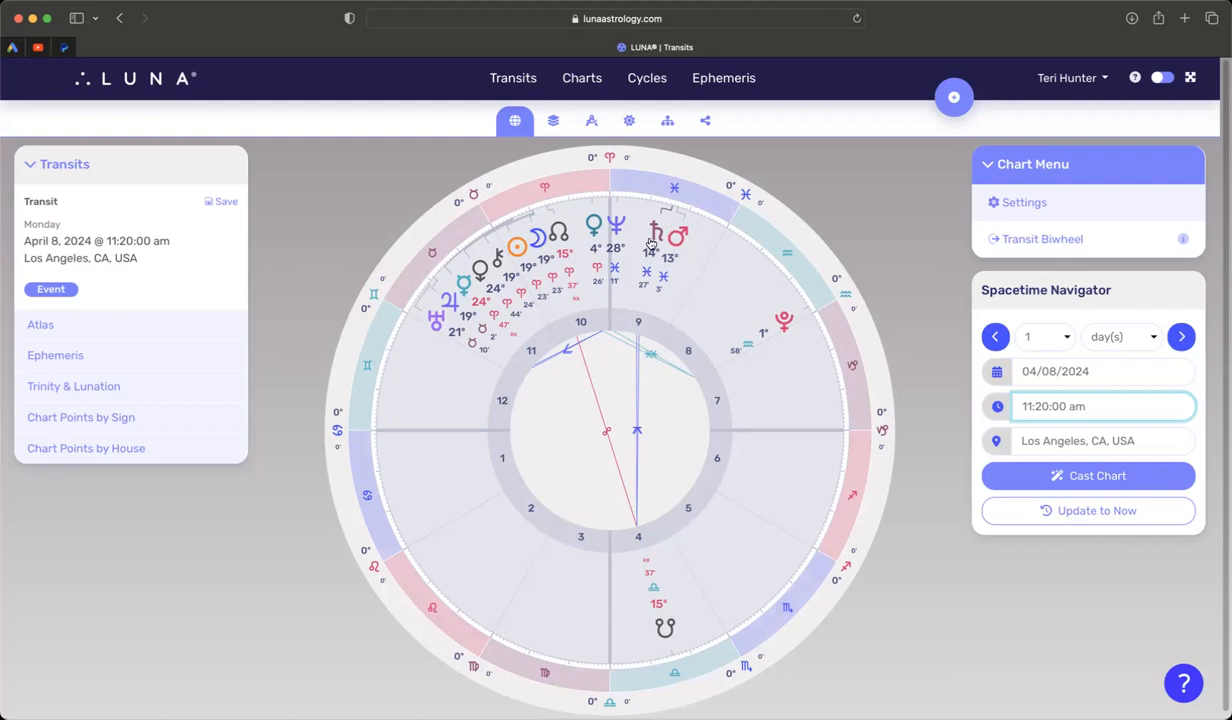
mouse_move(679, 247)
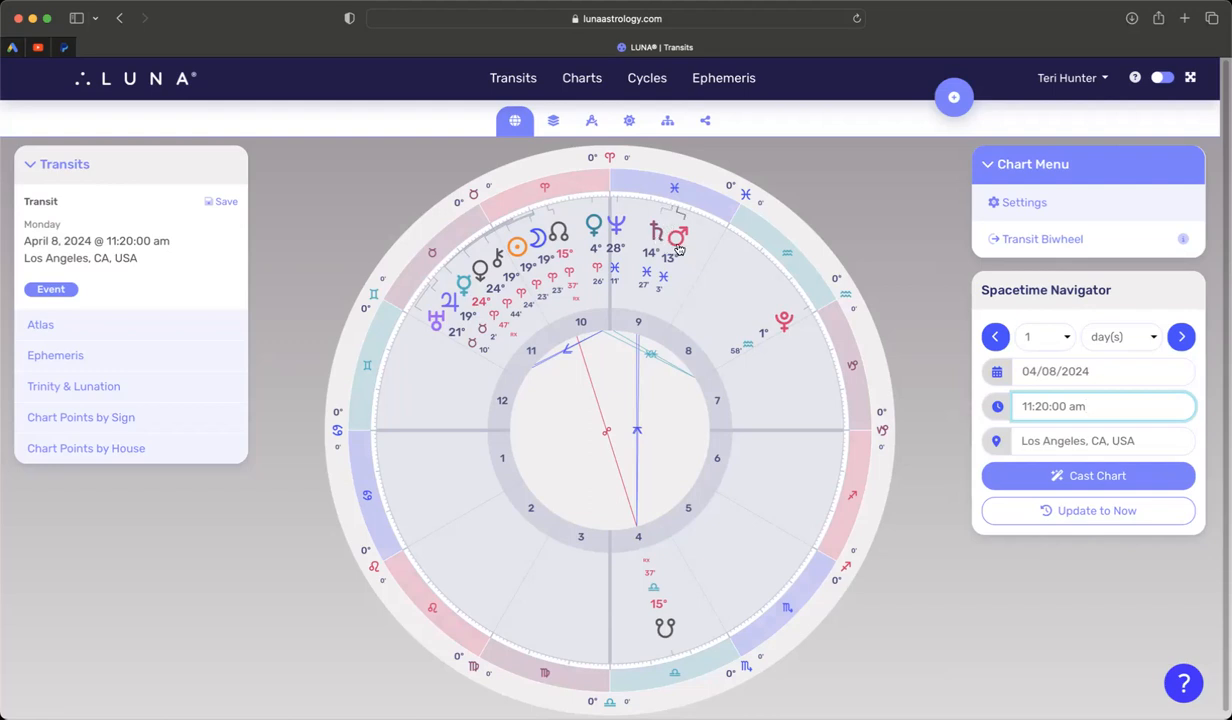
click(1103, 406)
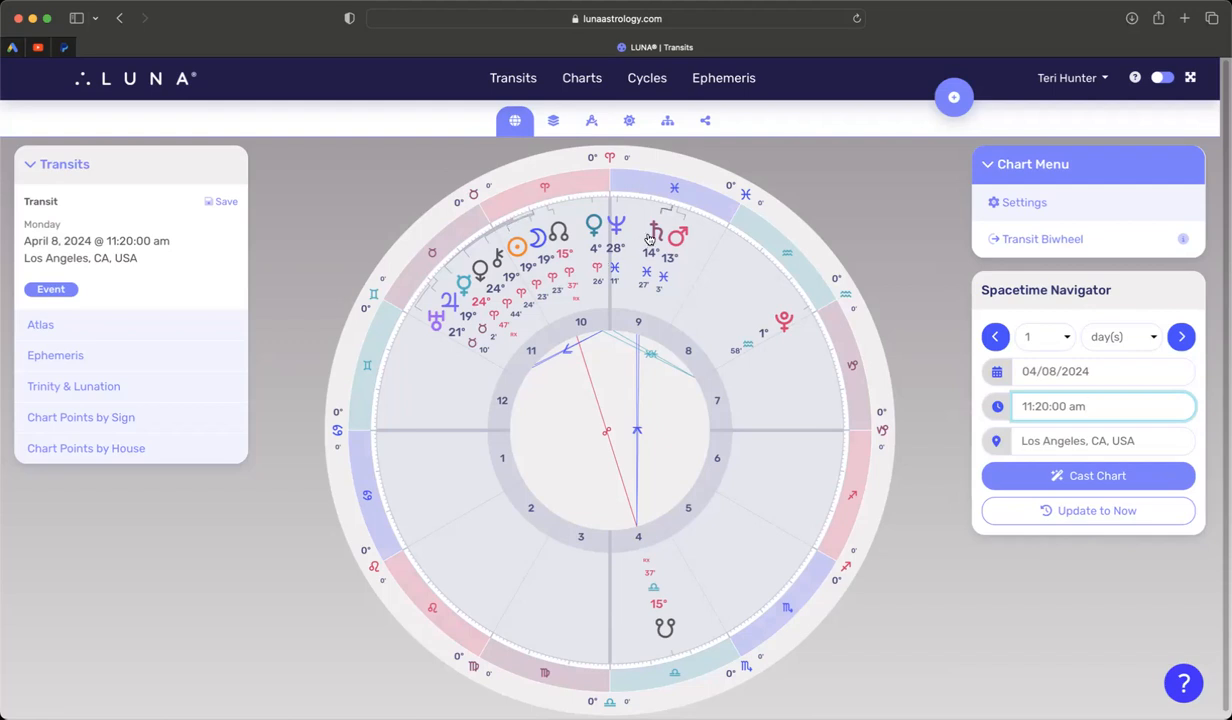
mouse_move(456, 557)
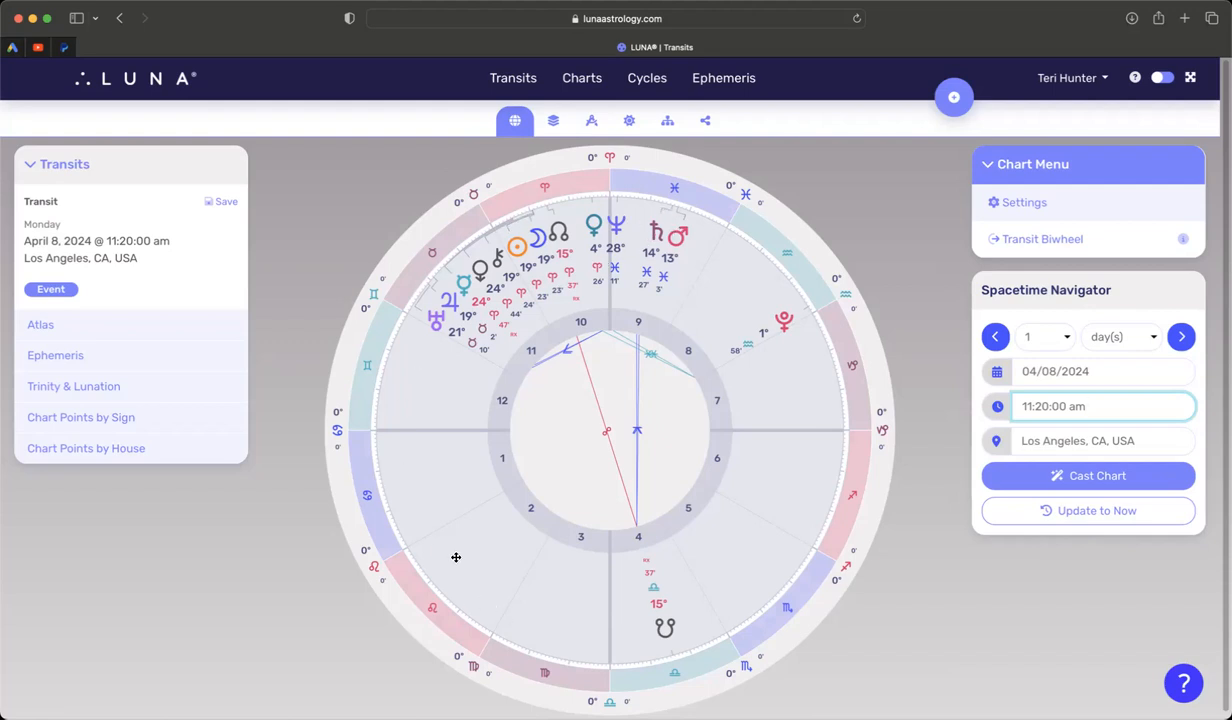
mouse_move(447, 514)
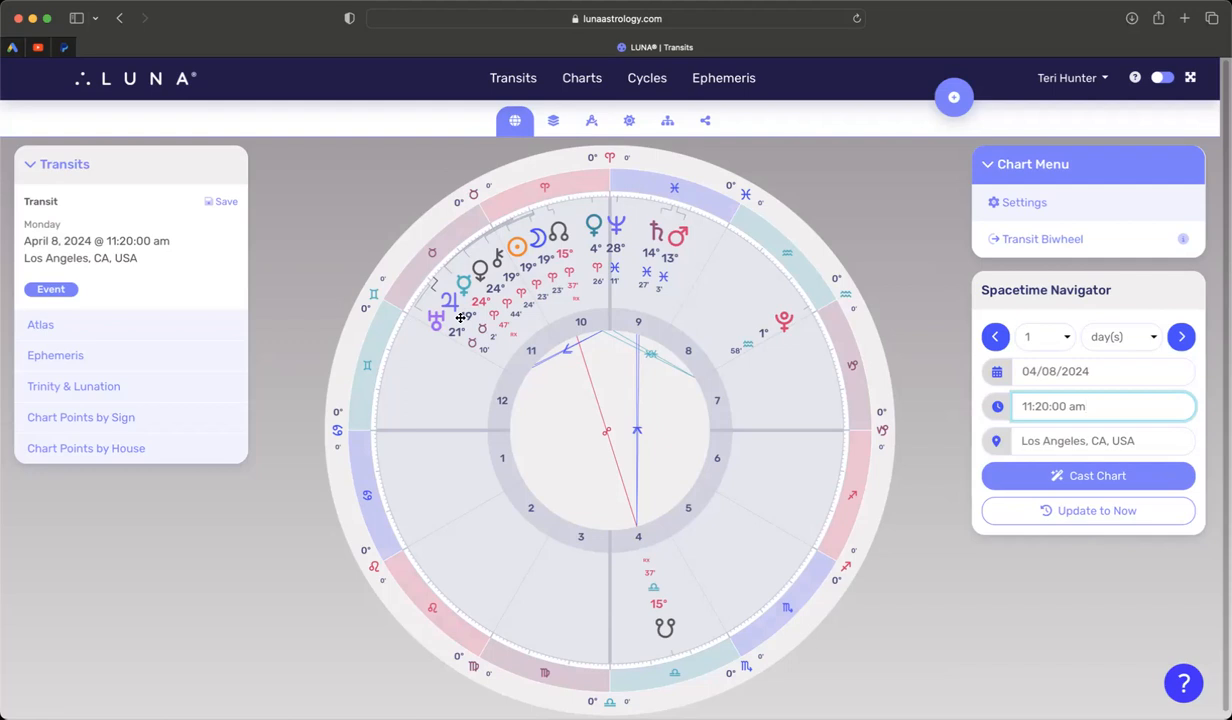
click(1090, 406)
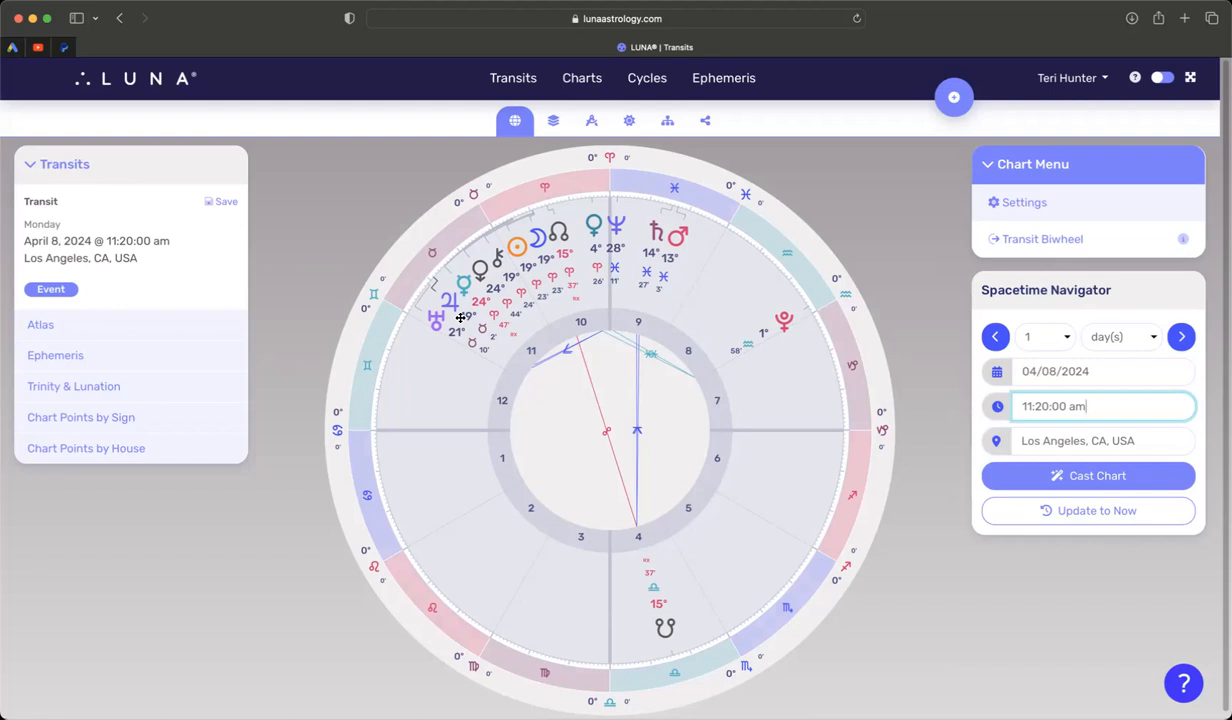
mouse_move(502, 260)
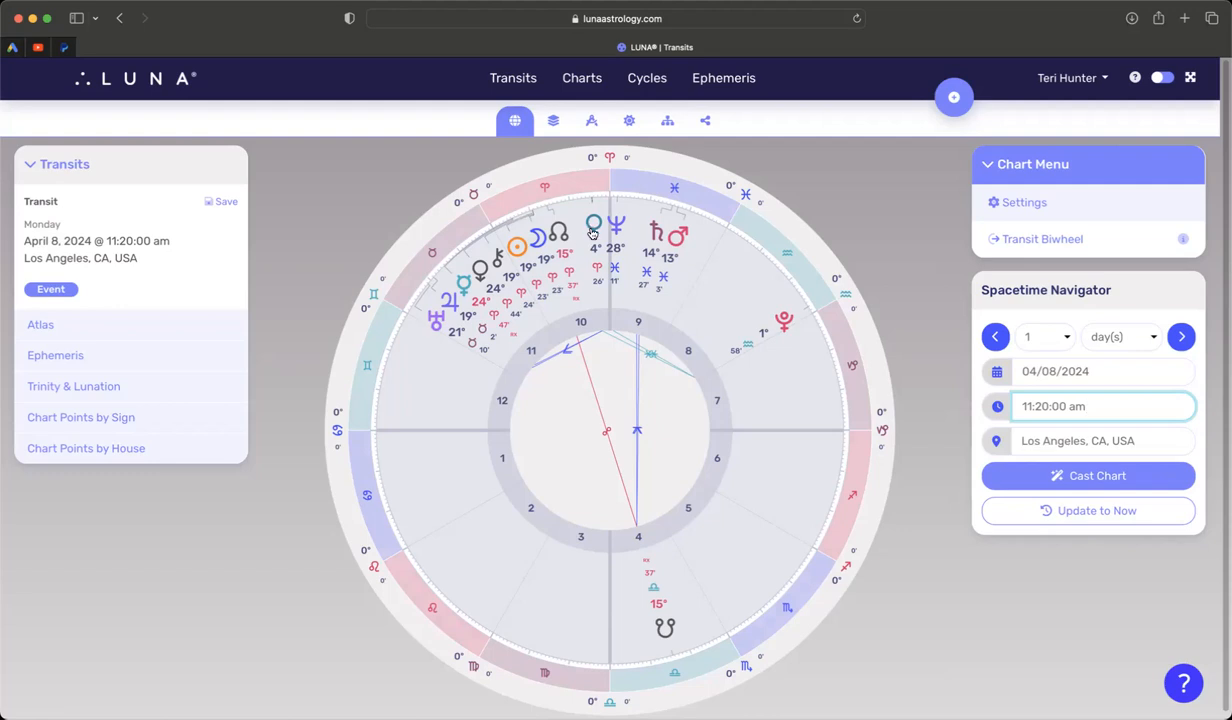
mouse_move(462, 322)
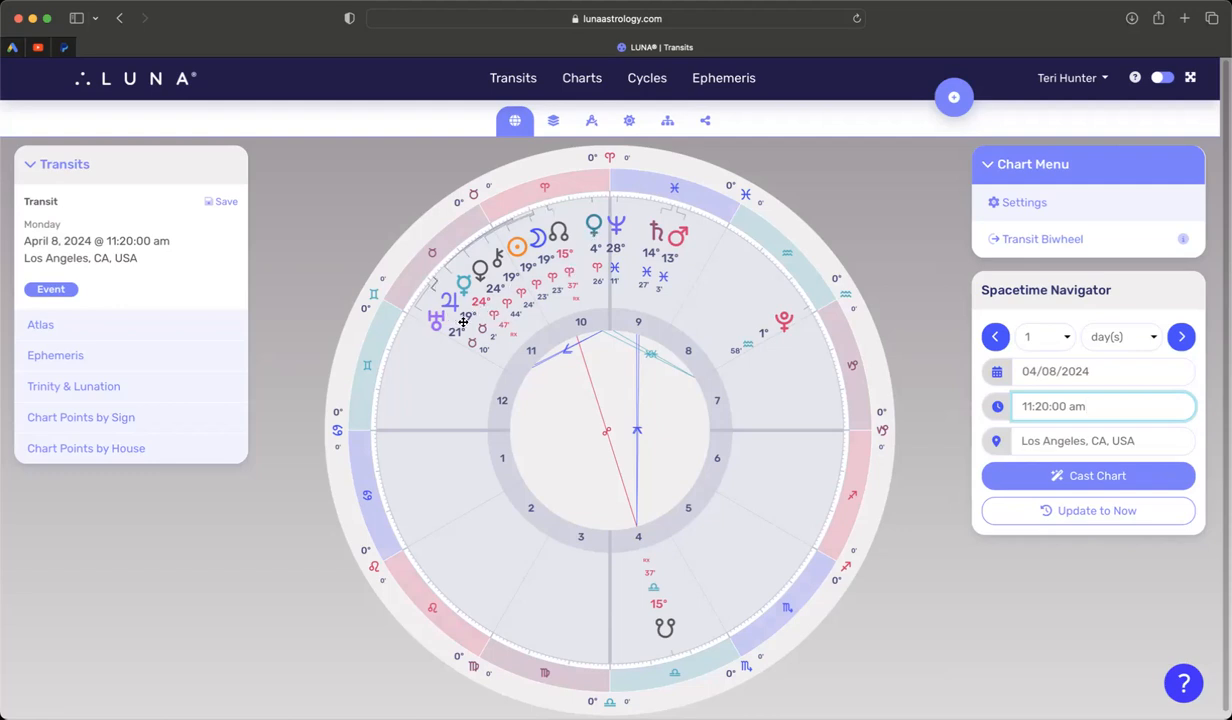
mouse_move(481, 318)
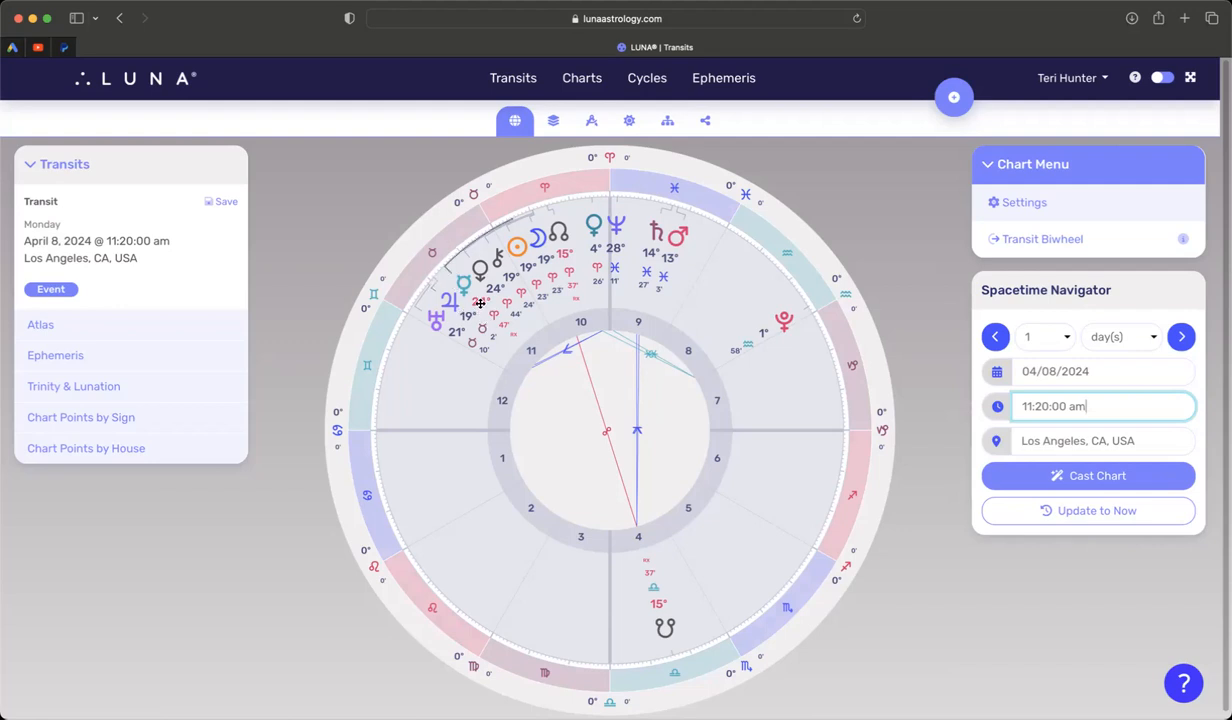
mouse_move(464, 286)
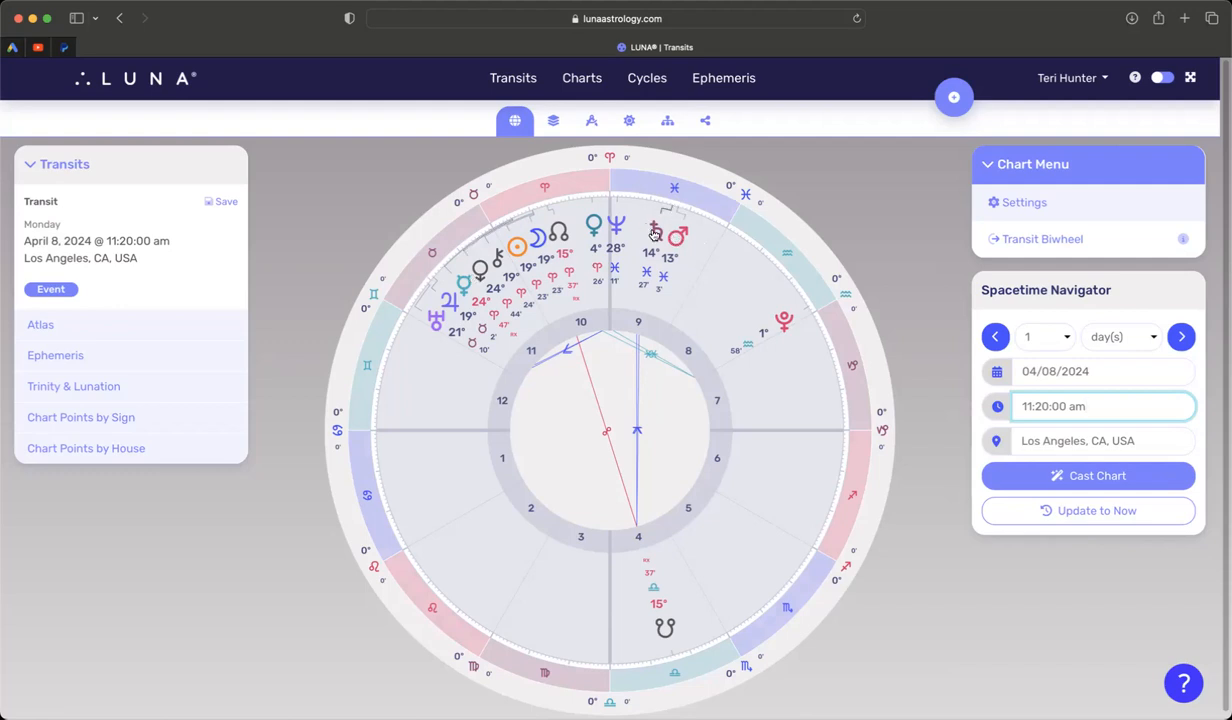
mouse_move(638, 246)
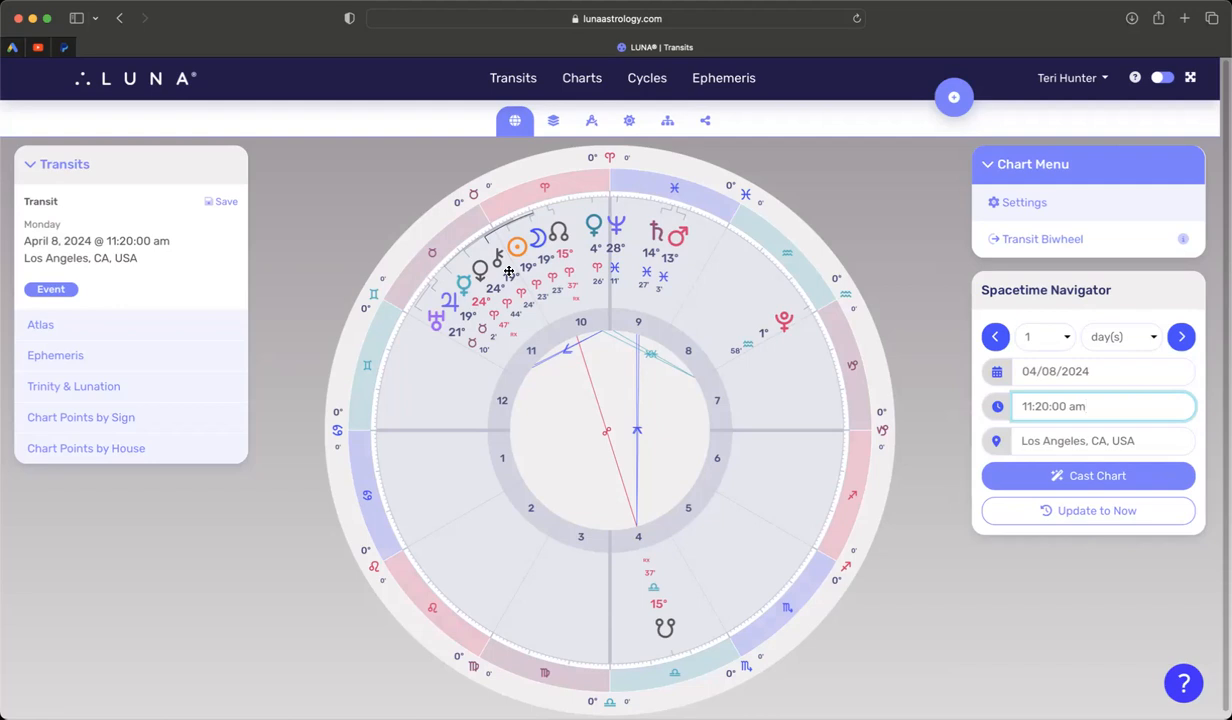
mouse_move(506, 271)
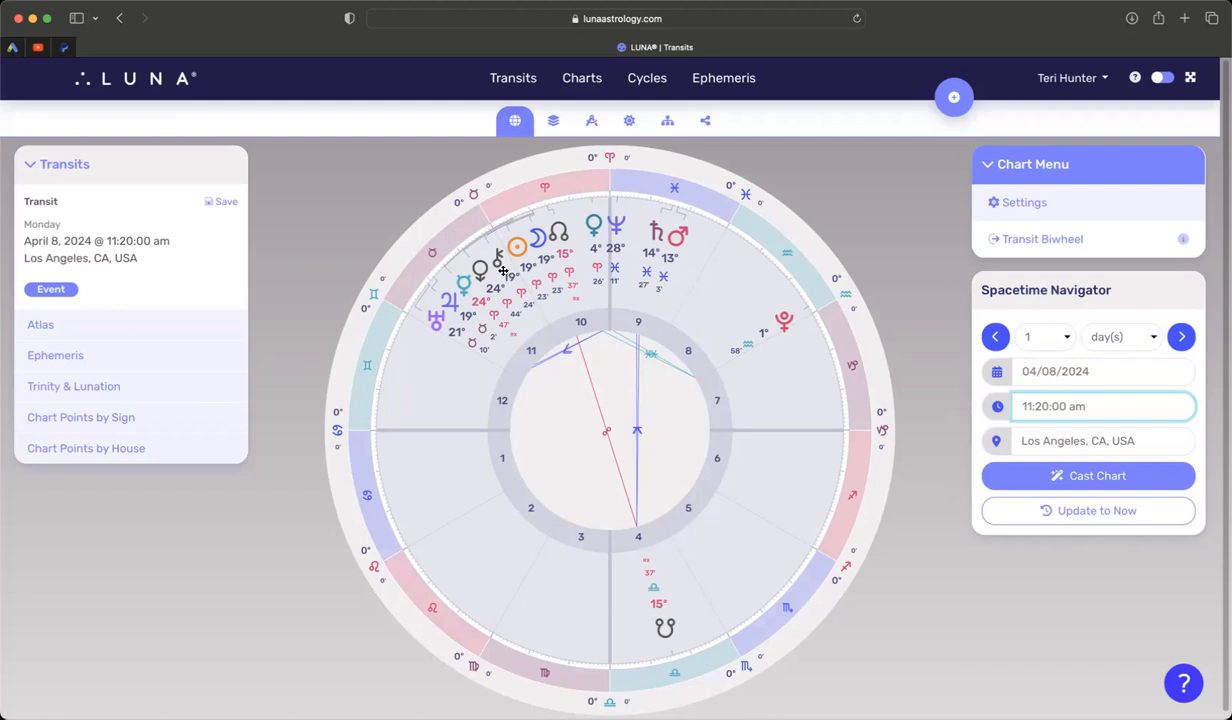
Step: Pick April 18 in the date calendar and set the time to 12:00:00 pm
click(1104, 406)
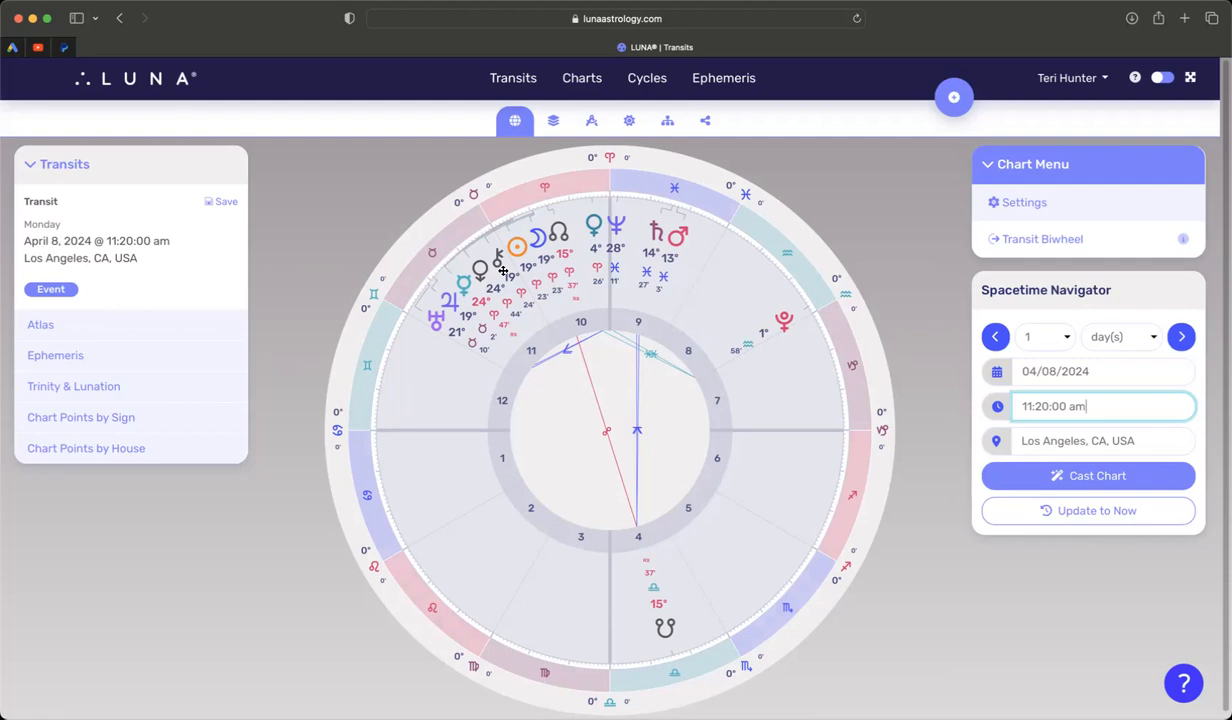
mouse_move(417, 400)
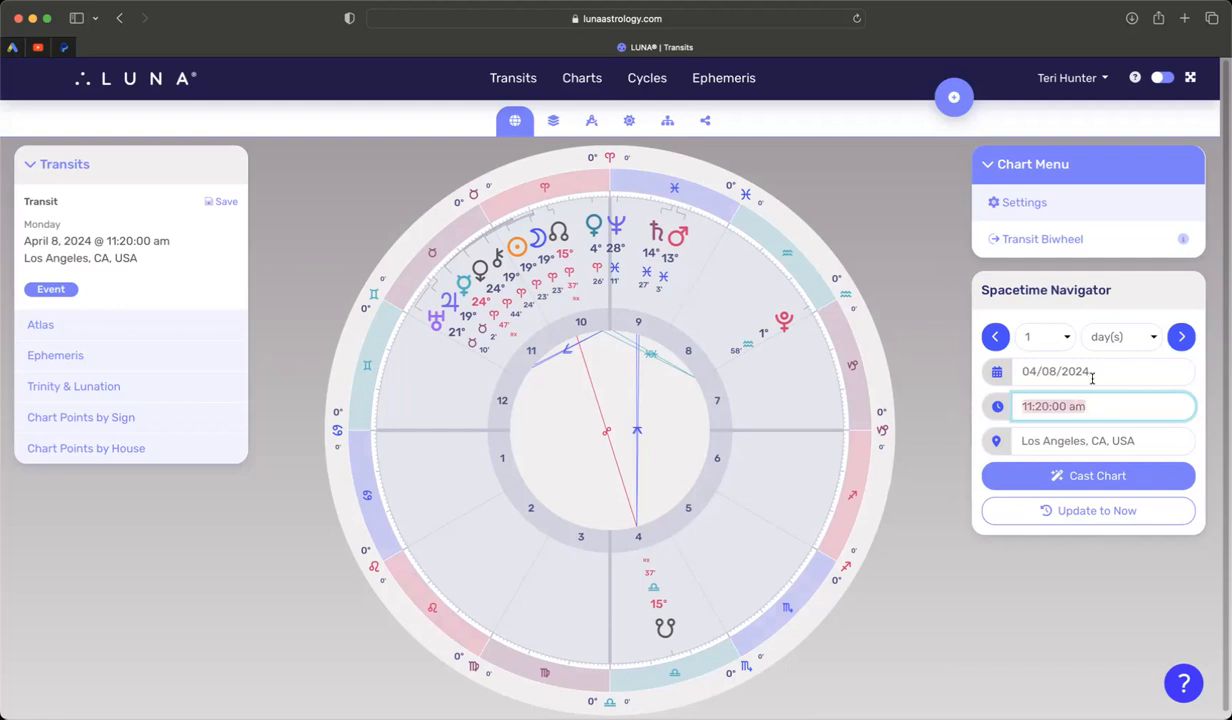
click(1055, 371)
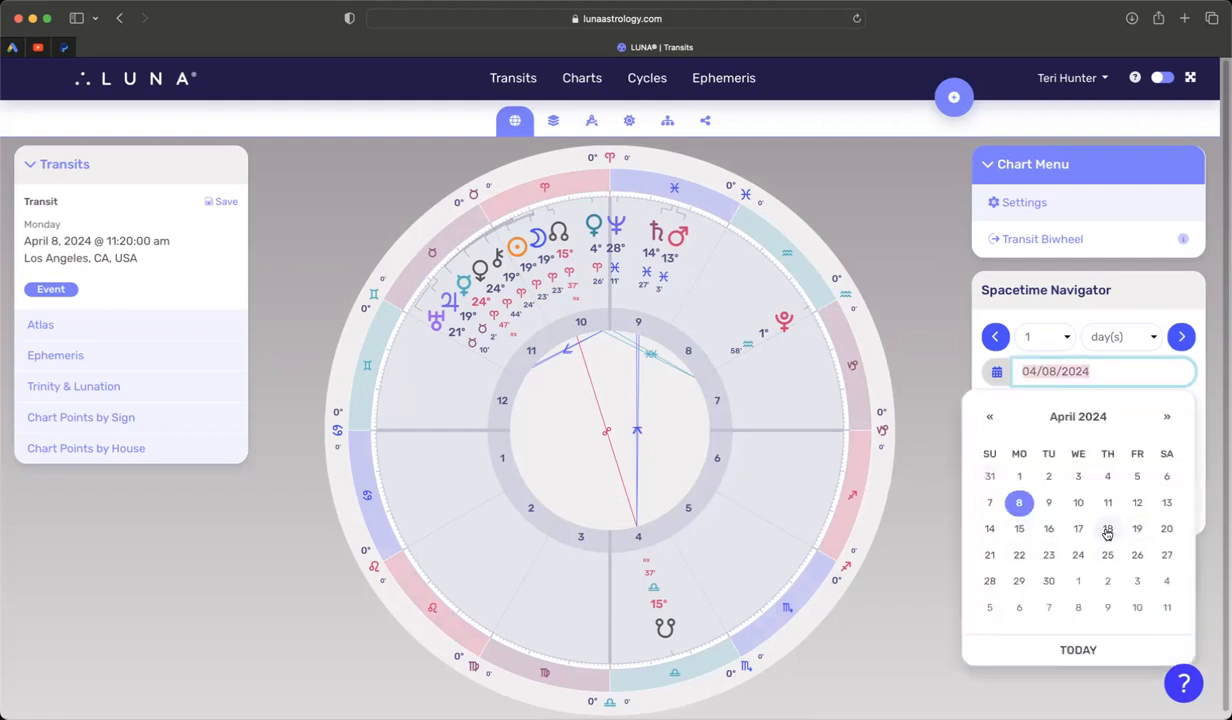
click(1107, 528)
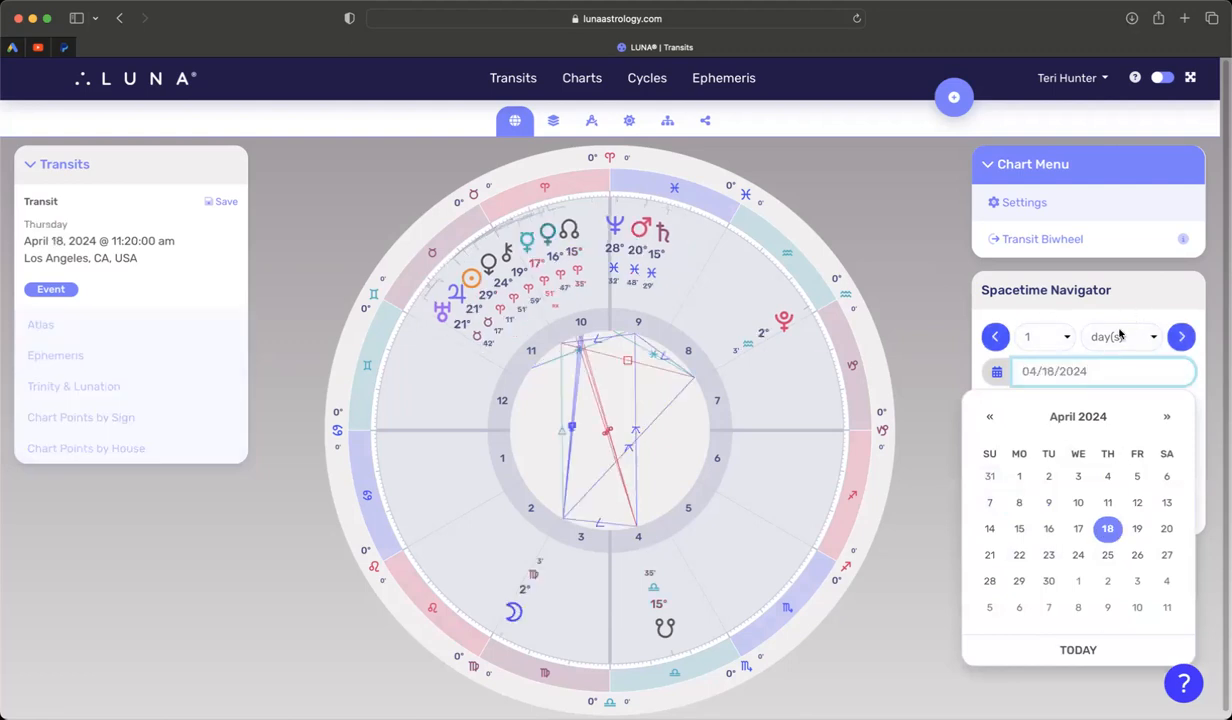
click(1103, 371)
text(12:00:00 pm)
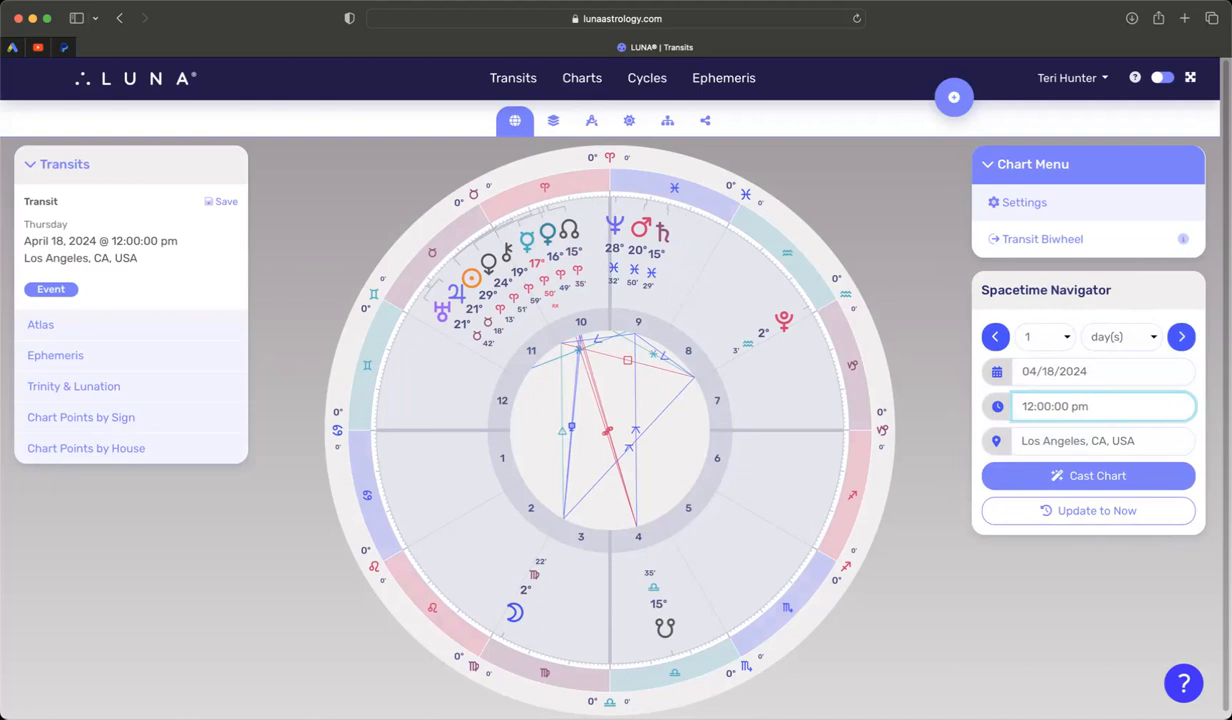
mouse_move(772, 246)
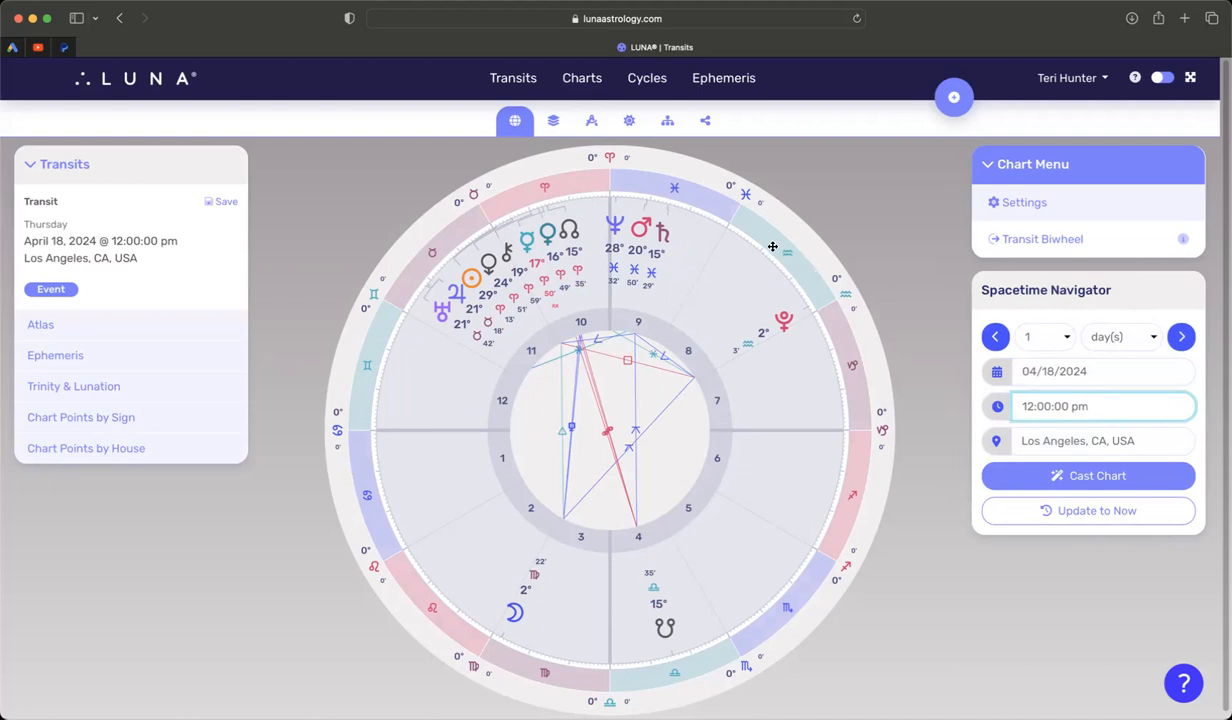
mouse_move(688, 244)
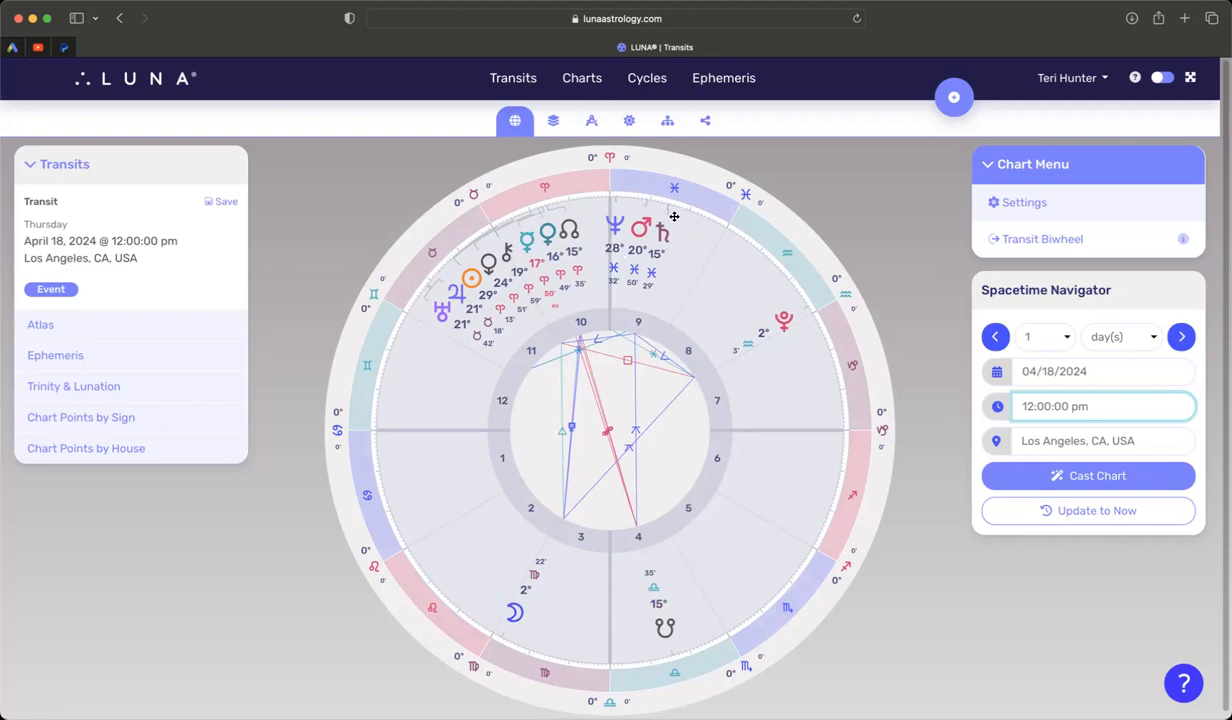
mouse_move(630, 191)
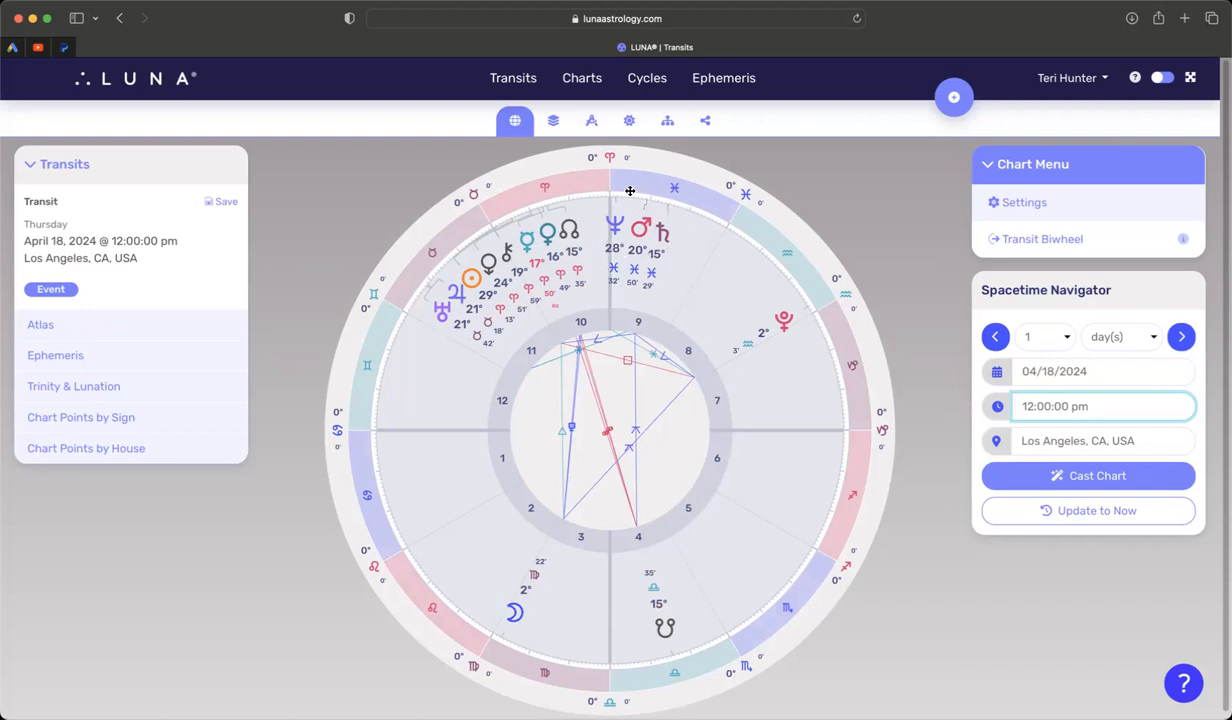
mouse_move(608, 208)
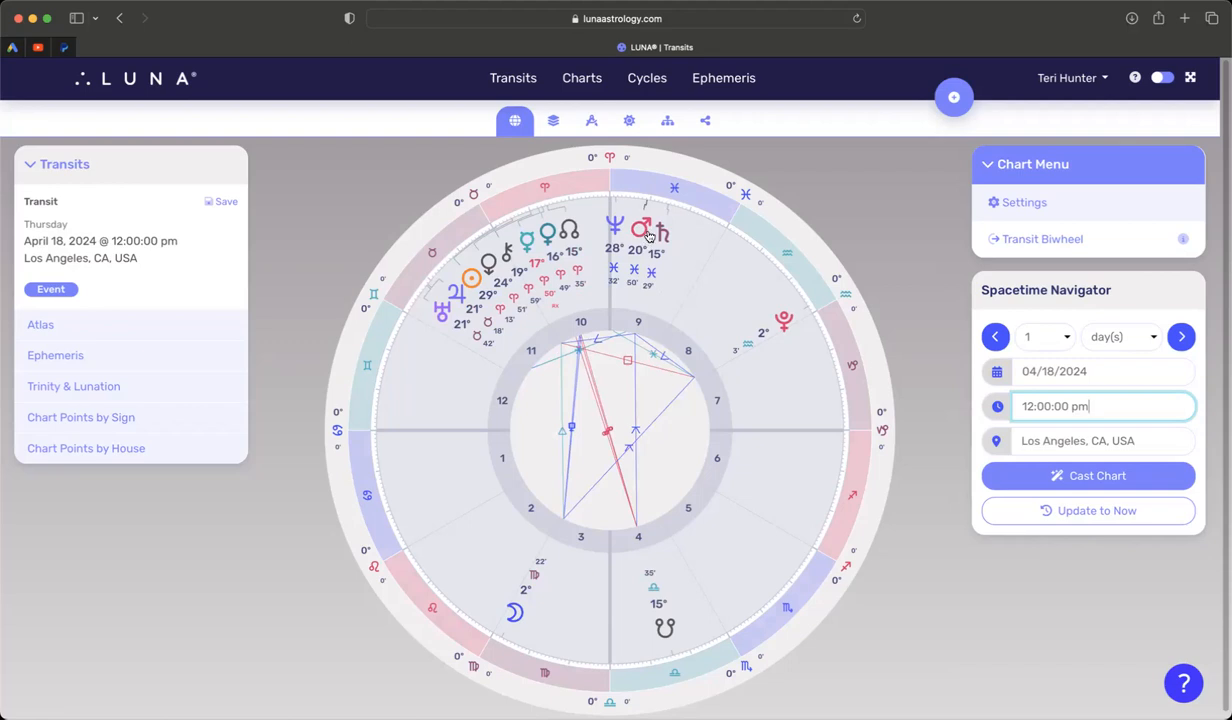
mouse_move(621, 213)
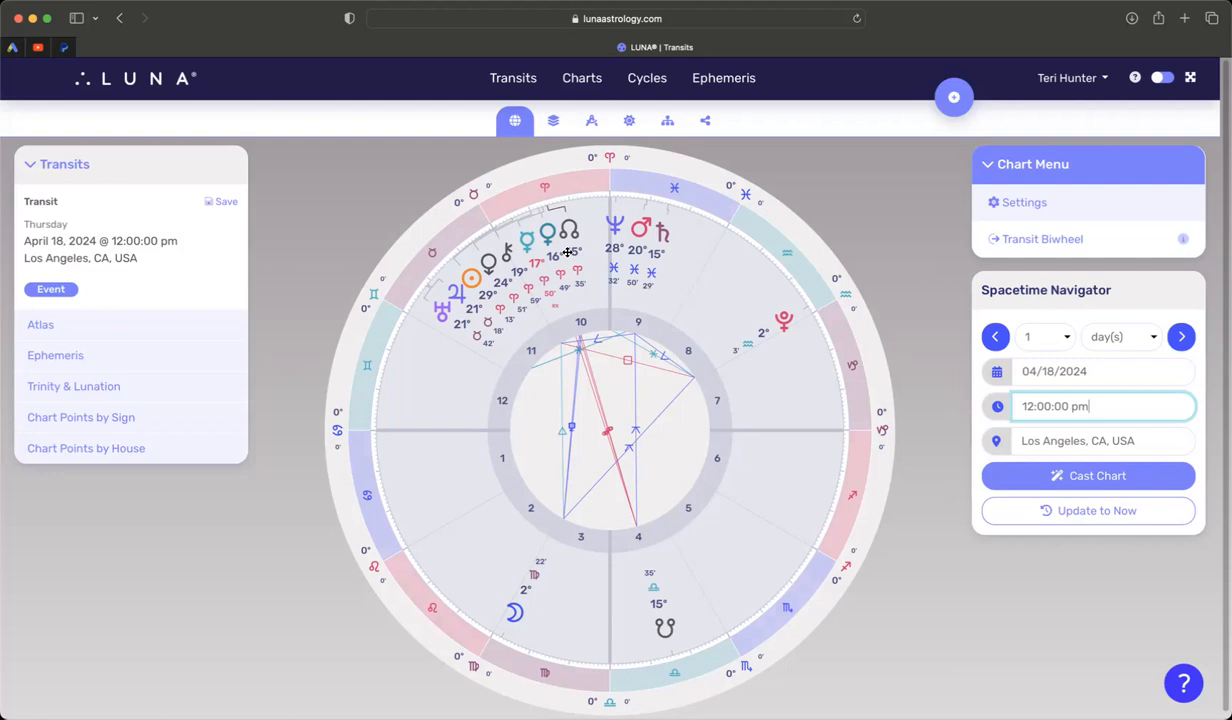
mouse_move(580, 222)
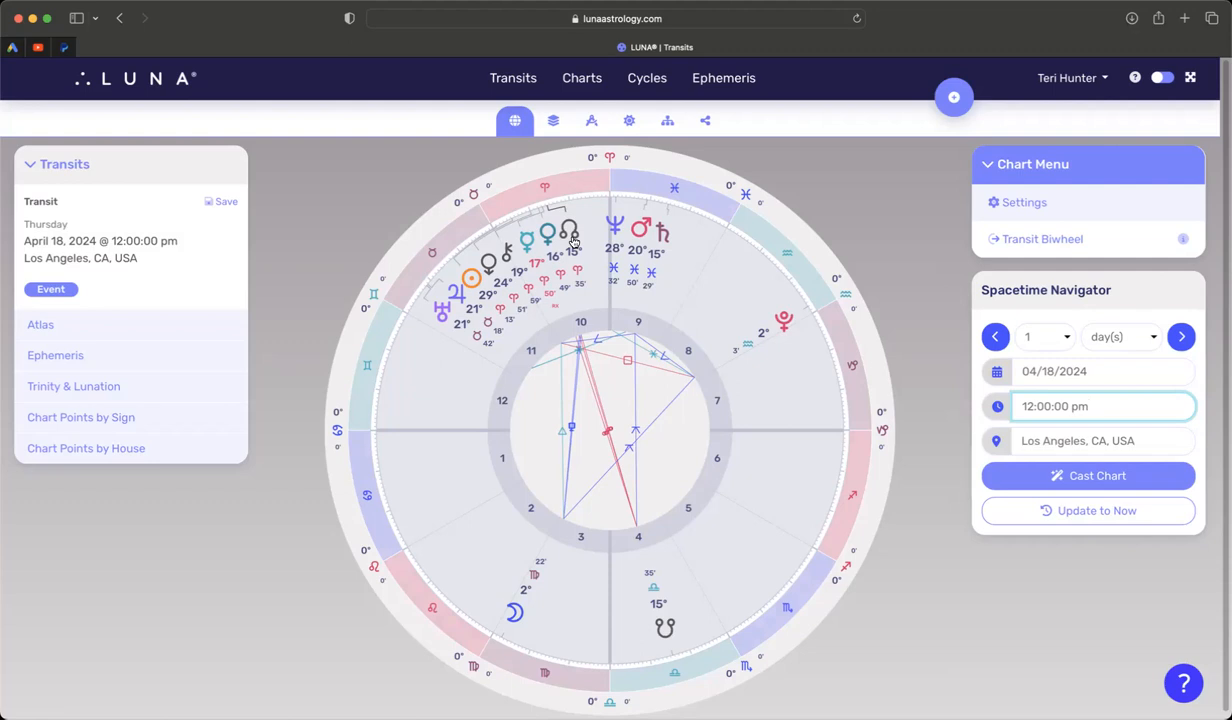
mouse_move(588, 267)
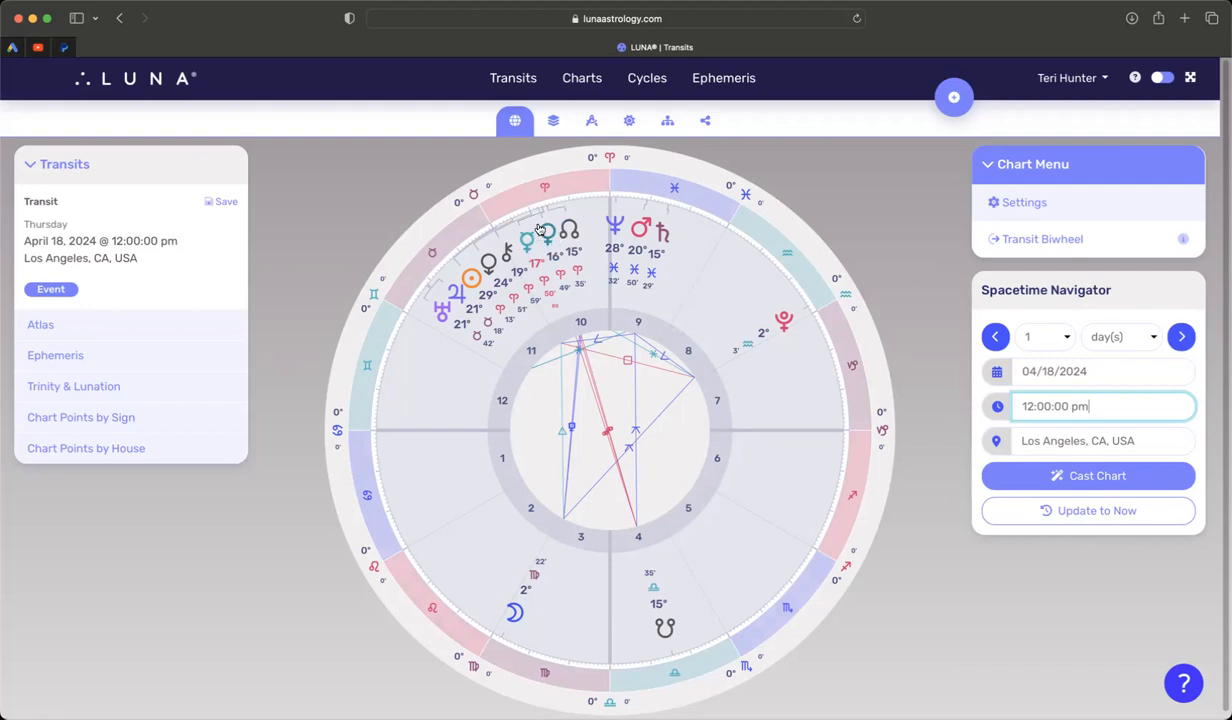
mouse_move(558, 245)
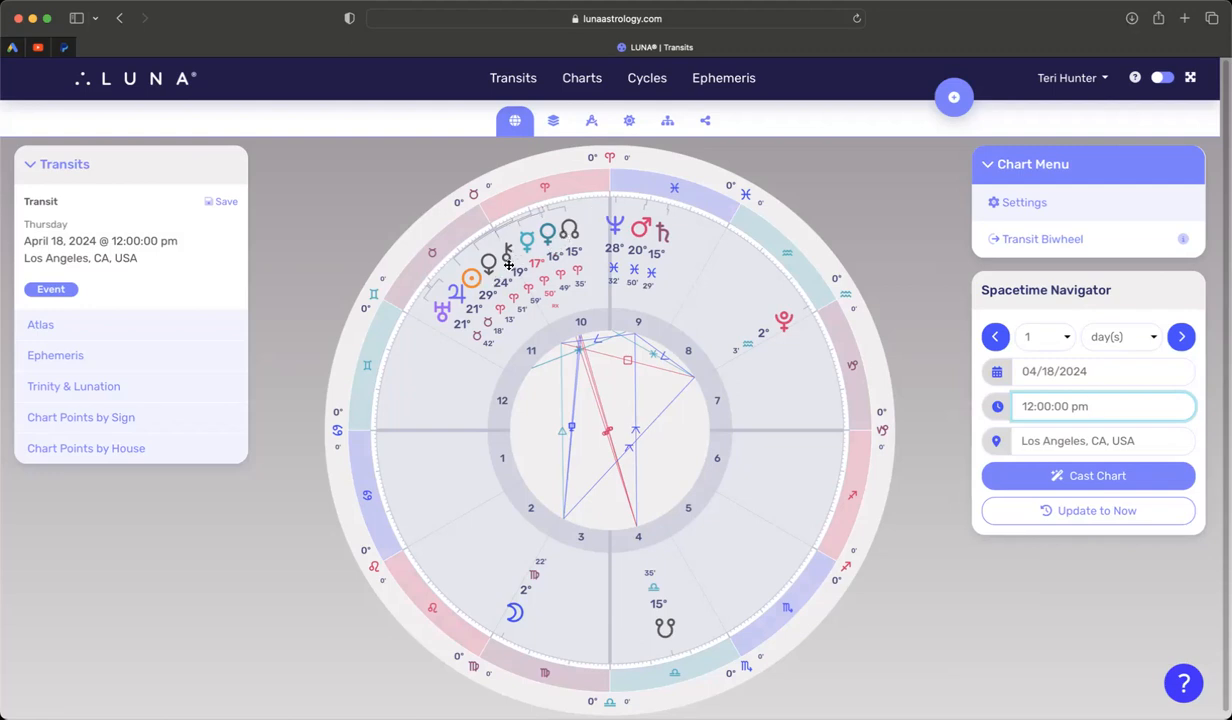
mouse_move(512, 265)
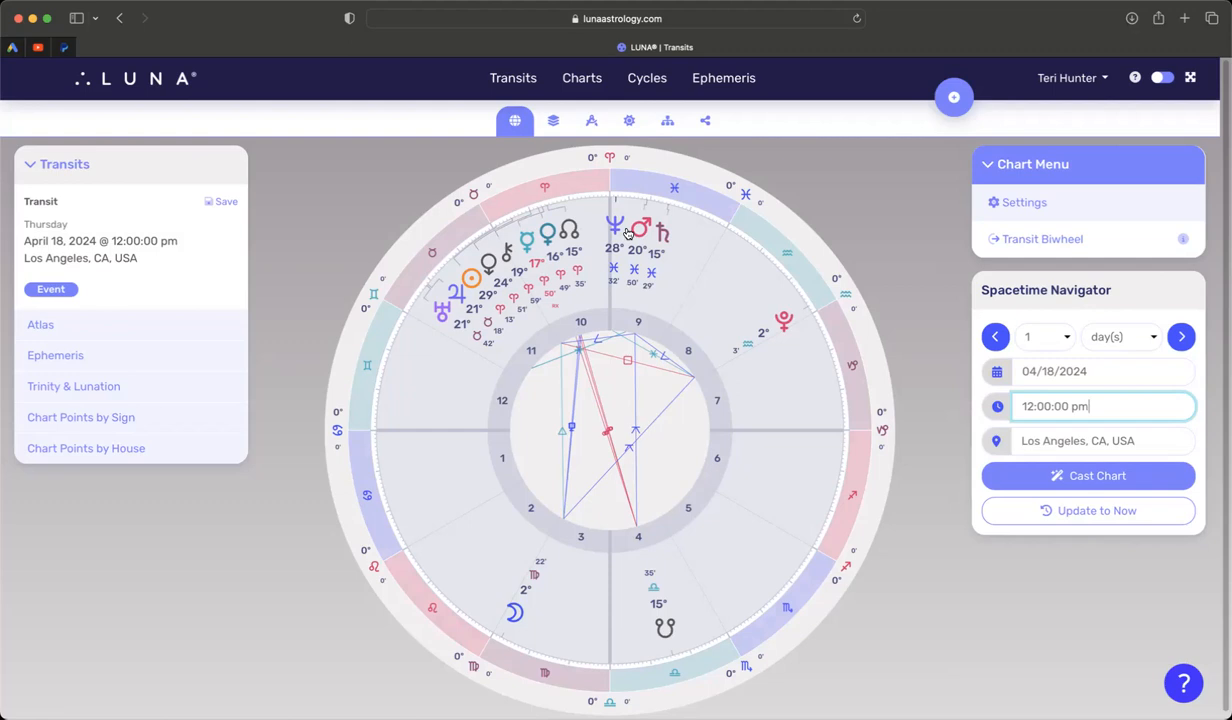
mouse_move(582, 197)
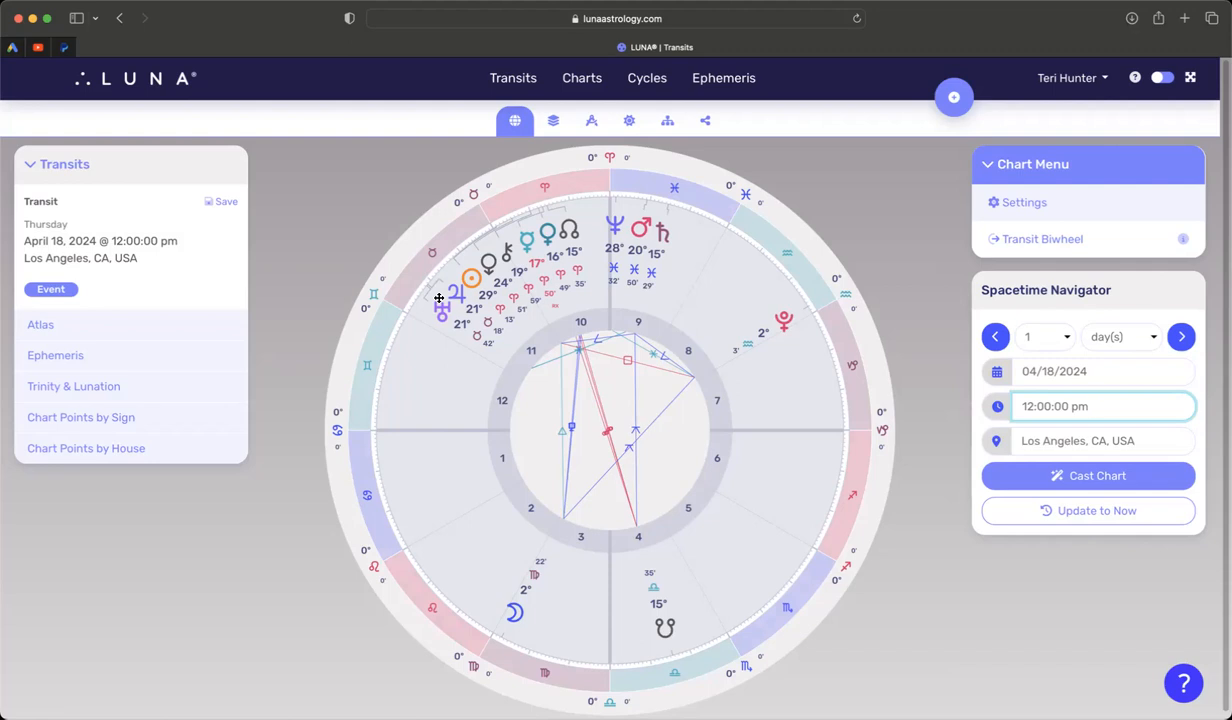
click(1085, 406)
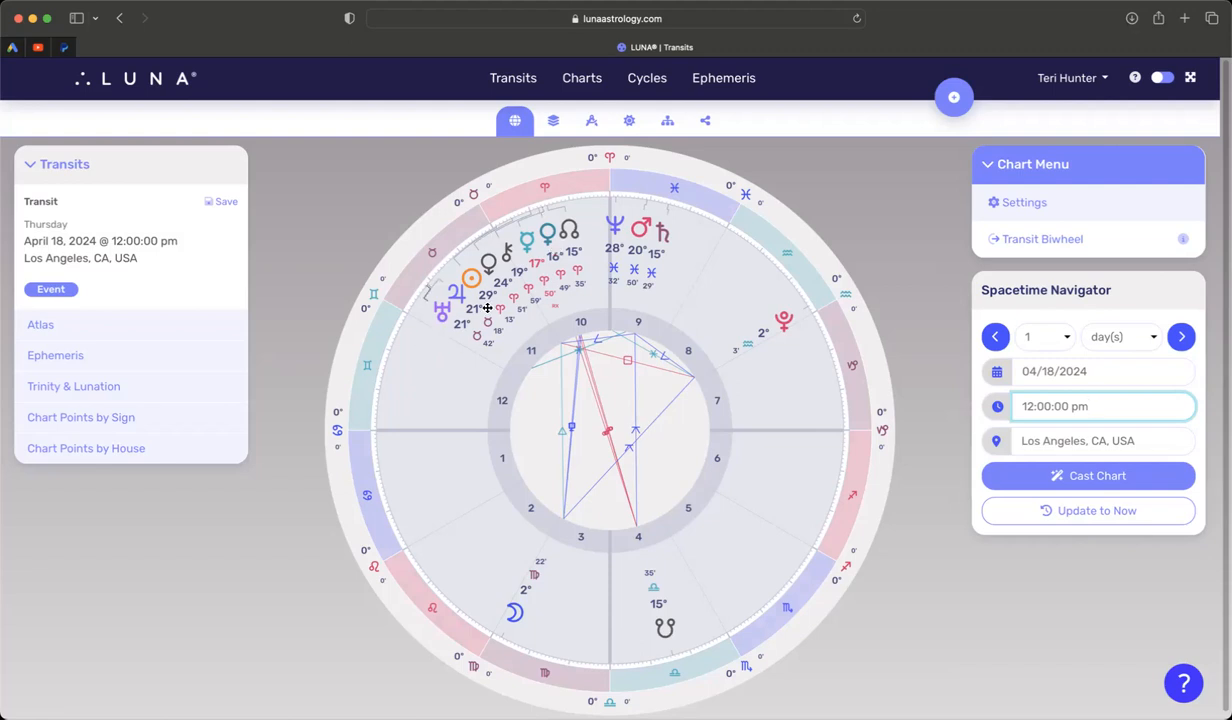
mouse_move(434, 340)
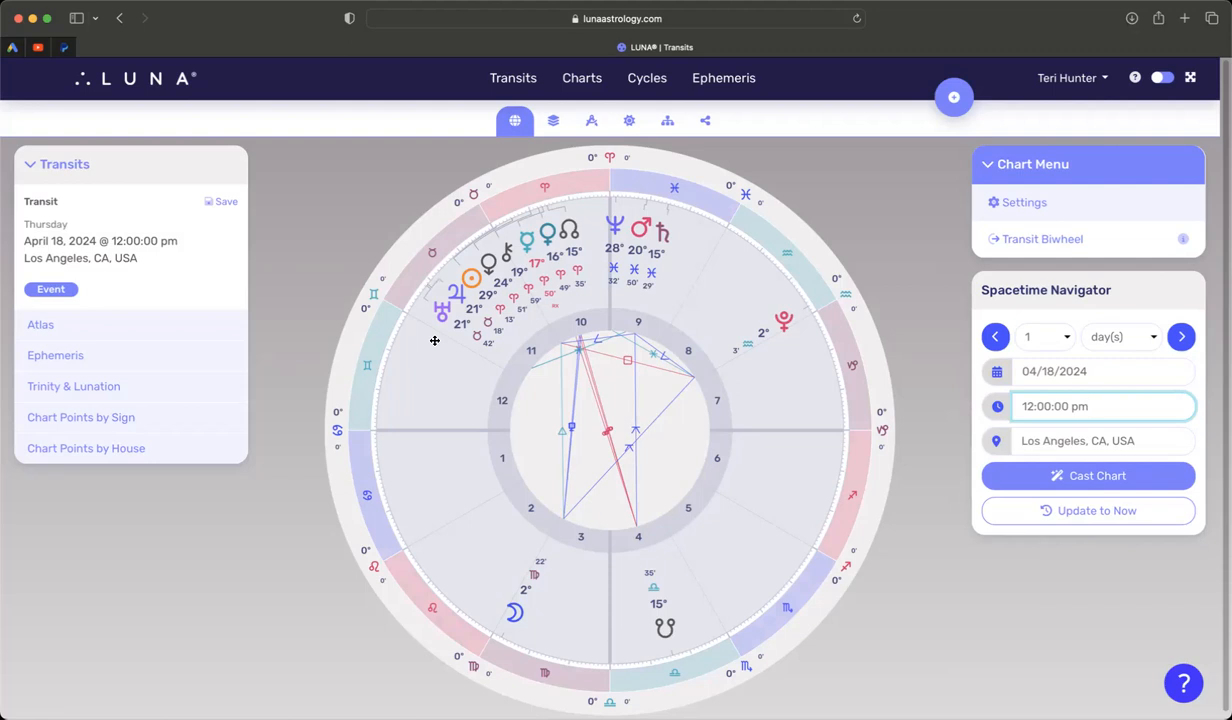
mouse_move(727, 435)
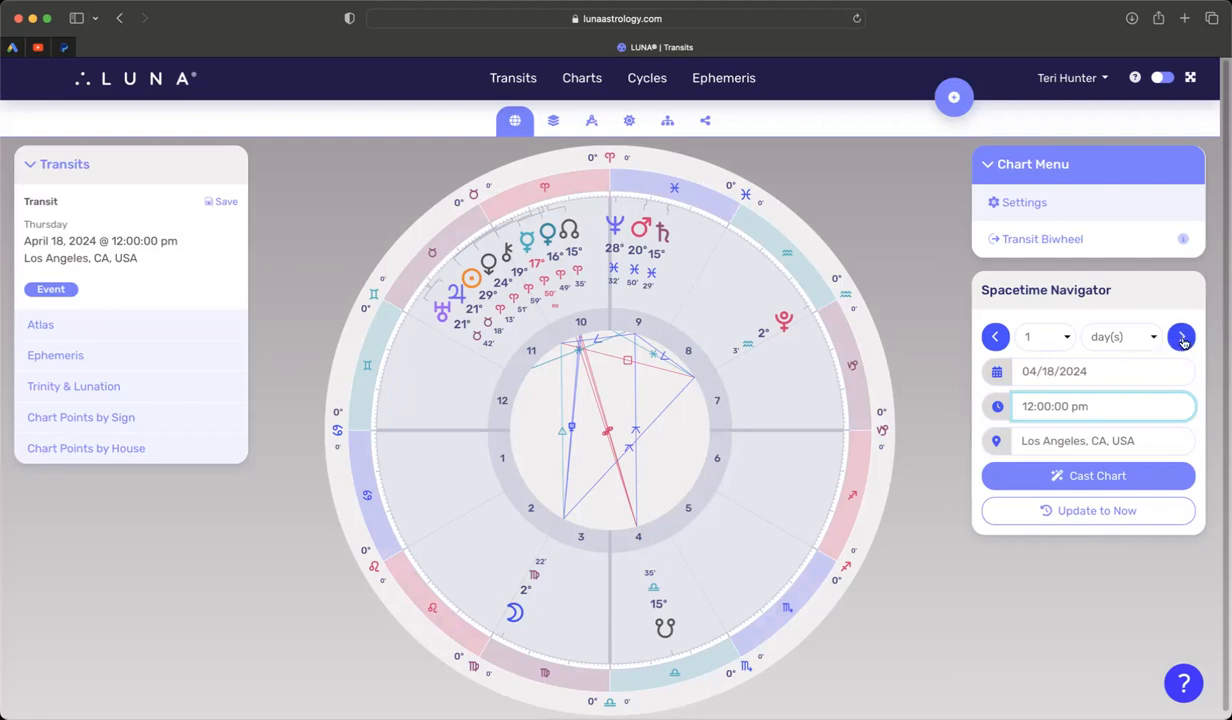
click(1181, 336)
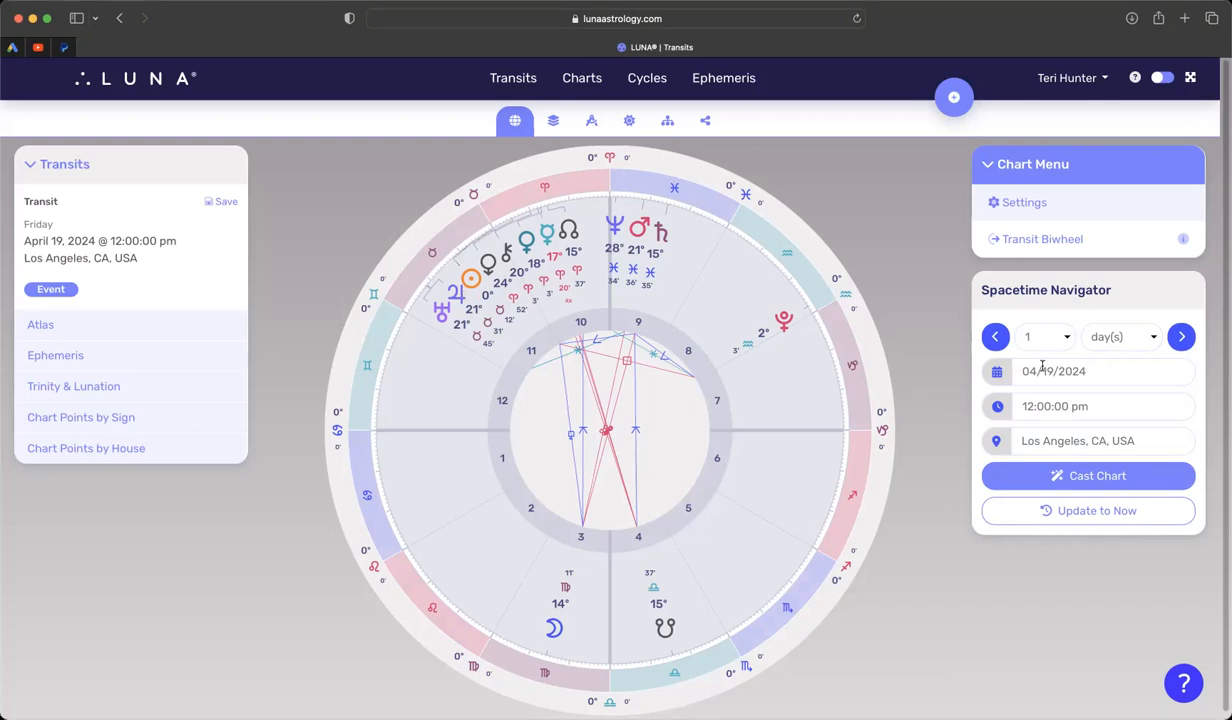
Step: Enter 4:48pm as the time and pick April 23, 2024 as the date
click(1054, 406)
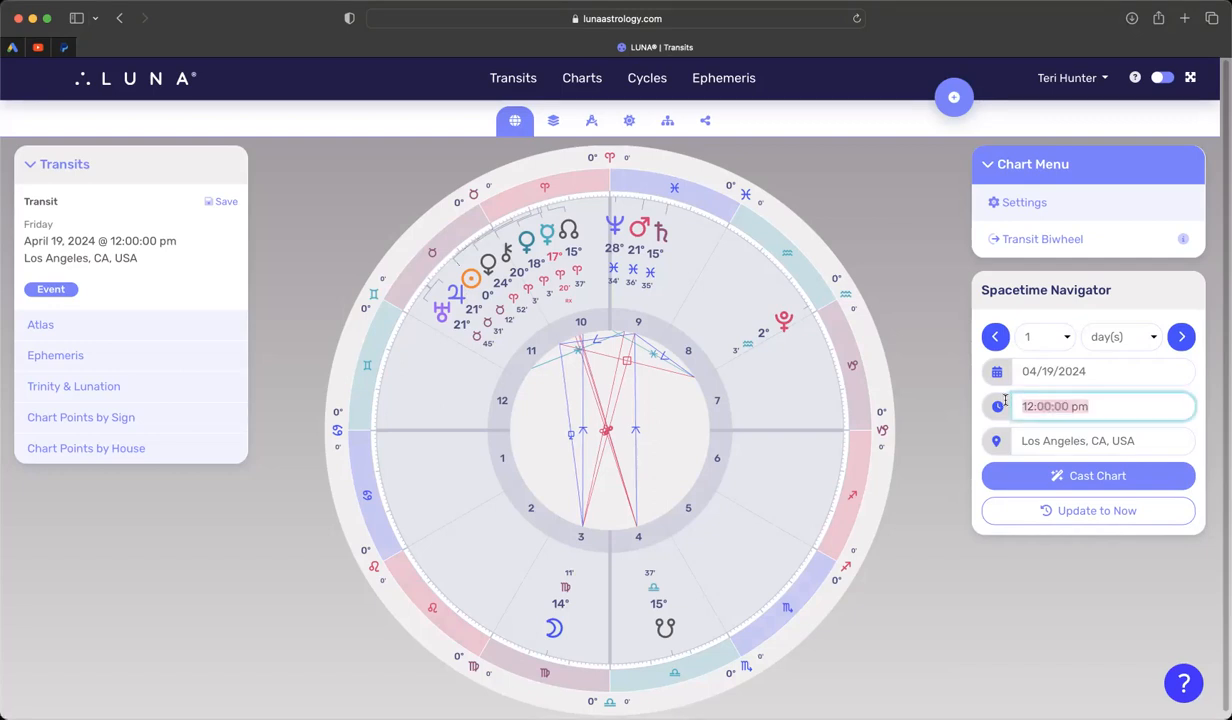
text(4)
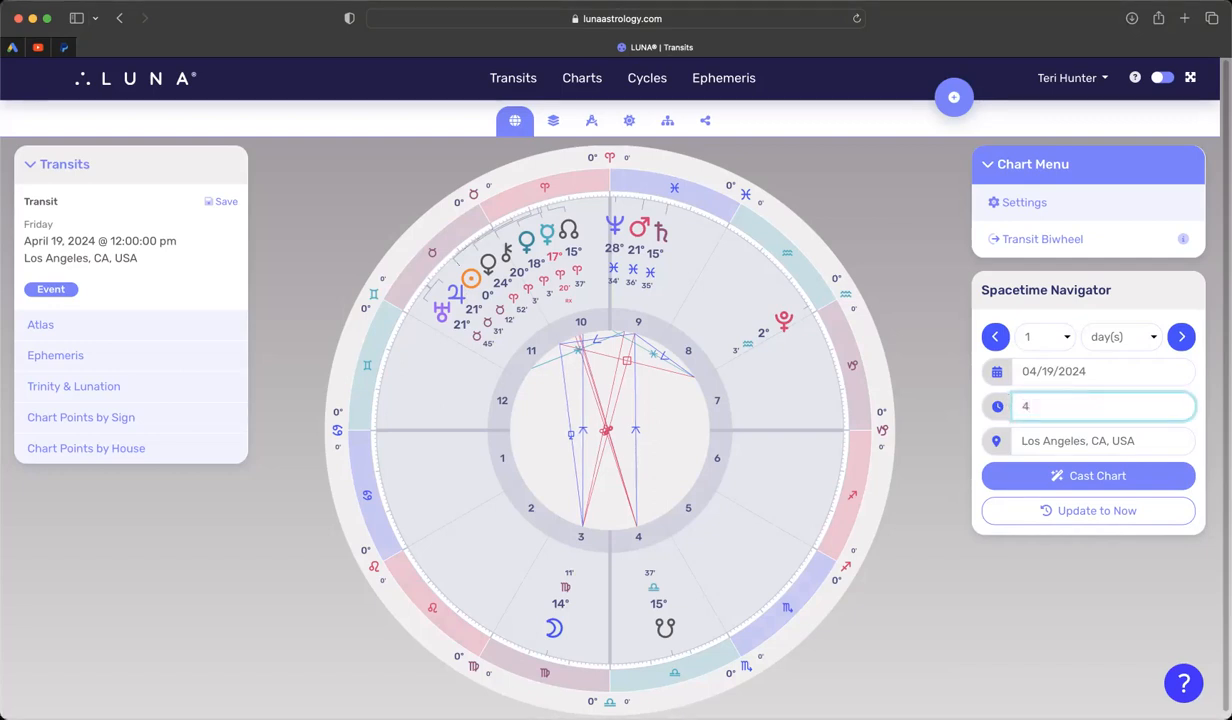
text(:48)
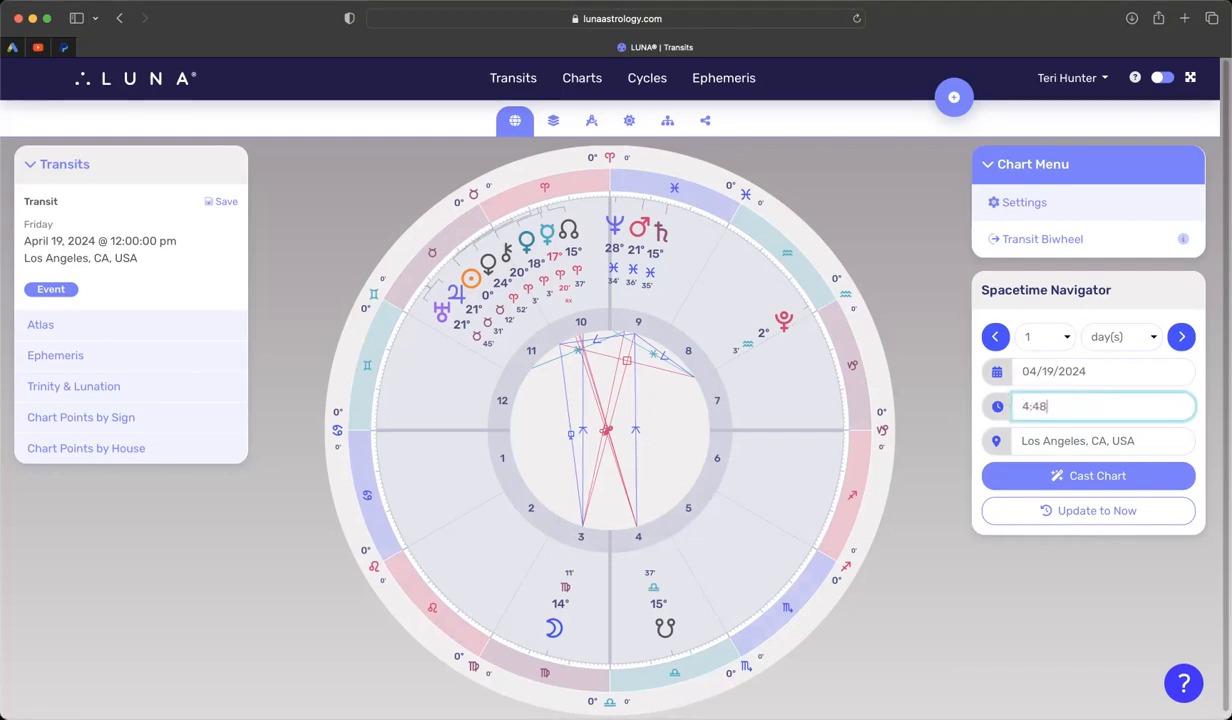
text(pm)
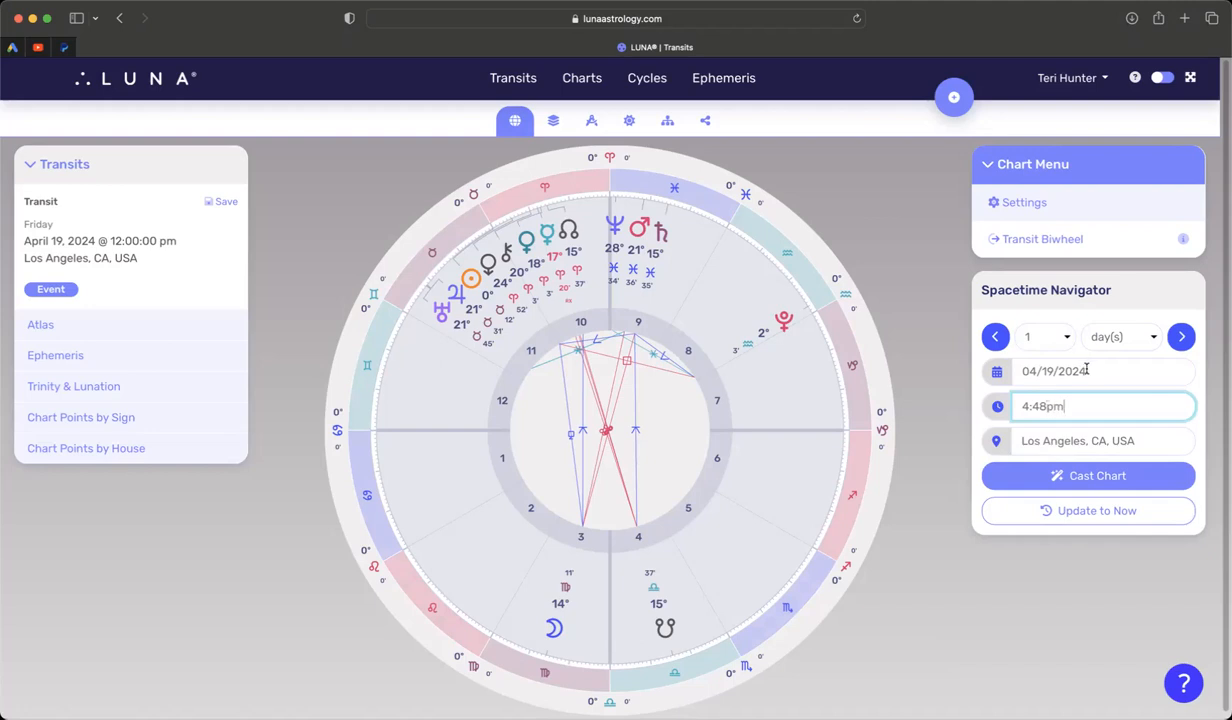
click(1100, 371)
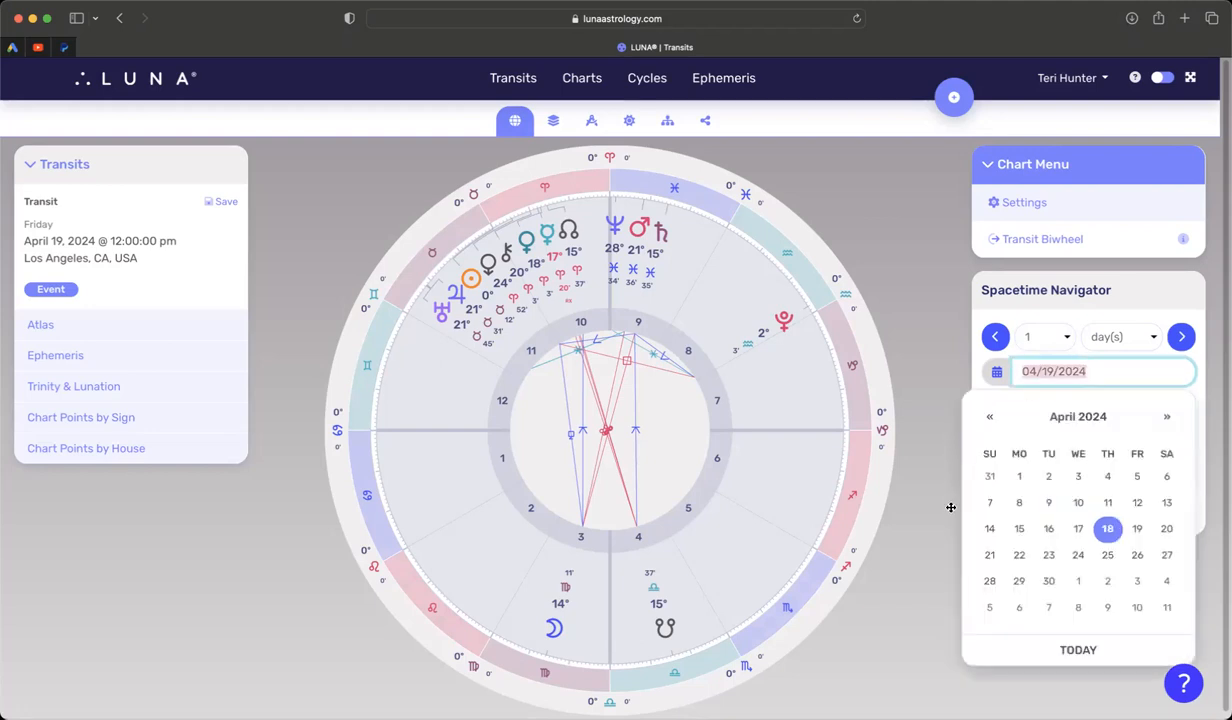
click(1048, 555)
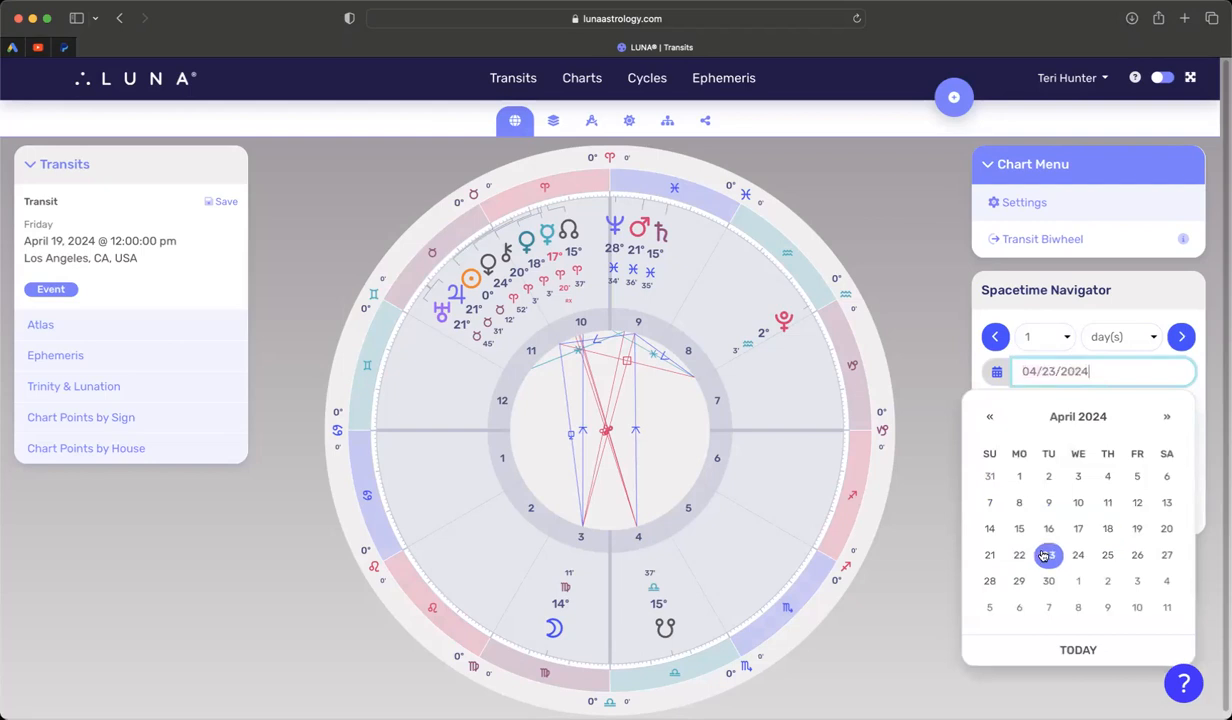
click(1048, 555)
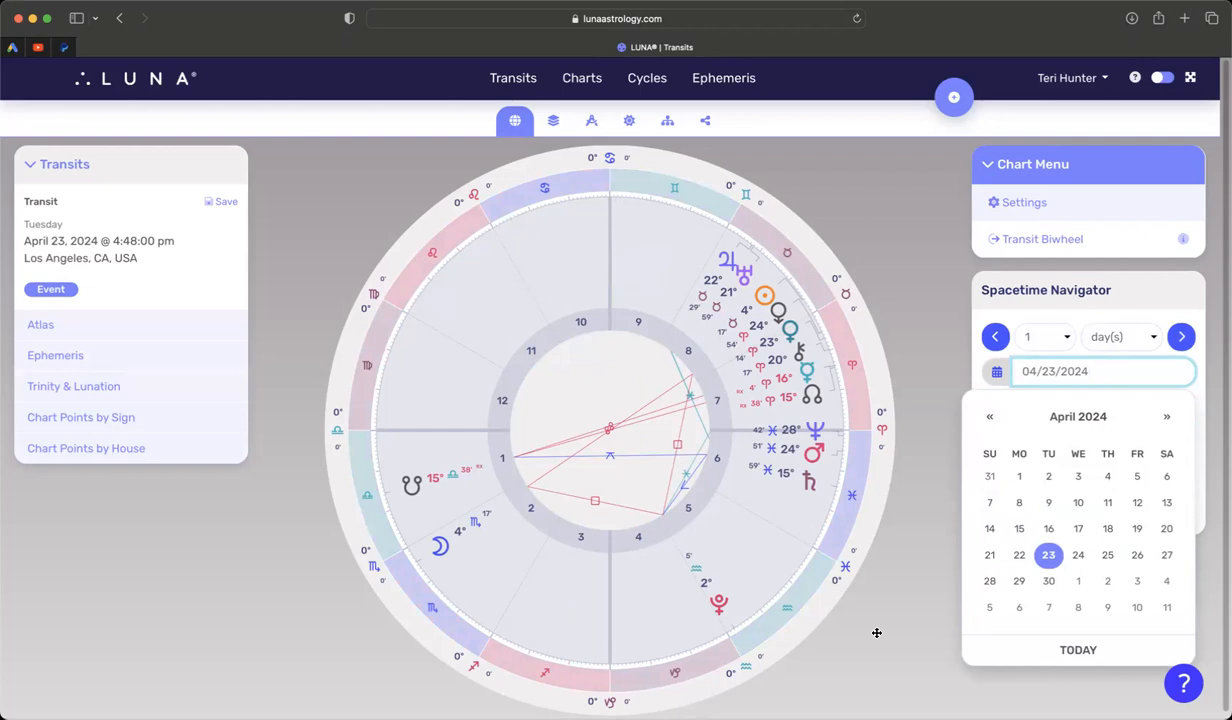
mouse_move(877, 637)
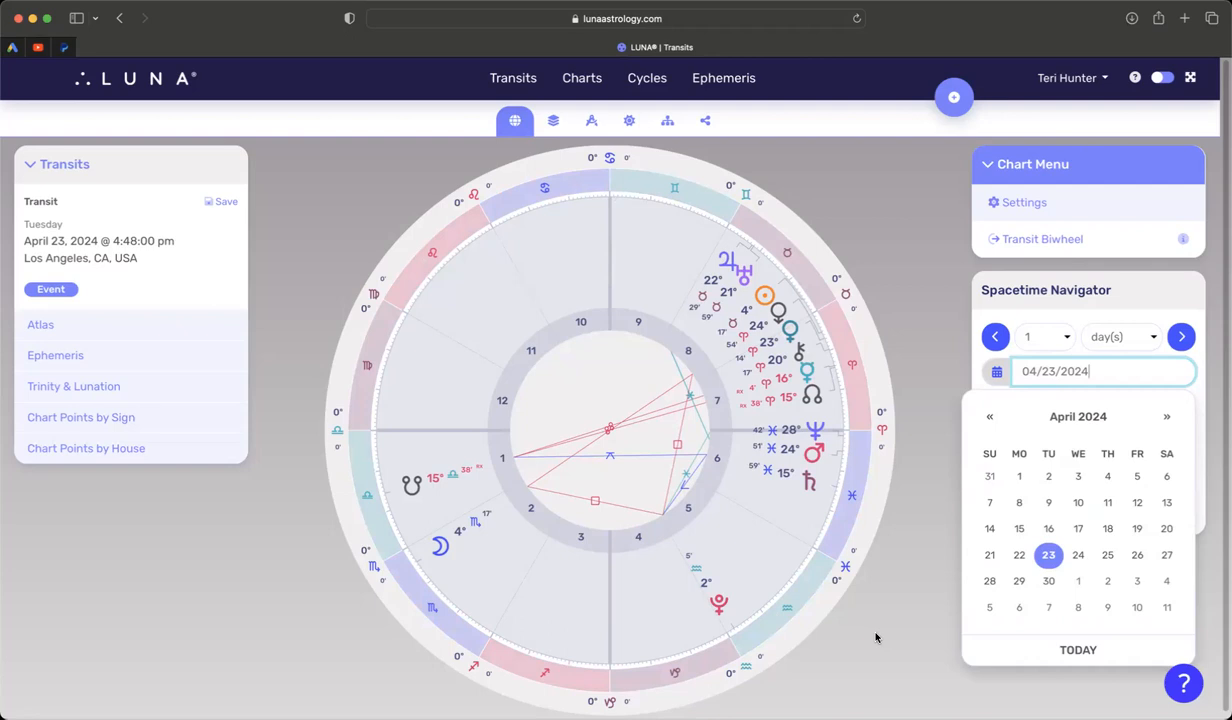
mouse_move(853, 443)
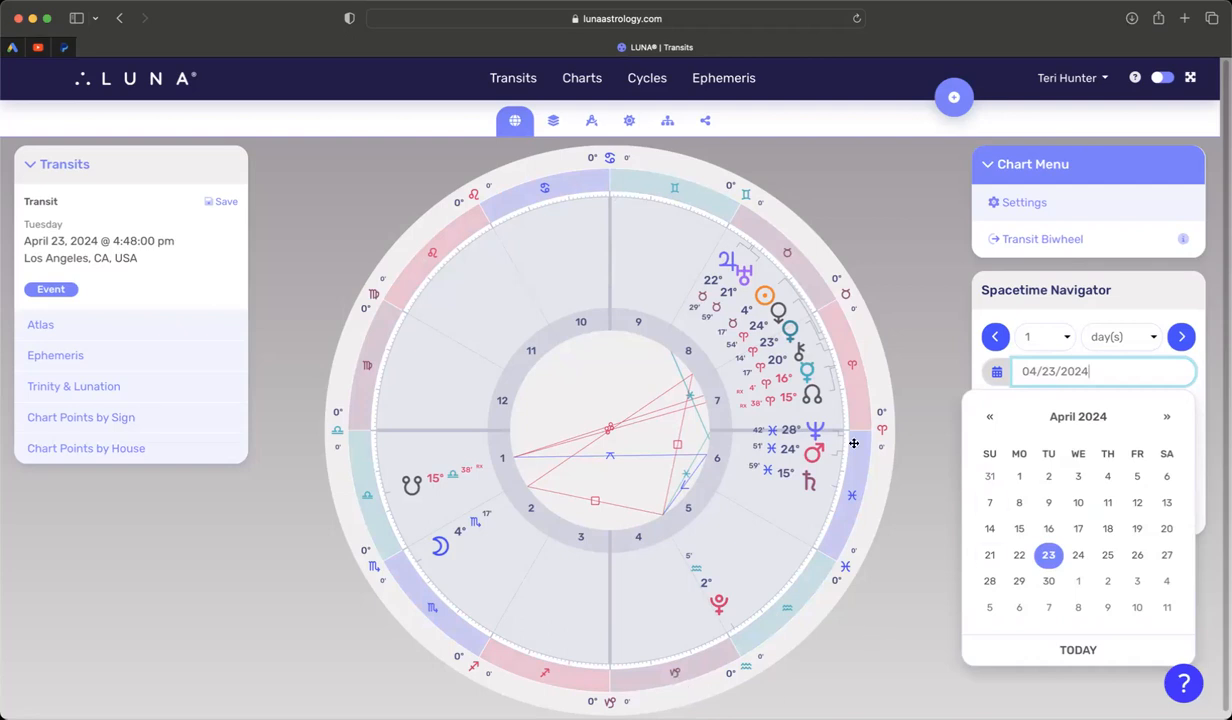
mouse_move(946, 243)
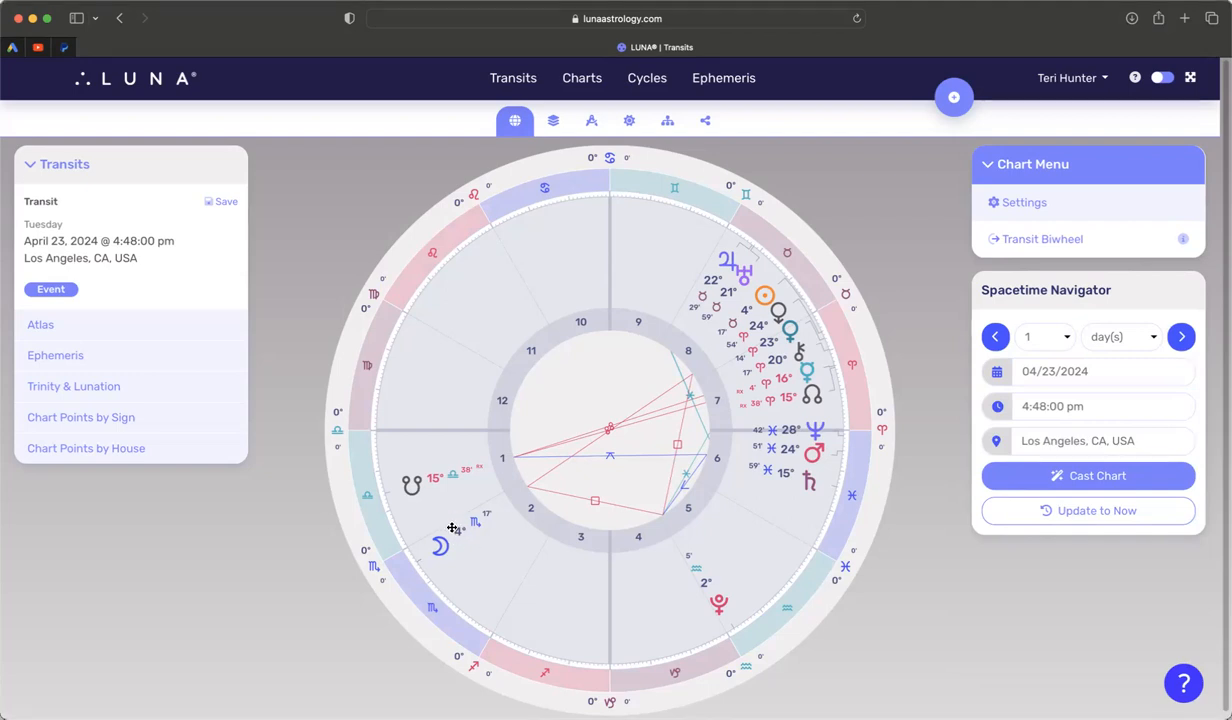
mouse_move(483, 544)
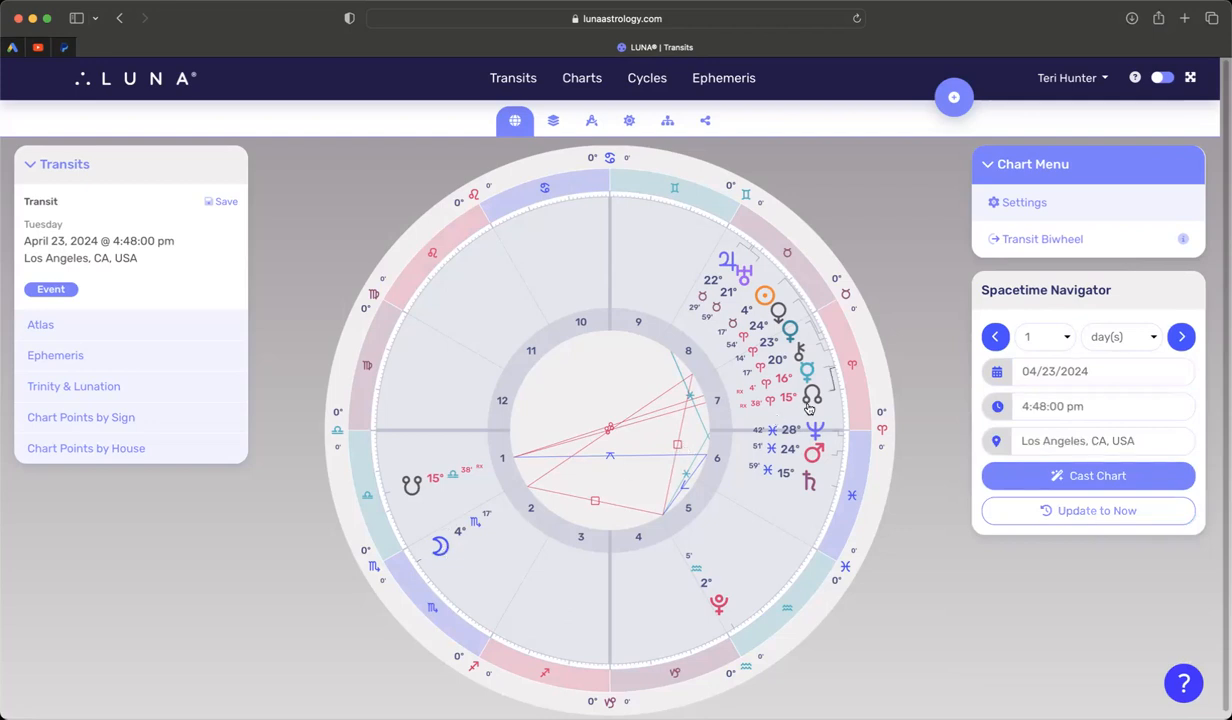
mouse_move(792, 372)
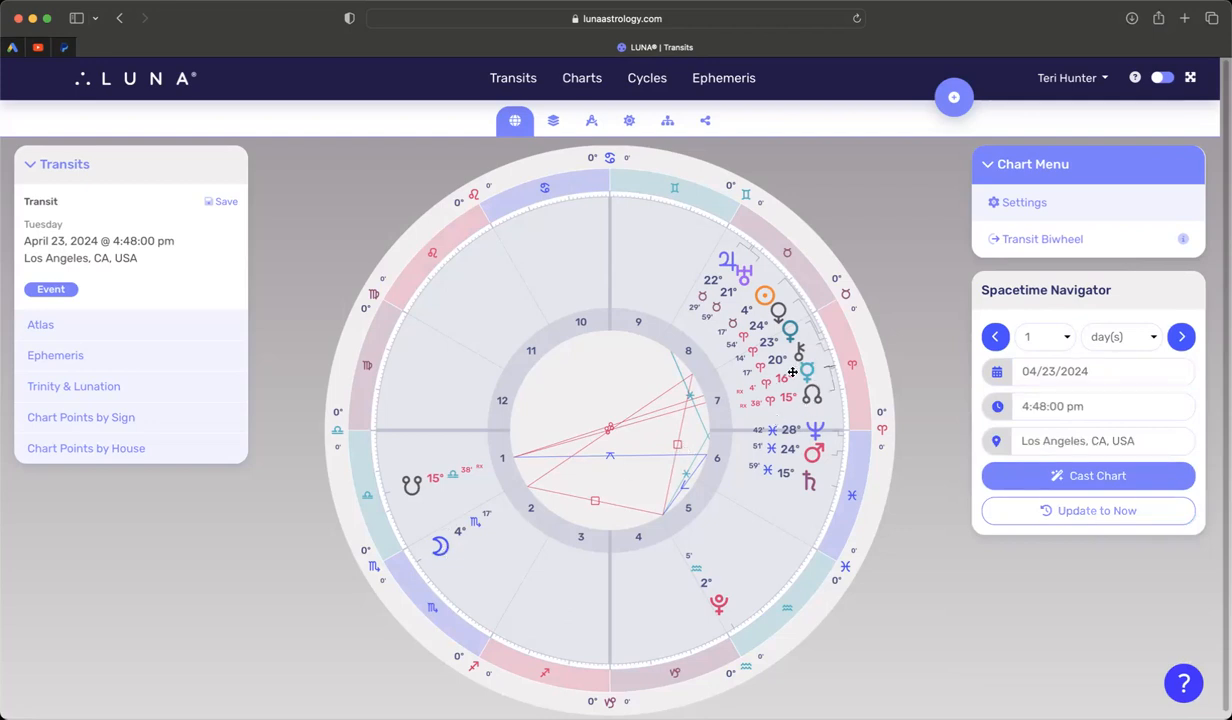
mouse_move(812, 395)
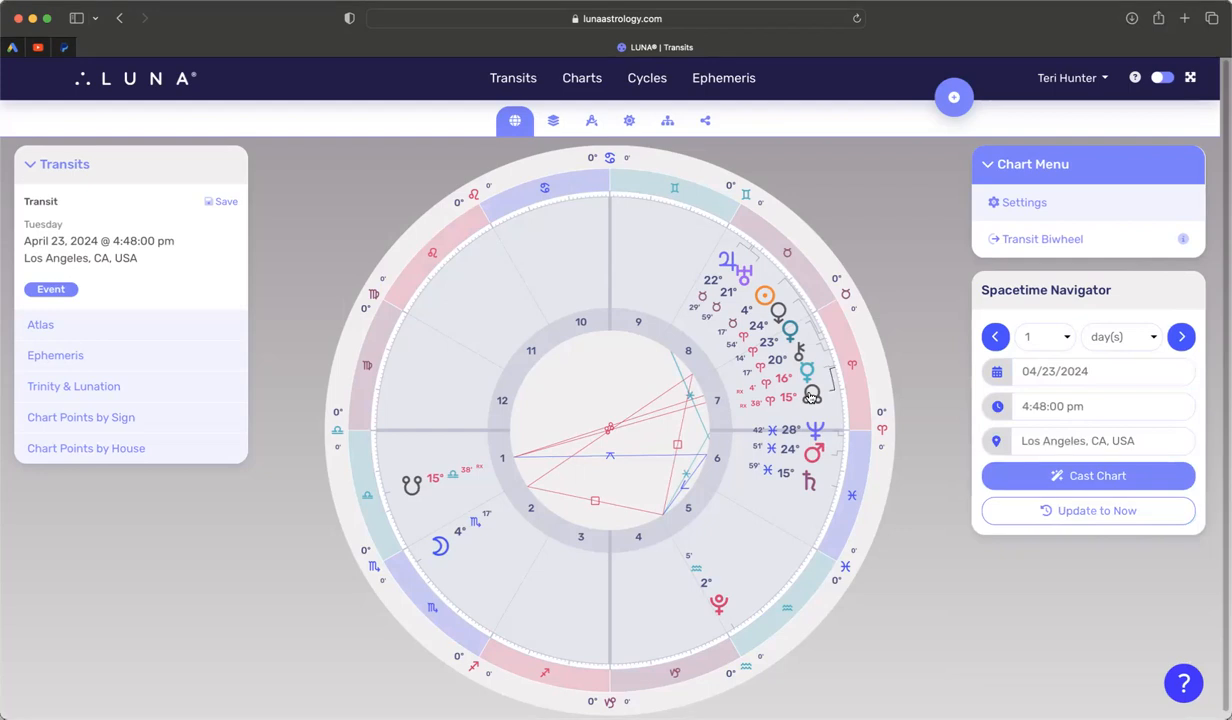
mouse_move(813, 393)
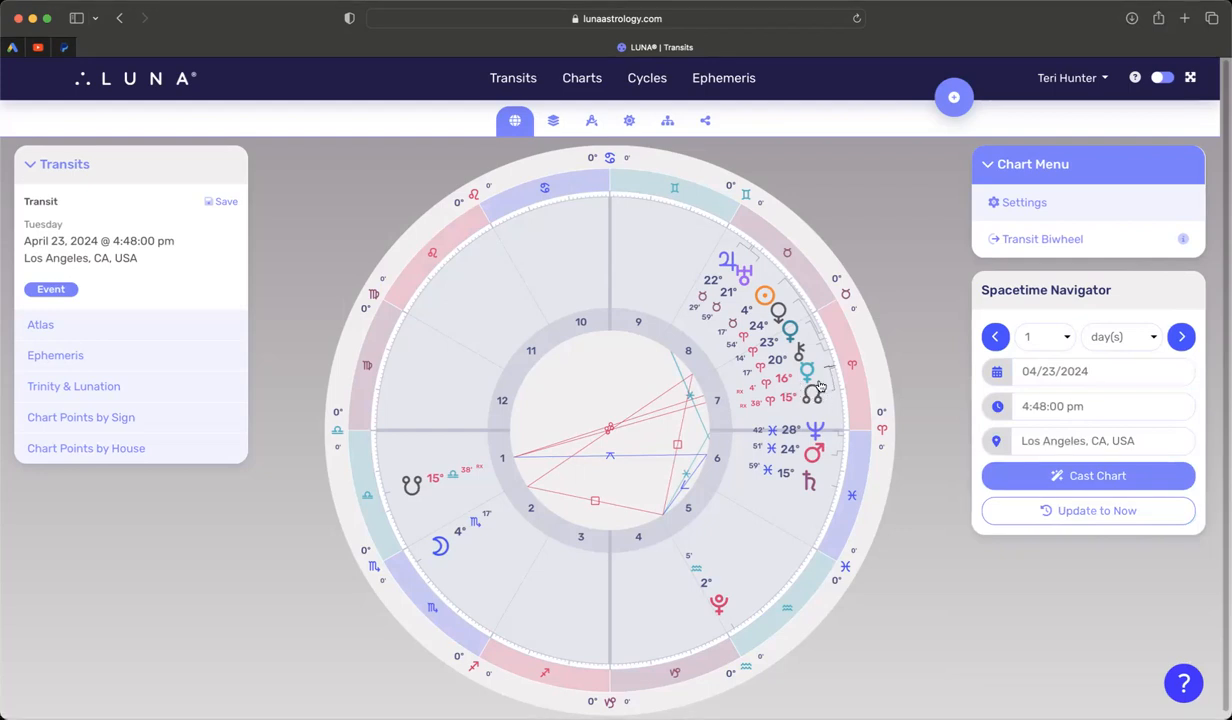
mouse_move(822, 381)
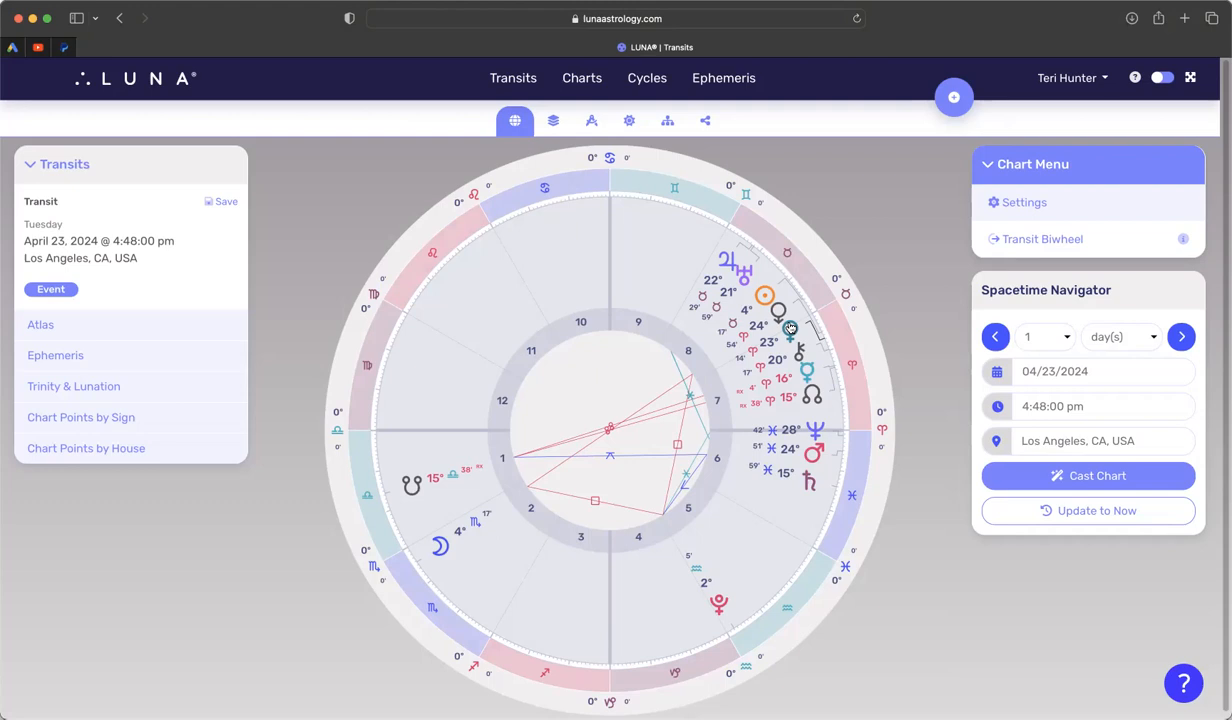
mouse_move(829, 456)
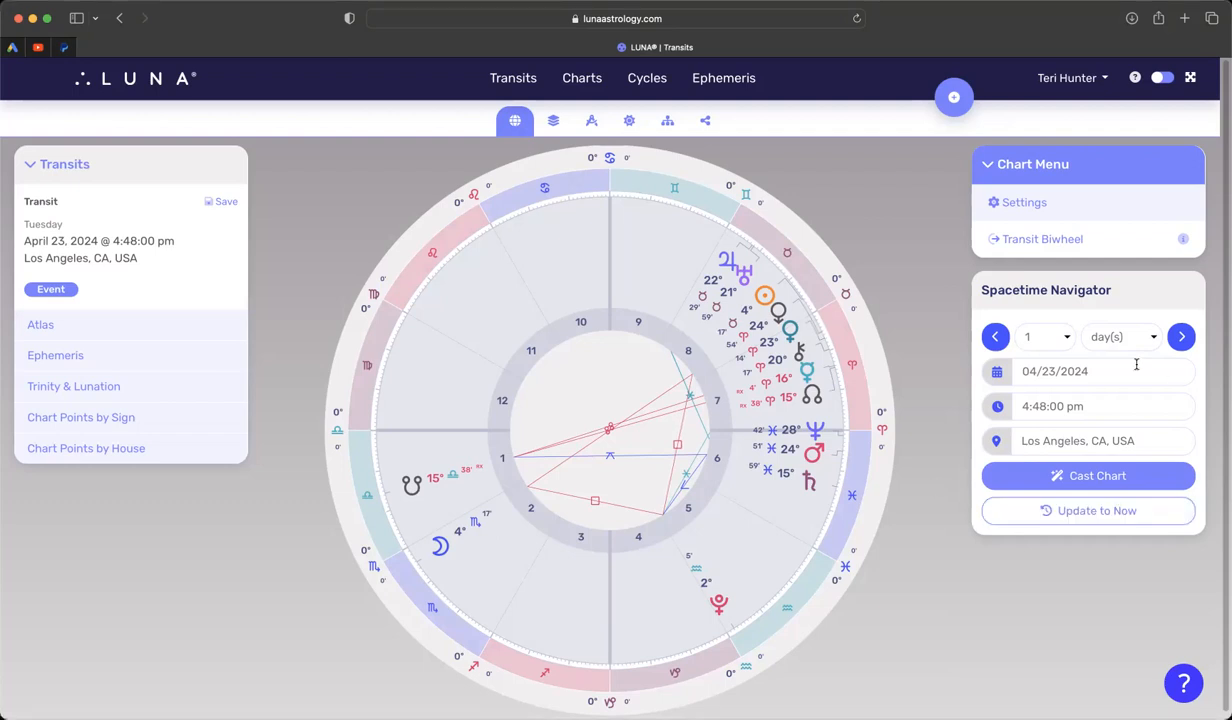
Step: Advance the date to 04/25/2024 and enter 12:00:00 pm as the time
click(1054, 371)
text(5)
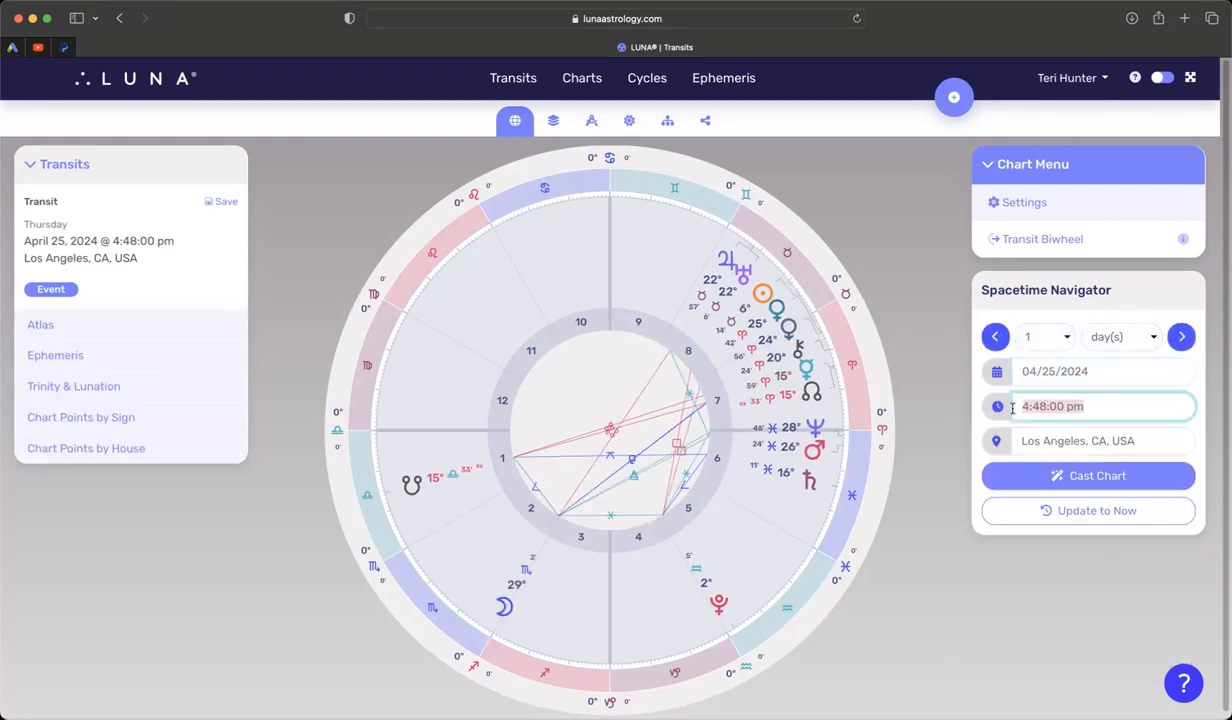
text(12)
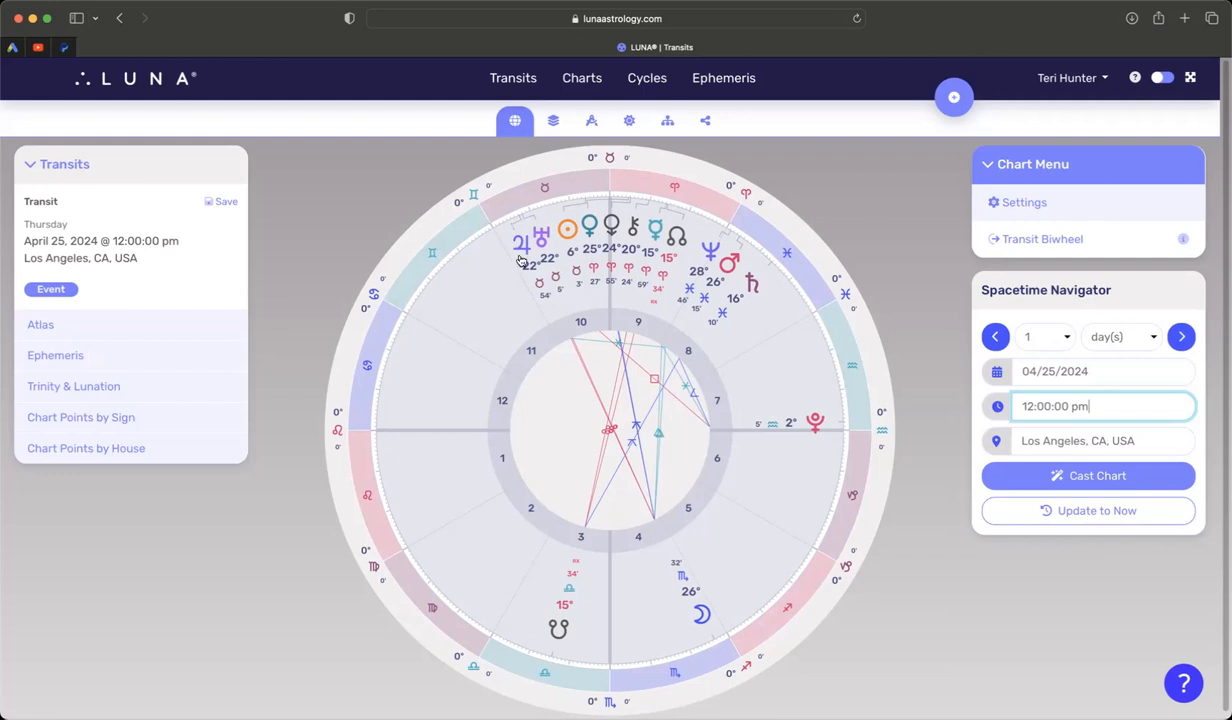
mouse_move(547, 248)
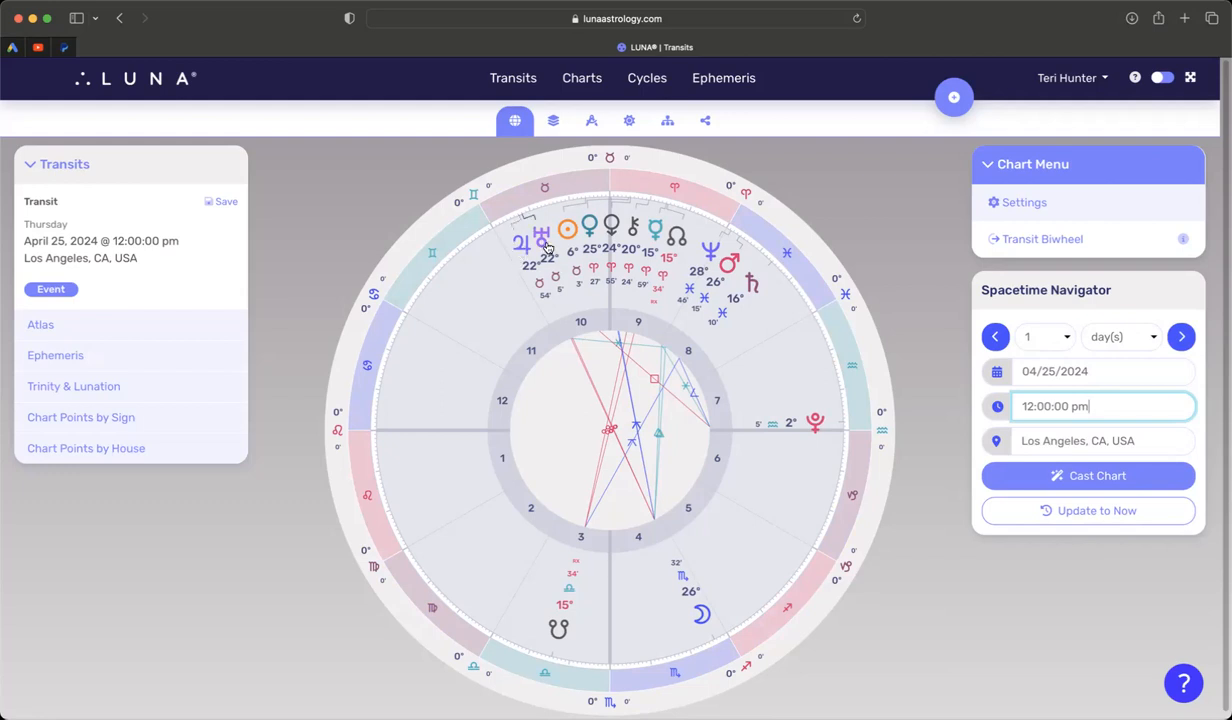
mouse_move(527, 261)
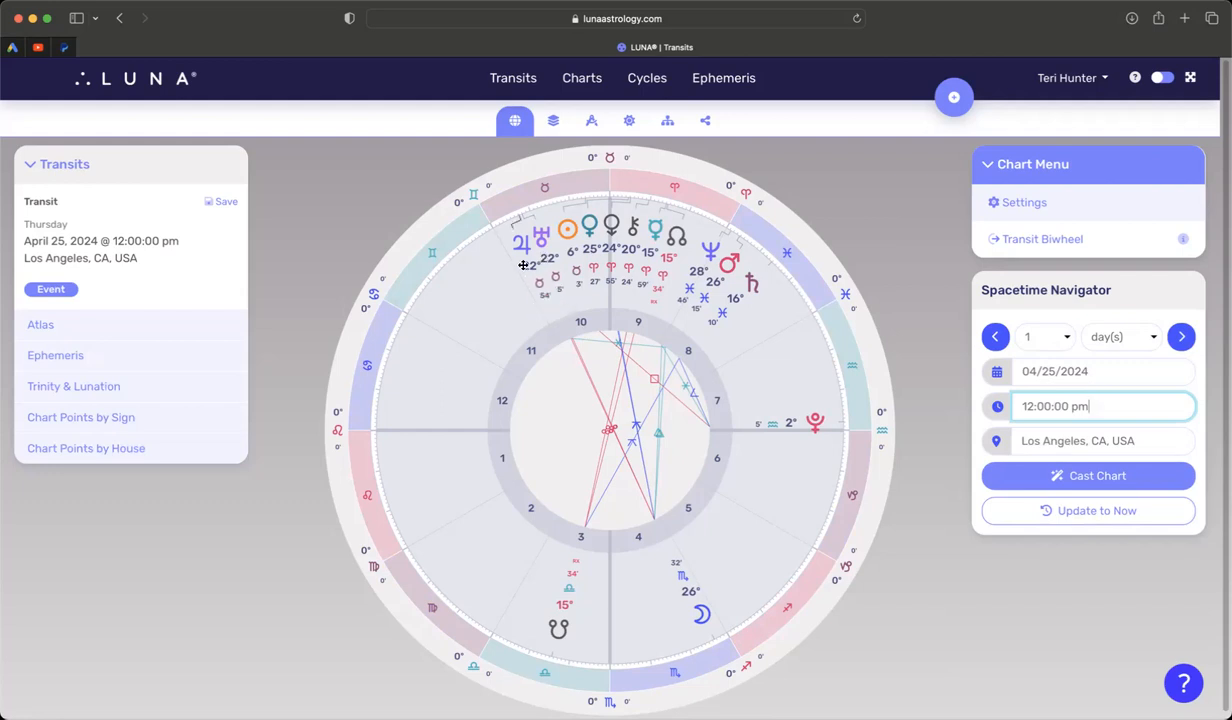
mouse_move(541, 307)
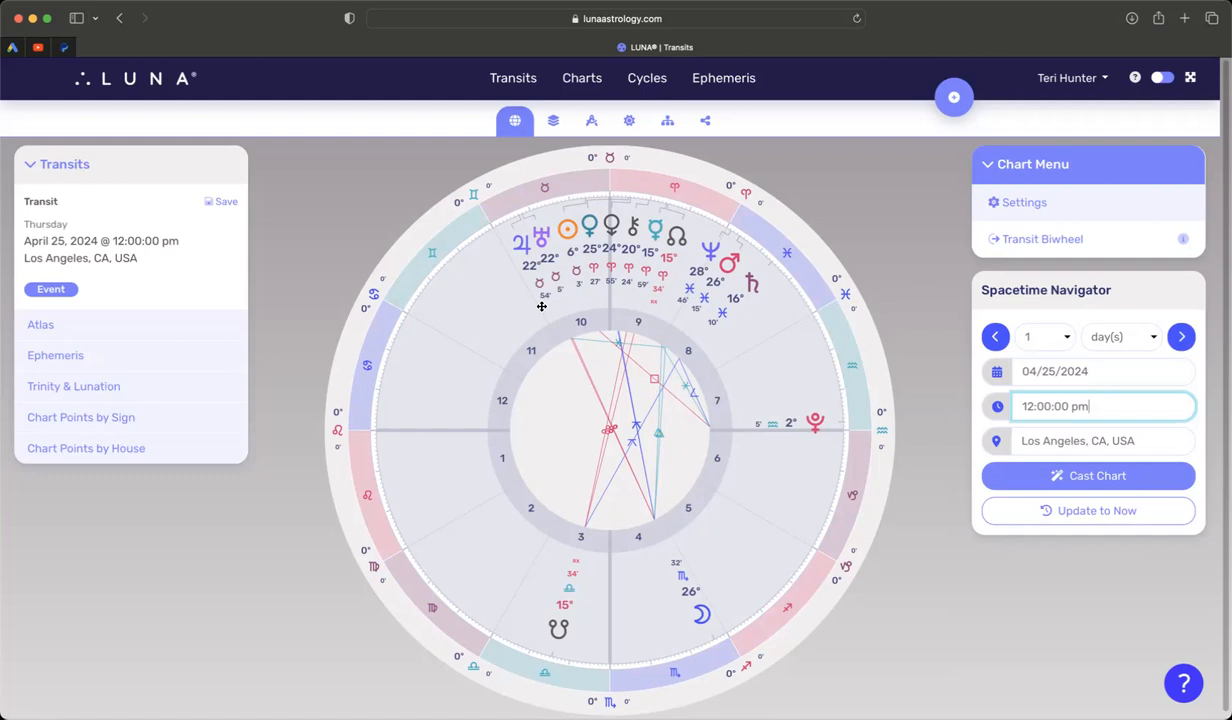
mouse_move(540, 237)
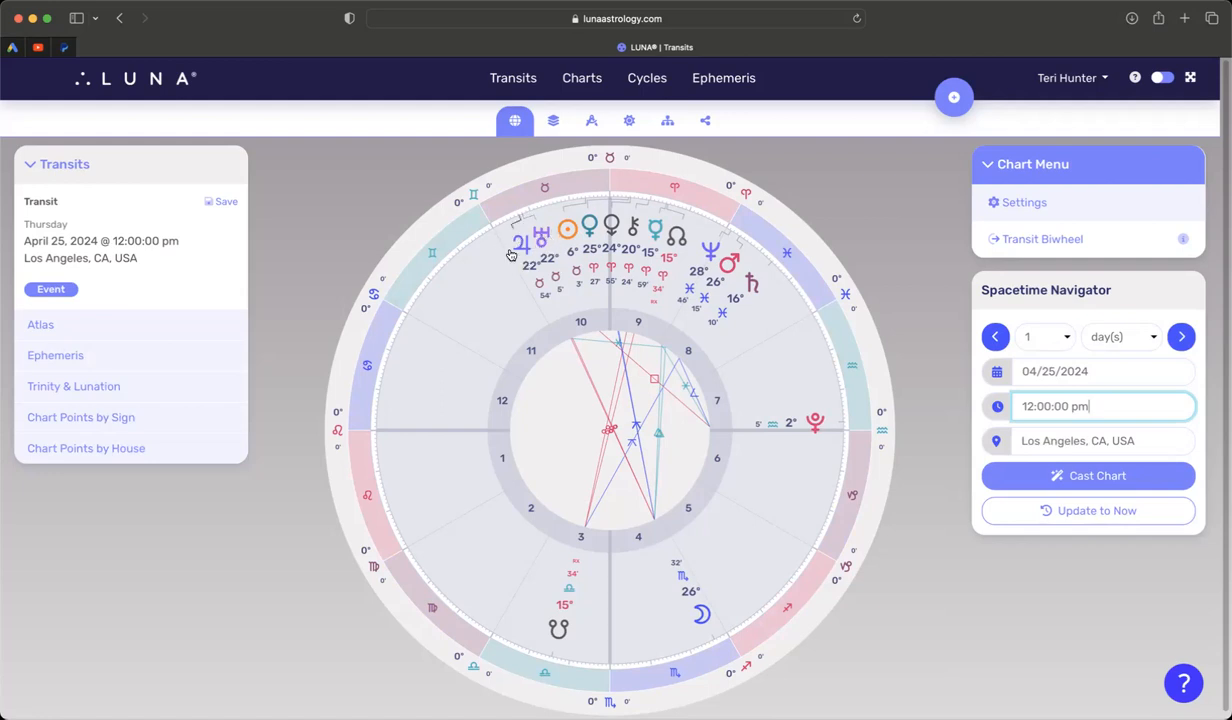
mouse_move(520, 263)
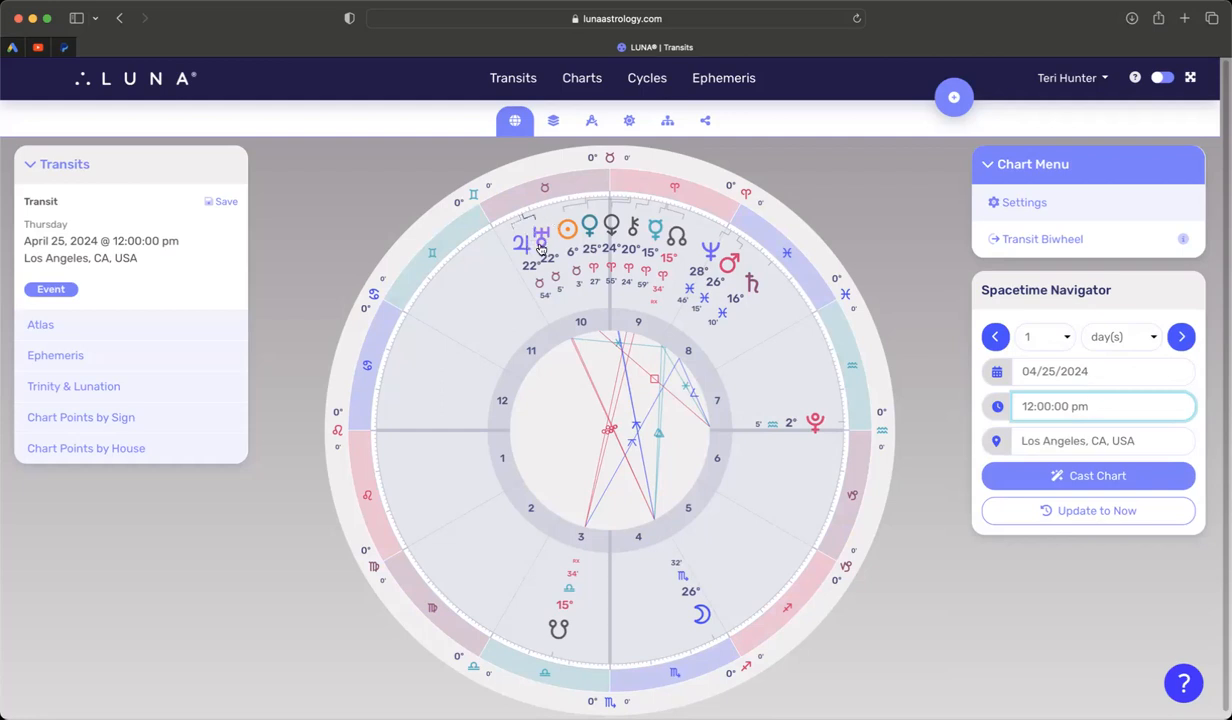
Step: Open the April 2024 calendar picker from the date field
click(1088, 406)
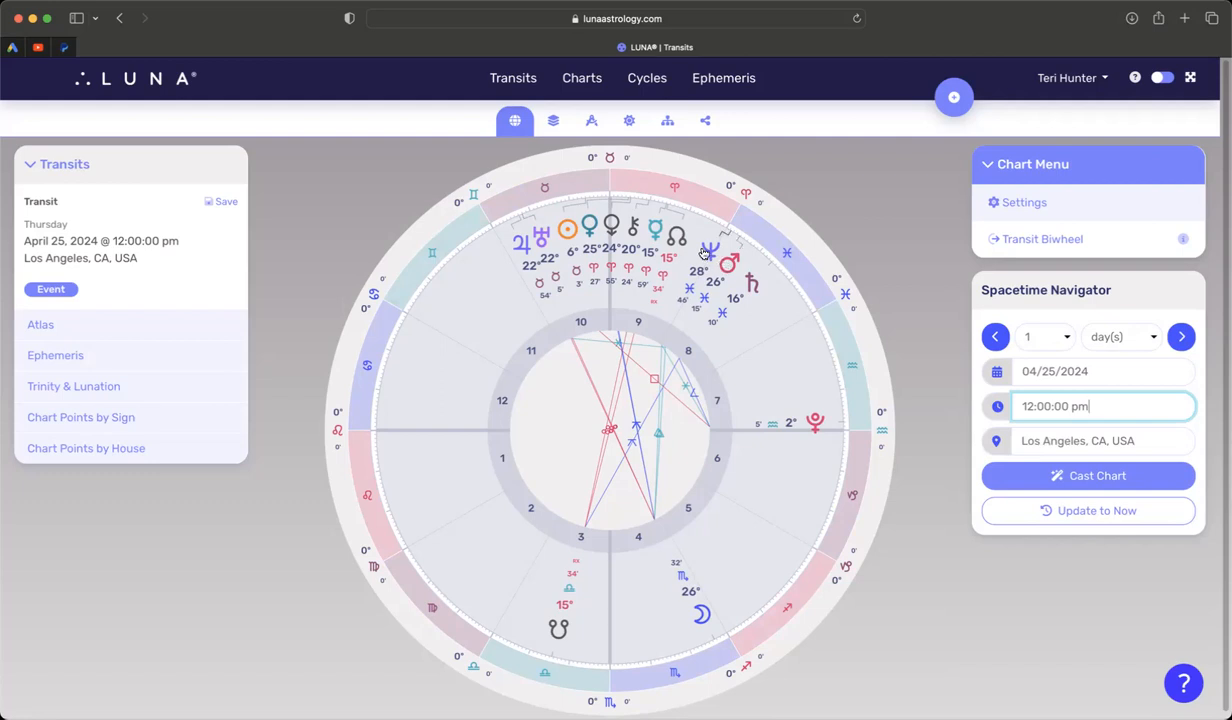
mouse_move(703, 254)
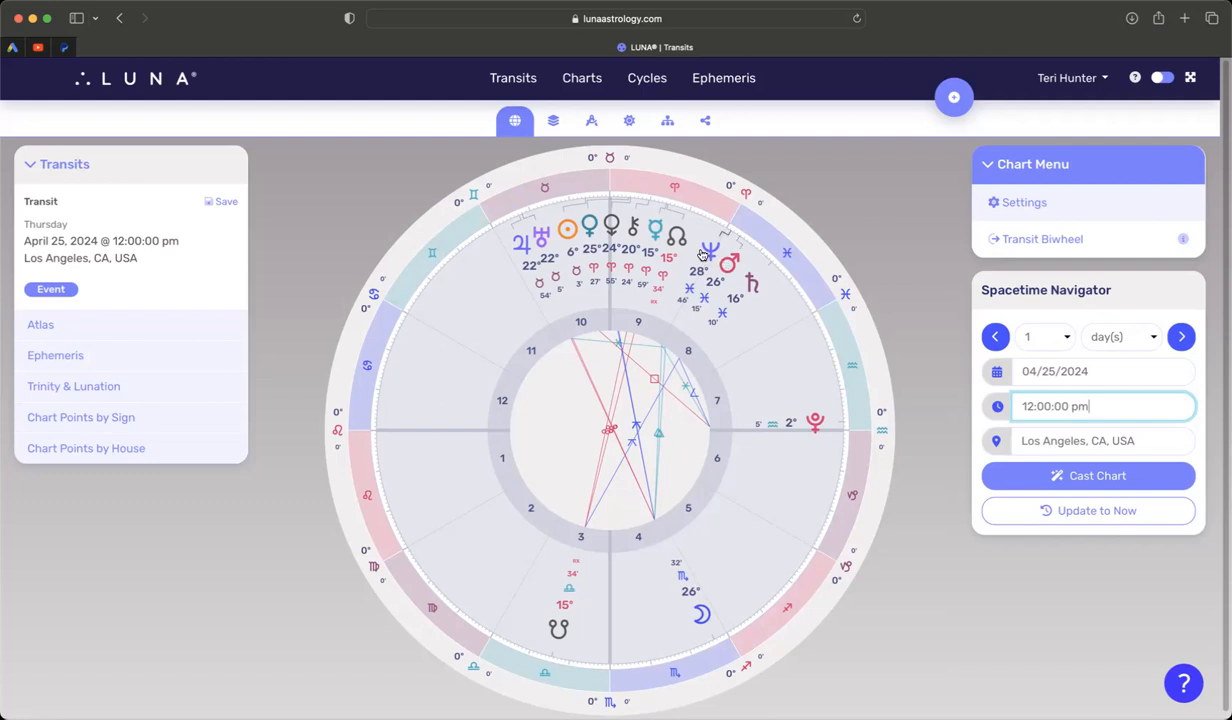
mouse_move(541, 663)
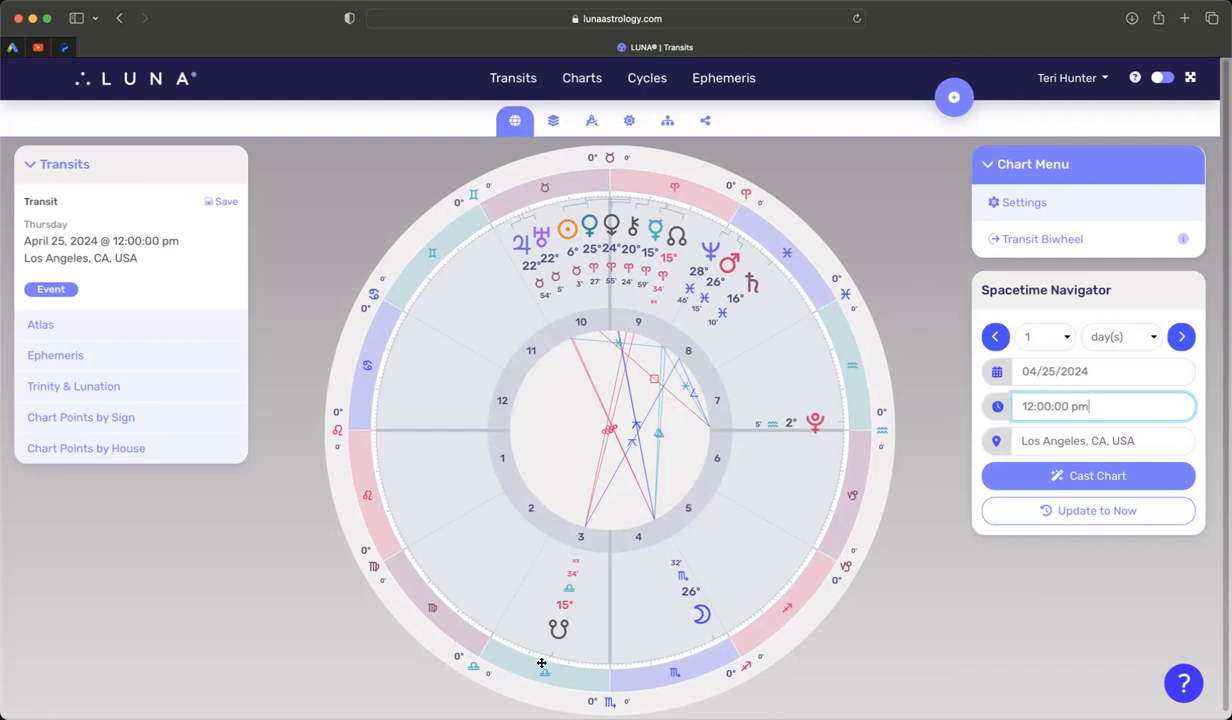
mouse_move(528, 618)
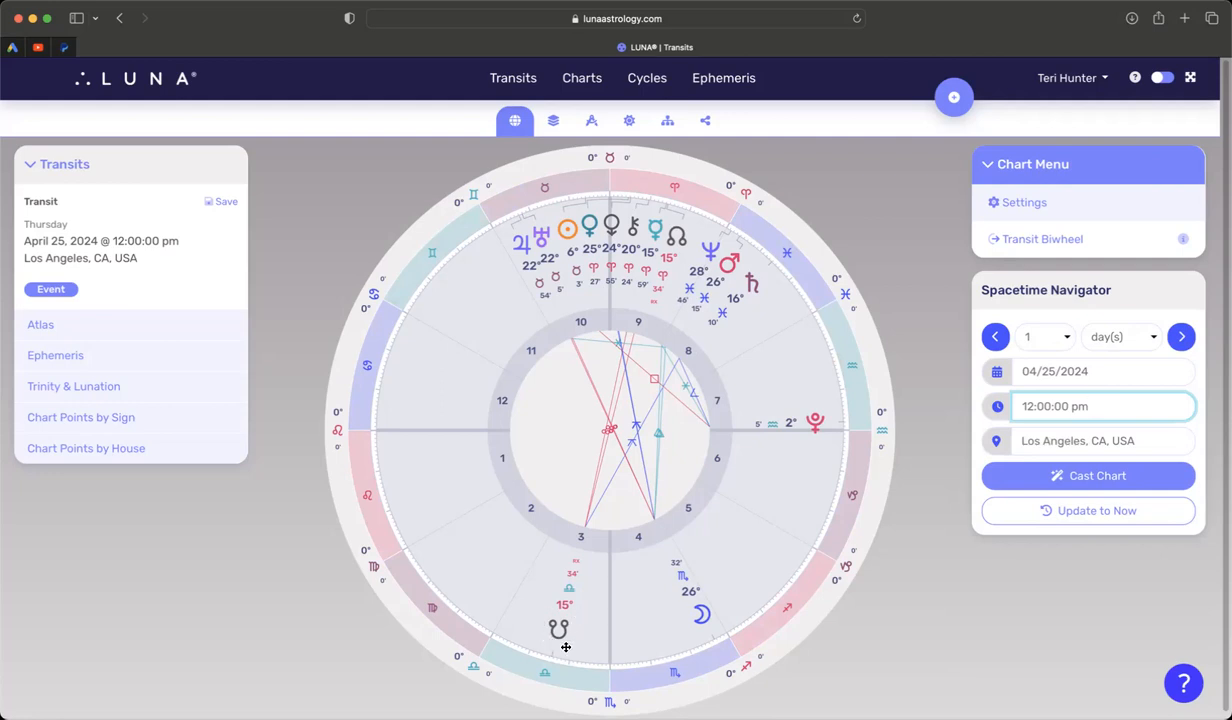
mouse_move(567, 654)
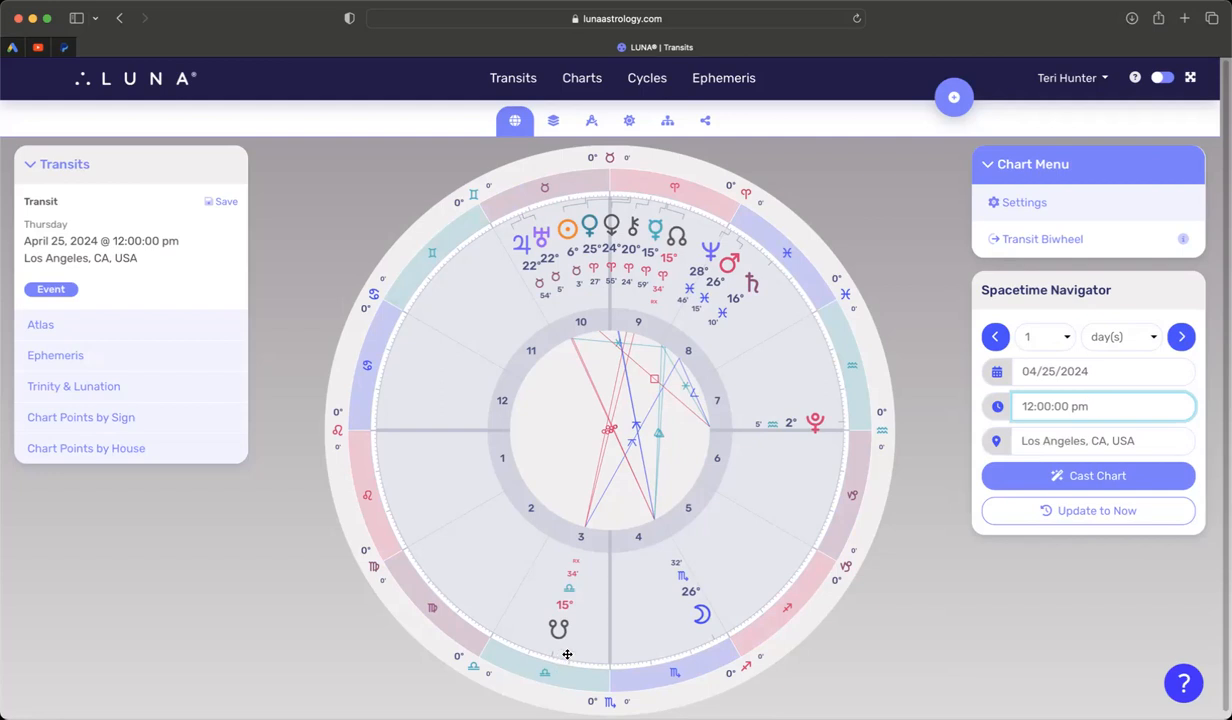
mouse_move(577, 304)
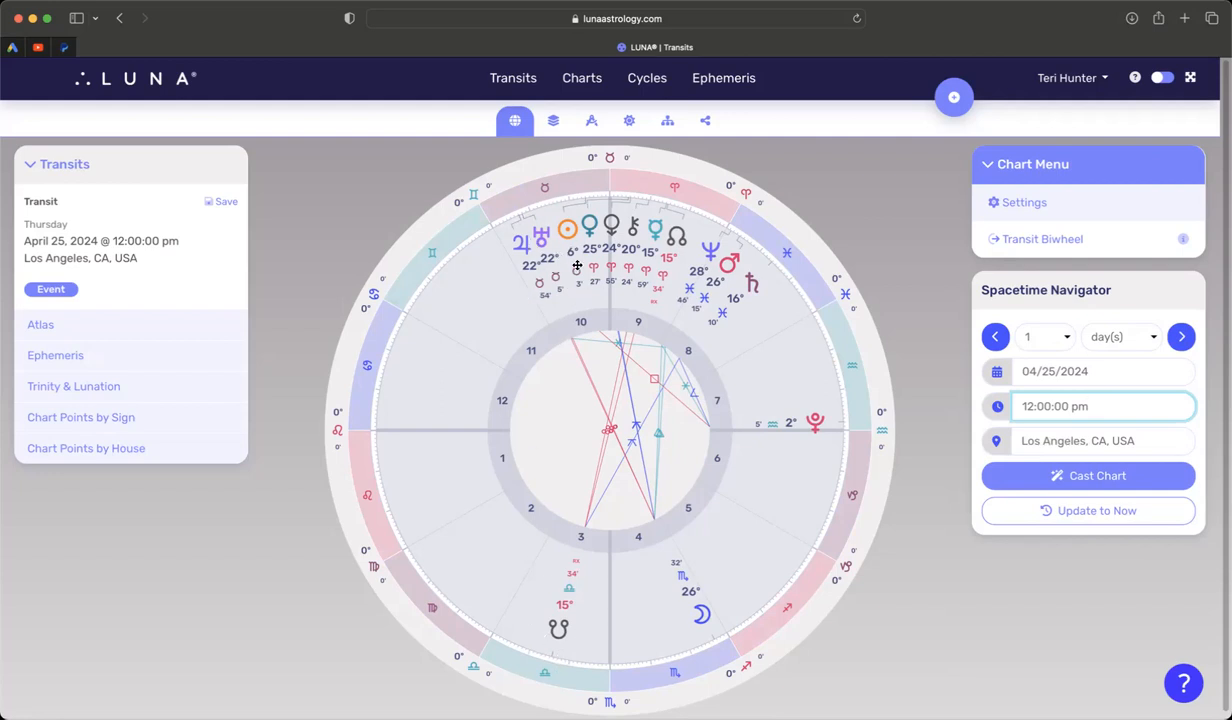
mouse_move(805, 299)
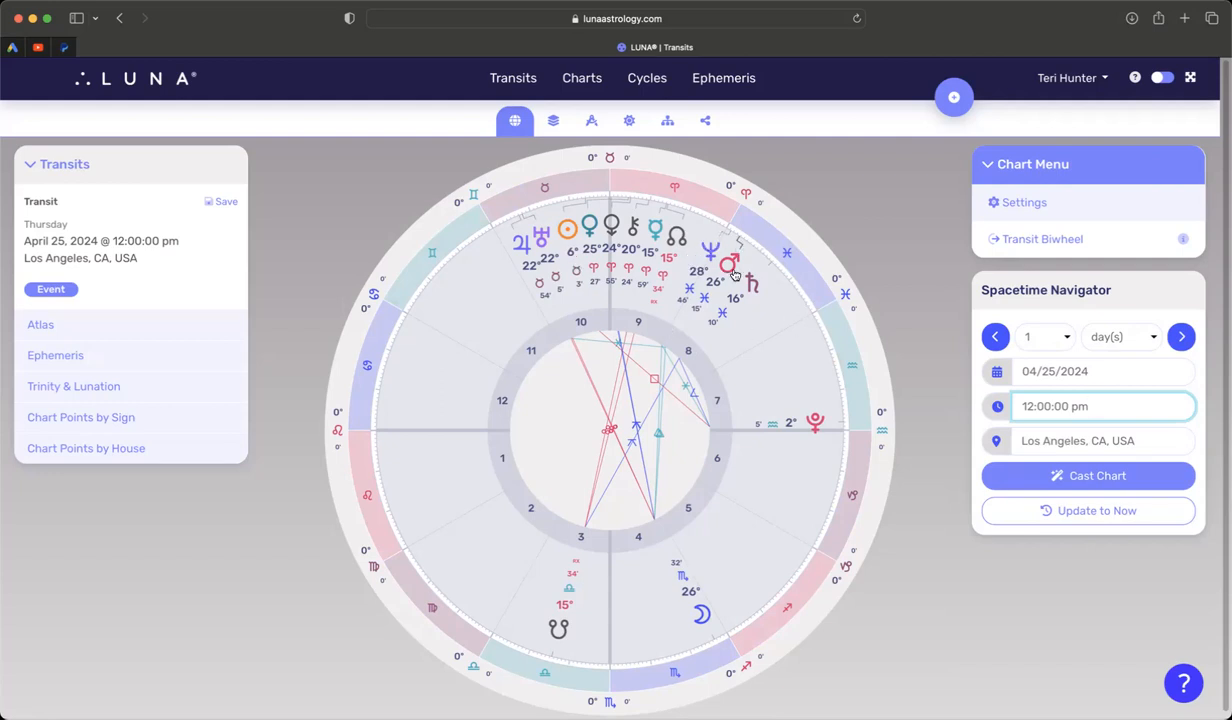
mouse_move(710, 255)
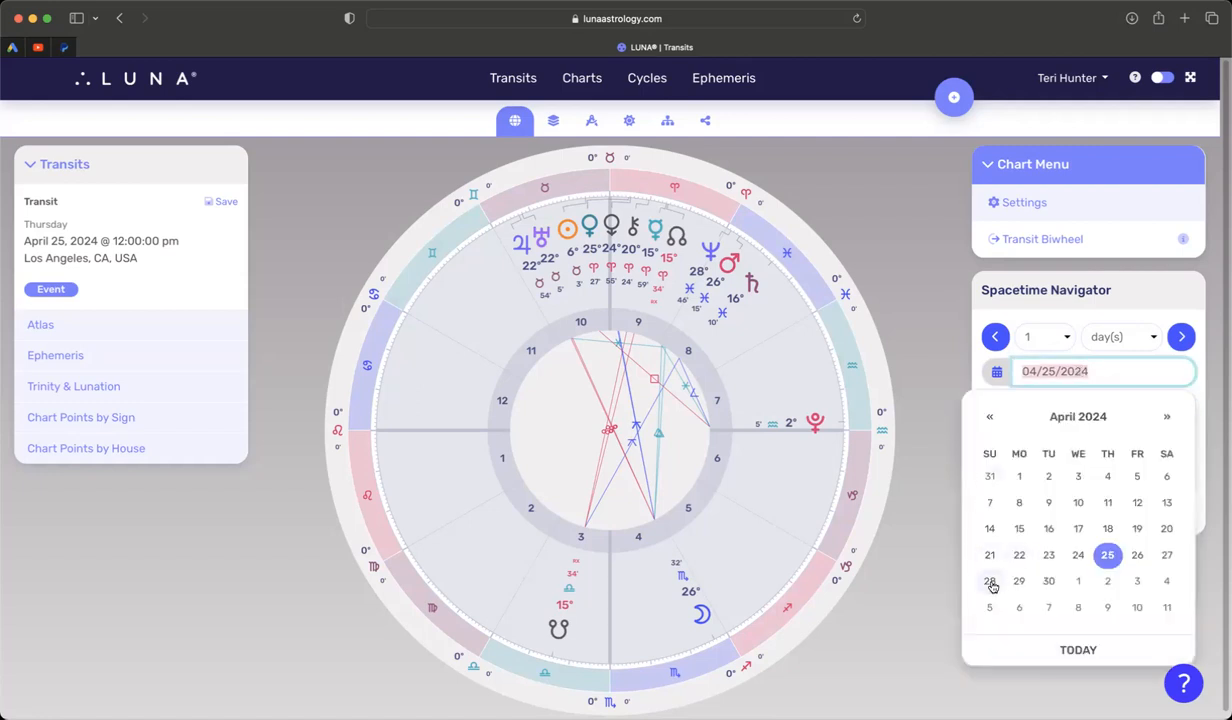
Step: Pick 28 in the April calendar to recast the chart
click(989, 581)
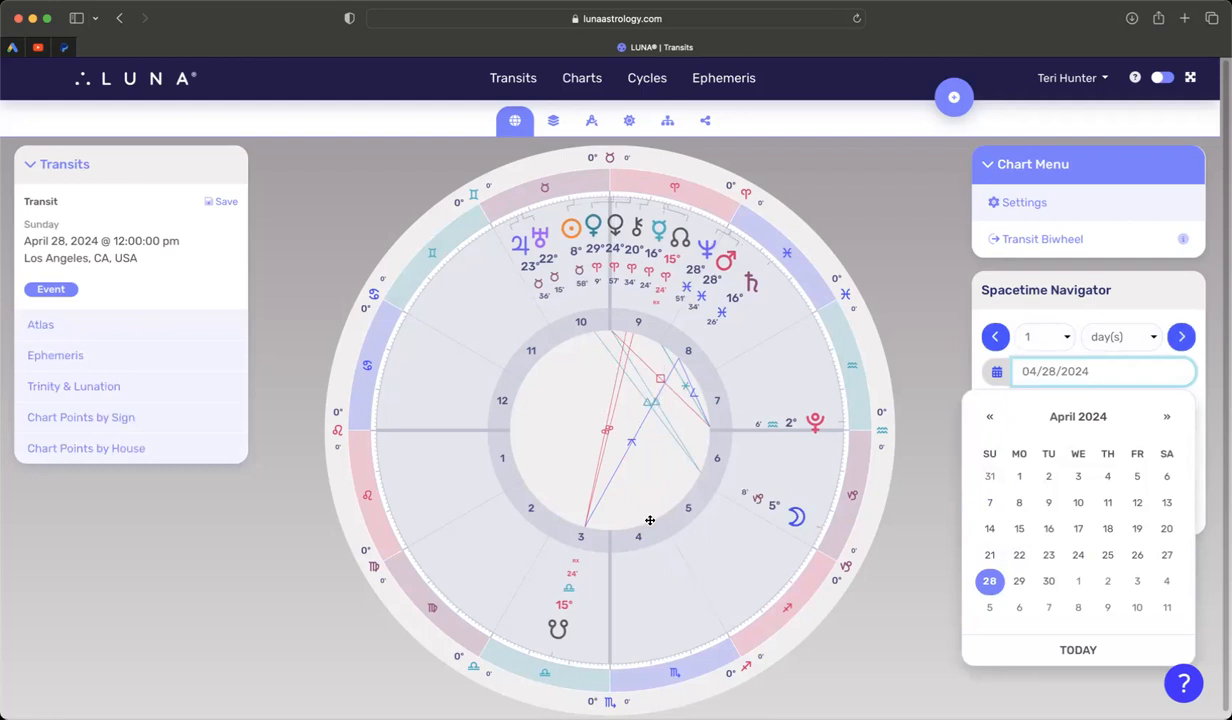
mouse_move(513, 262)
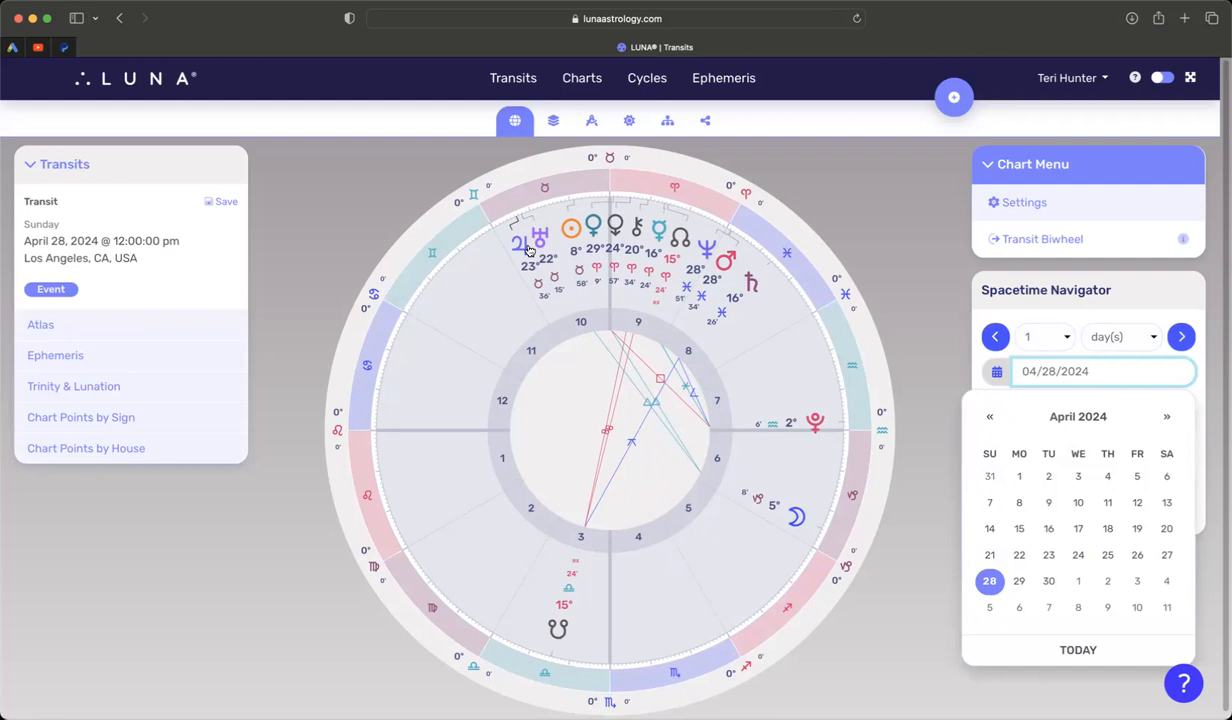
mouse_move(697, 243)
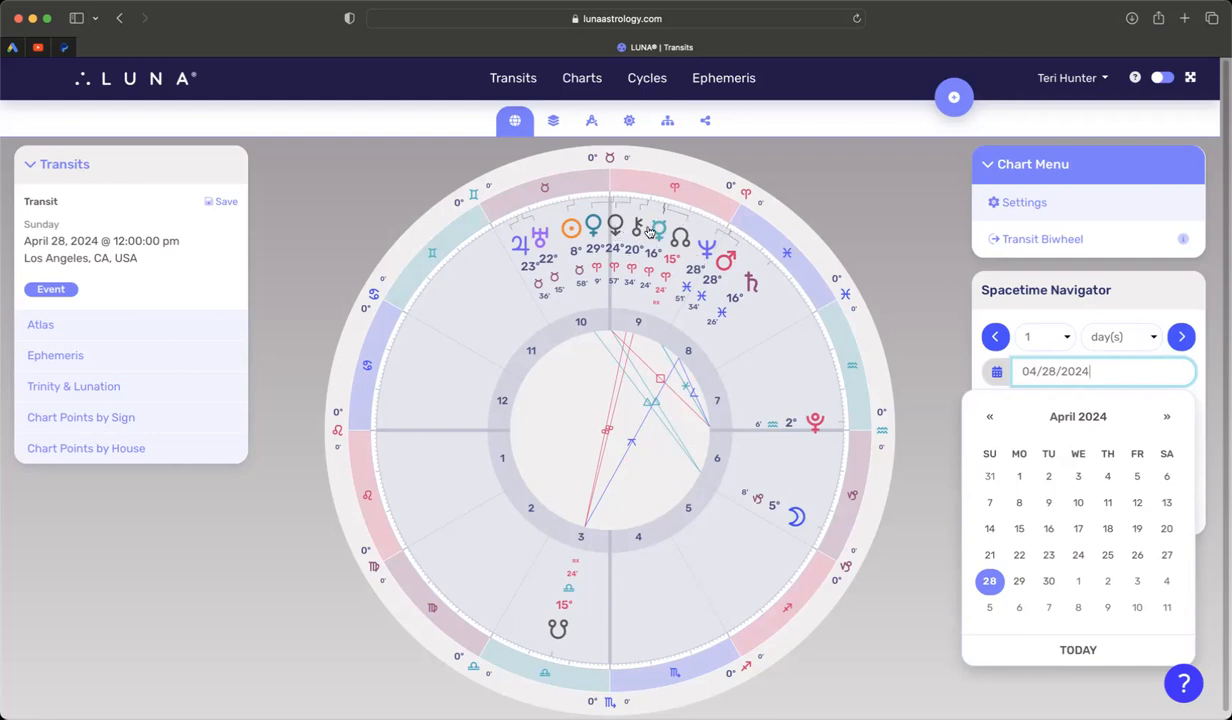
mouse_move(645, 246)
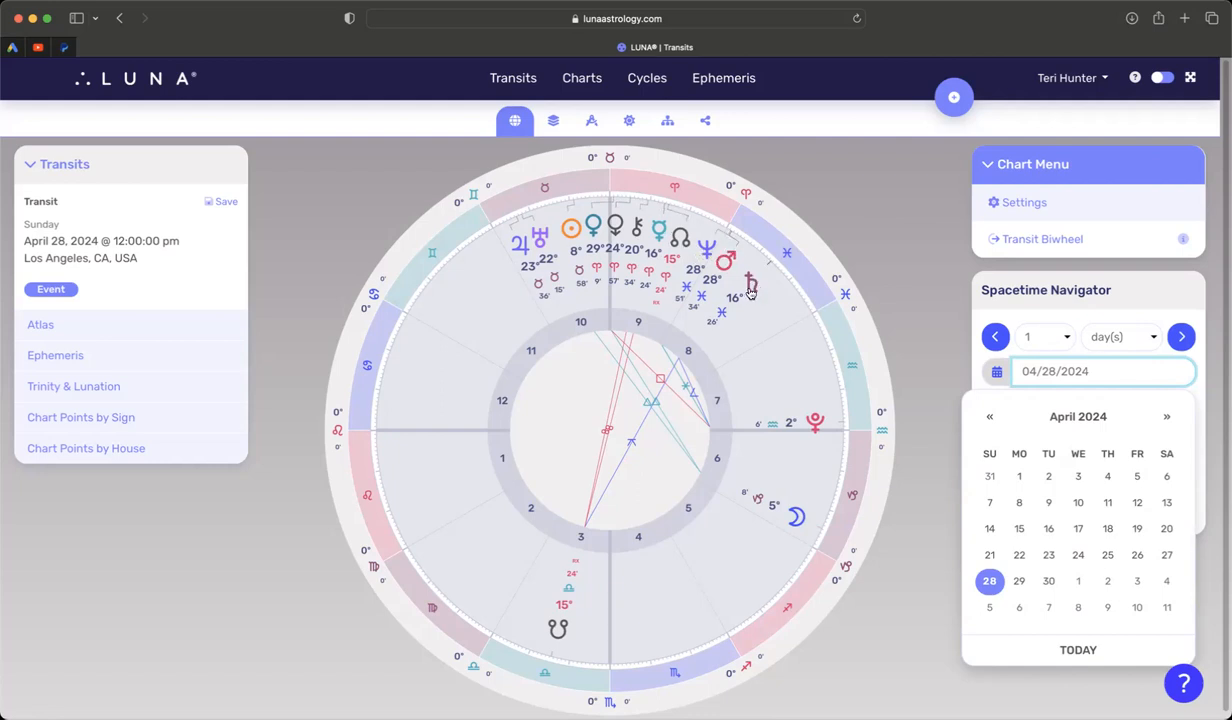
mouse_move(745, 298)
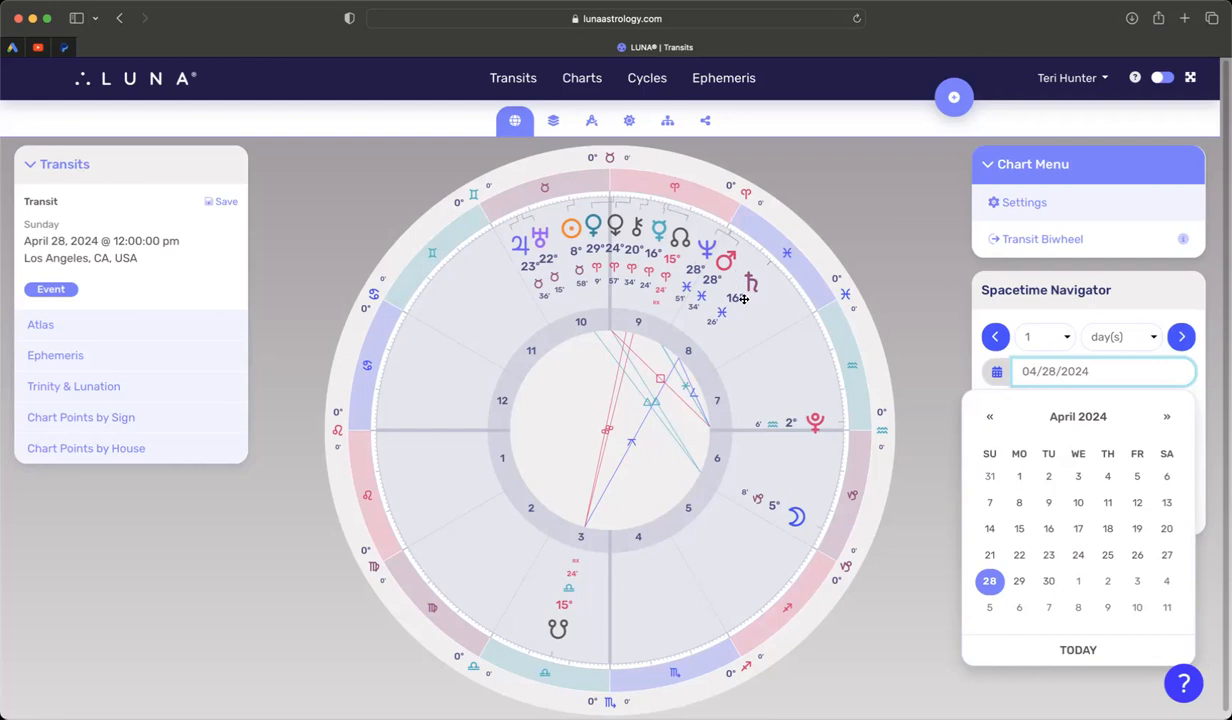
mouse_move(748, 297)
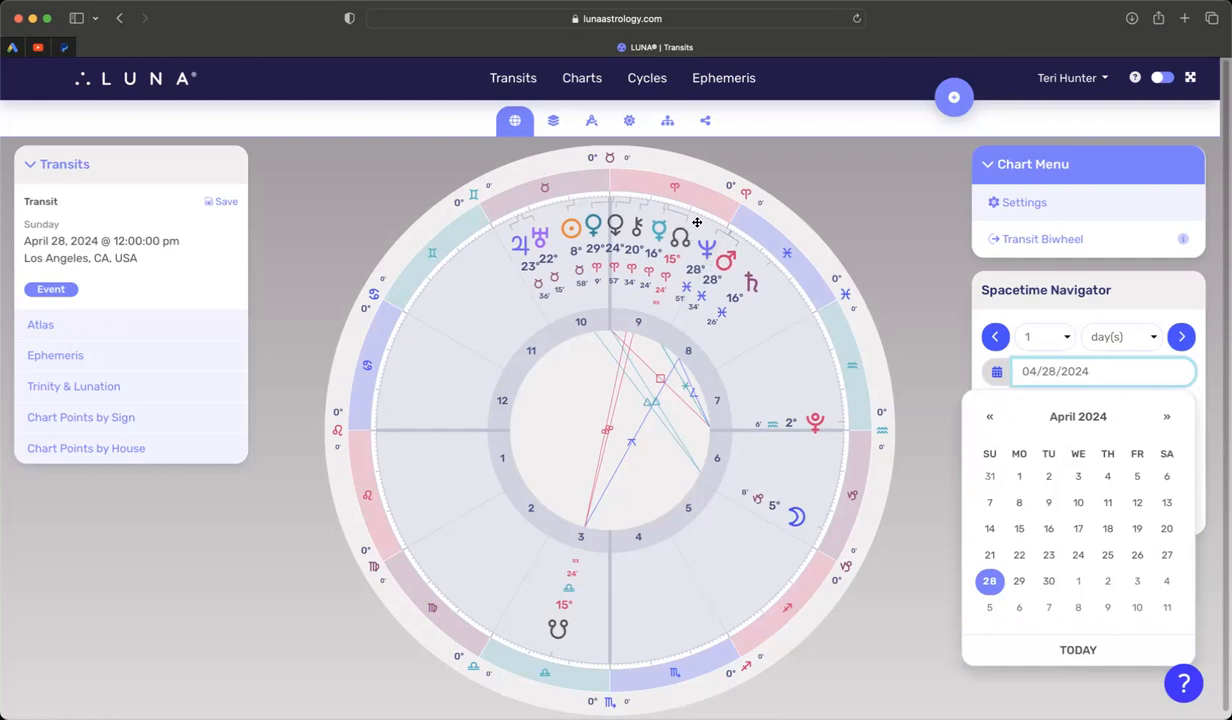
mouse_move(678, 236)
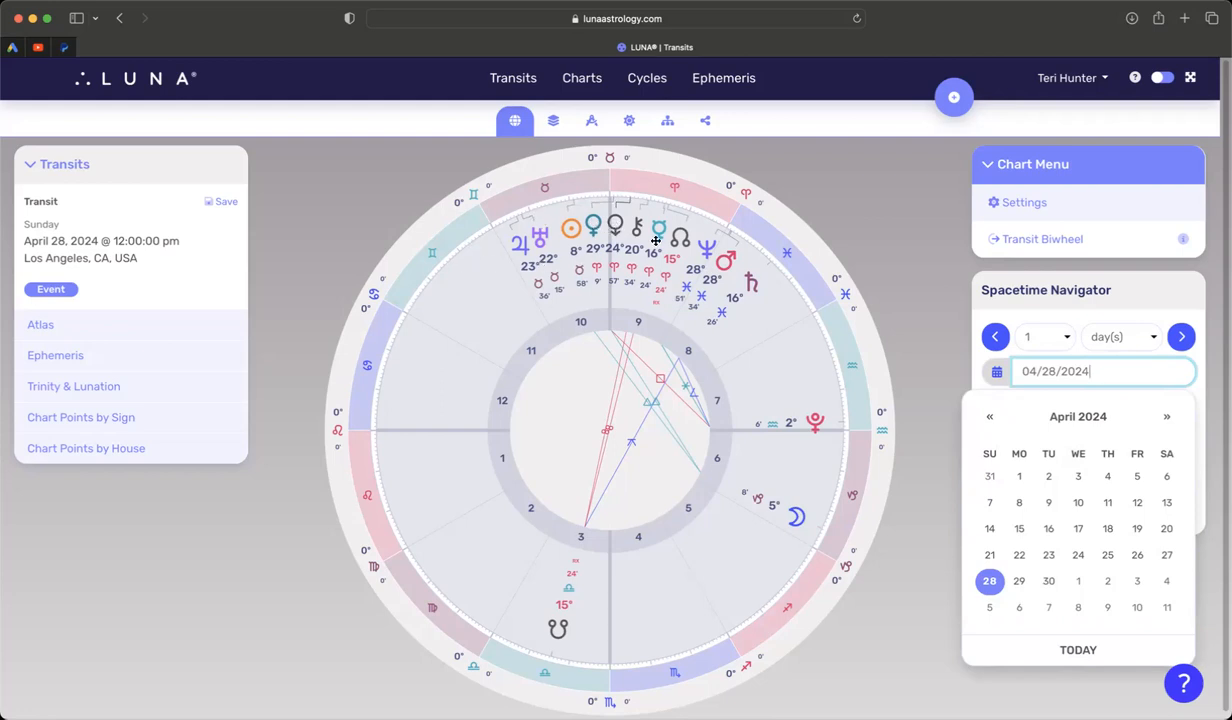
mouse_move(710, 265)
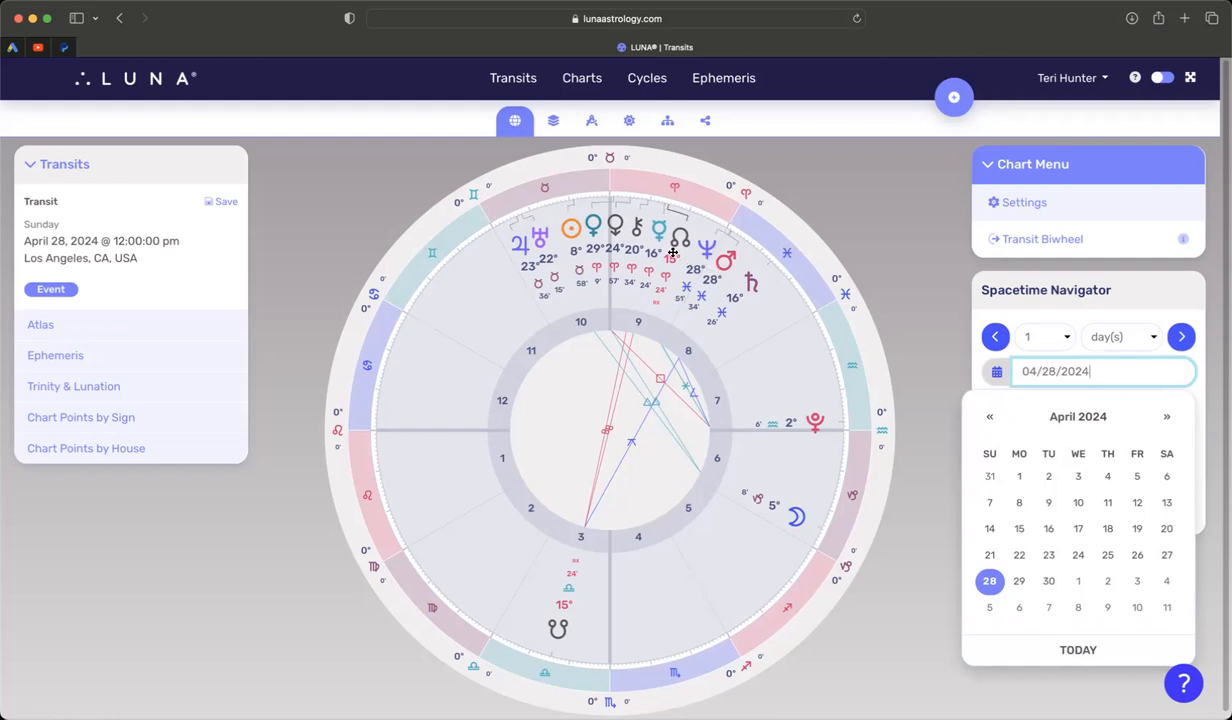
mouse_move(511, 260)
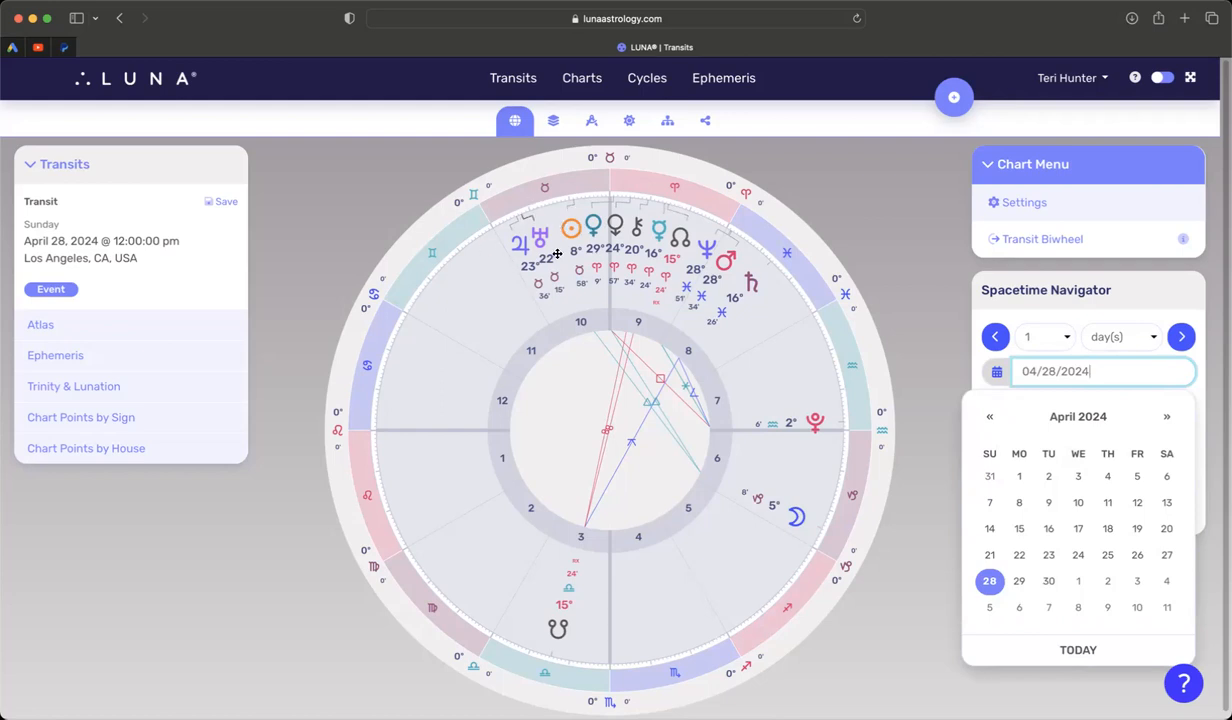
mouse_move(821, 475)
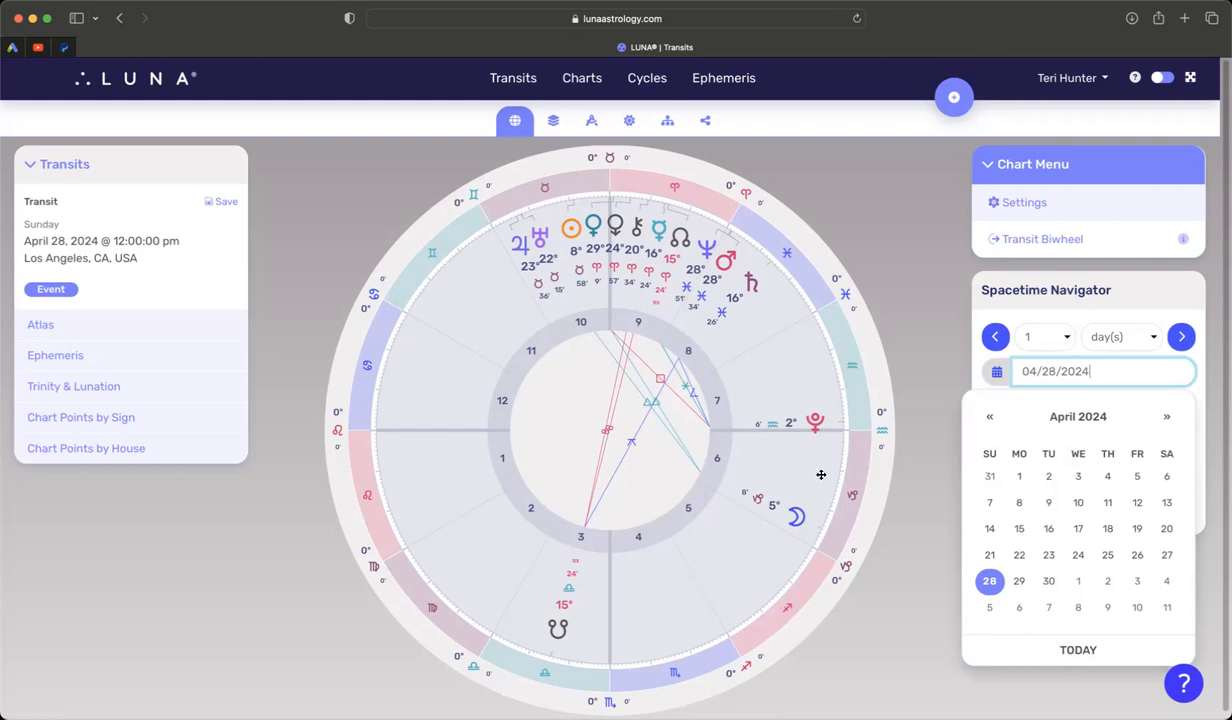
Step: Step the transit date through April 29 to April 30, 2024
click(1019, 581)
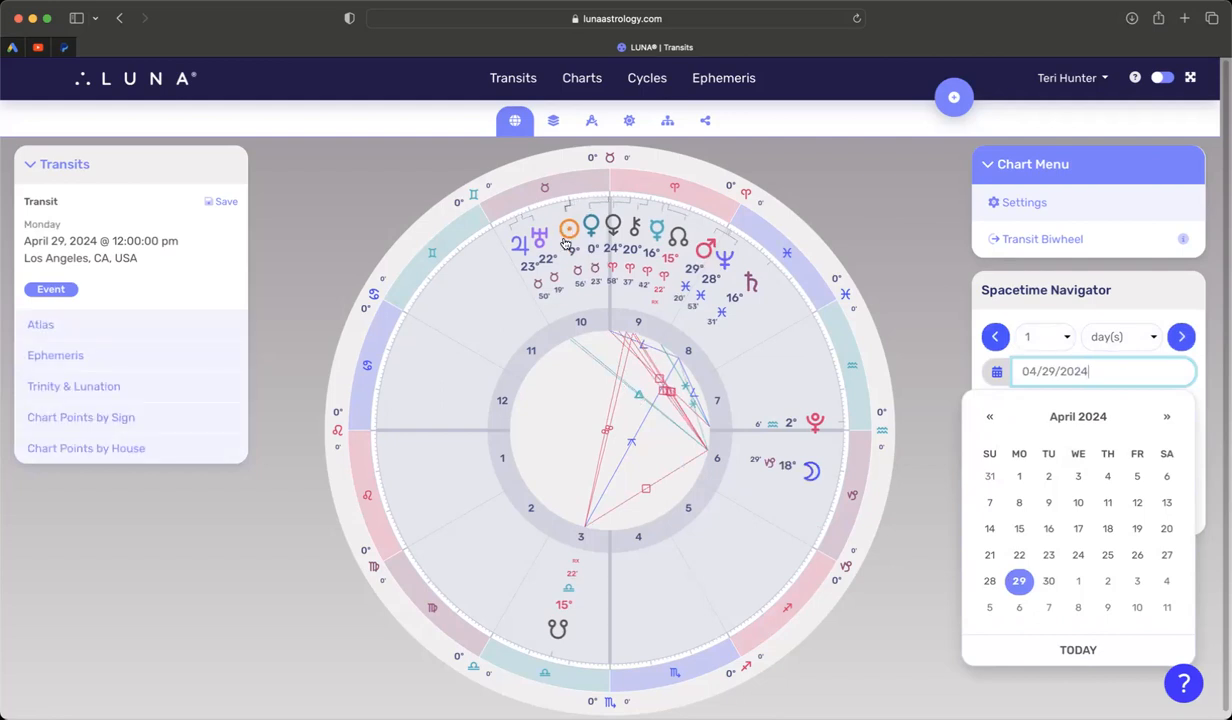
click(1048, 581)
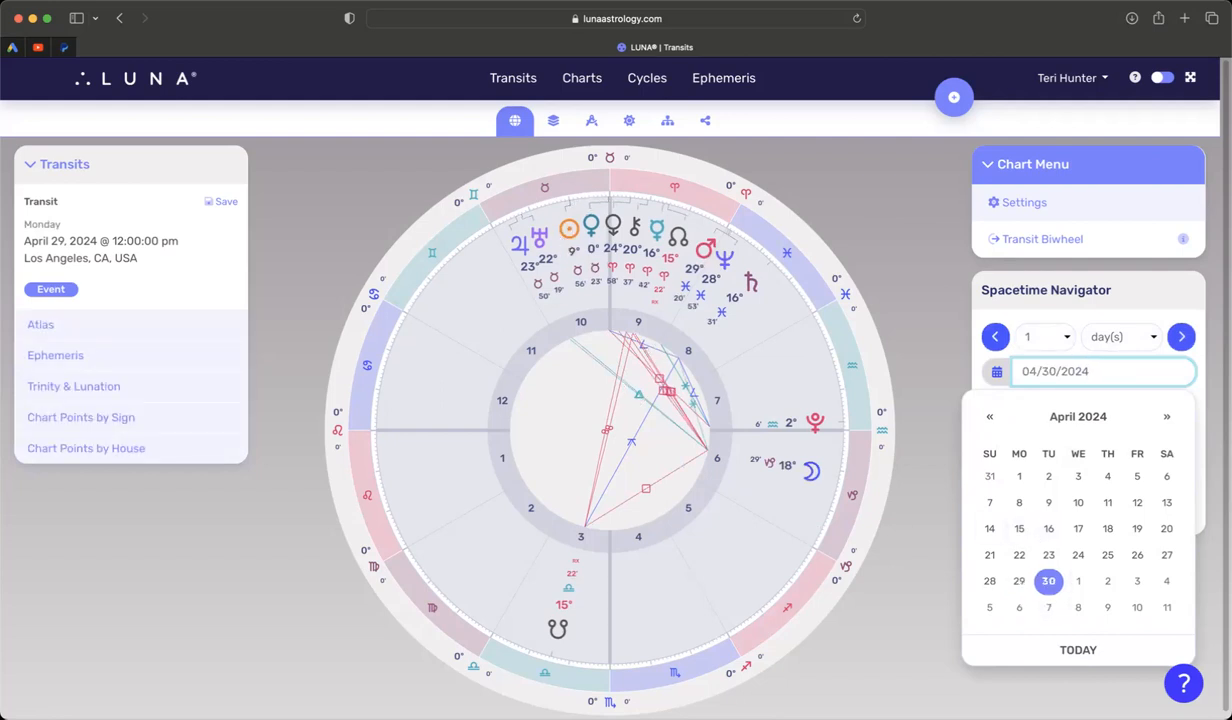
click(1181, 336)
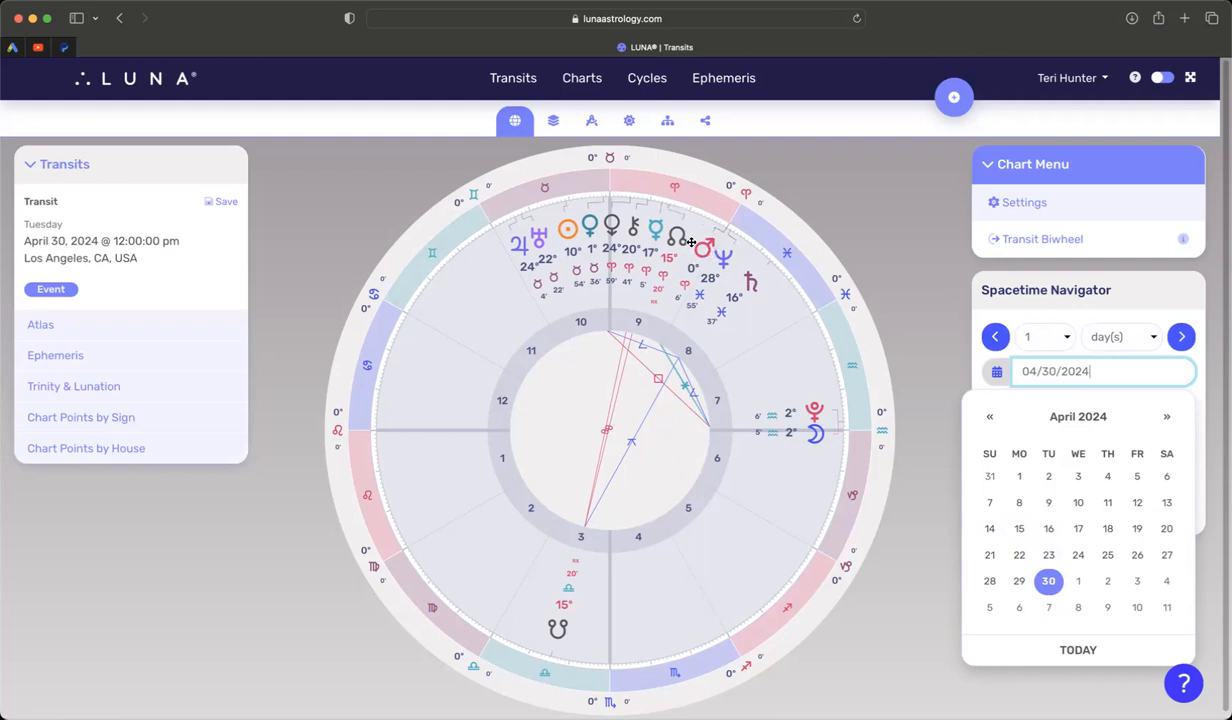
mouse_move(688, 275)
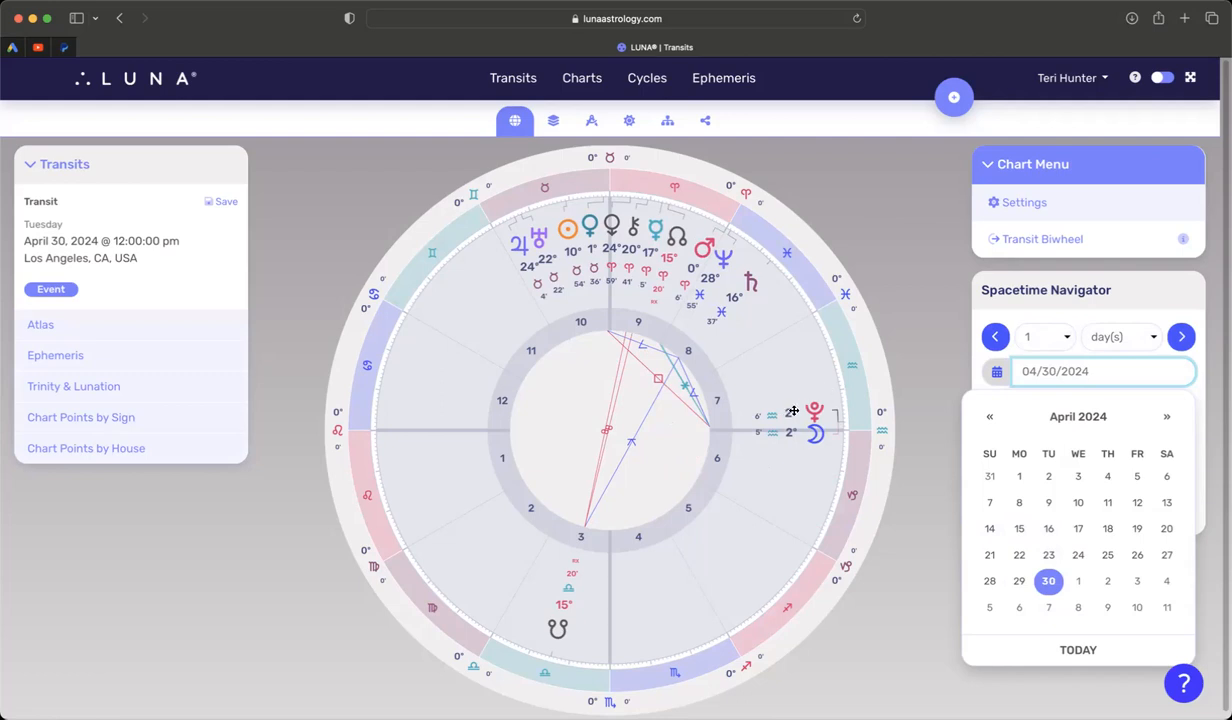
mouse_move(518, 267)
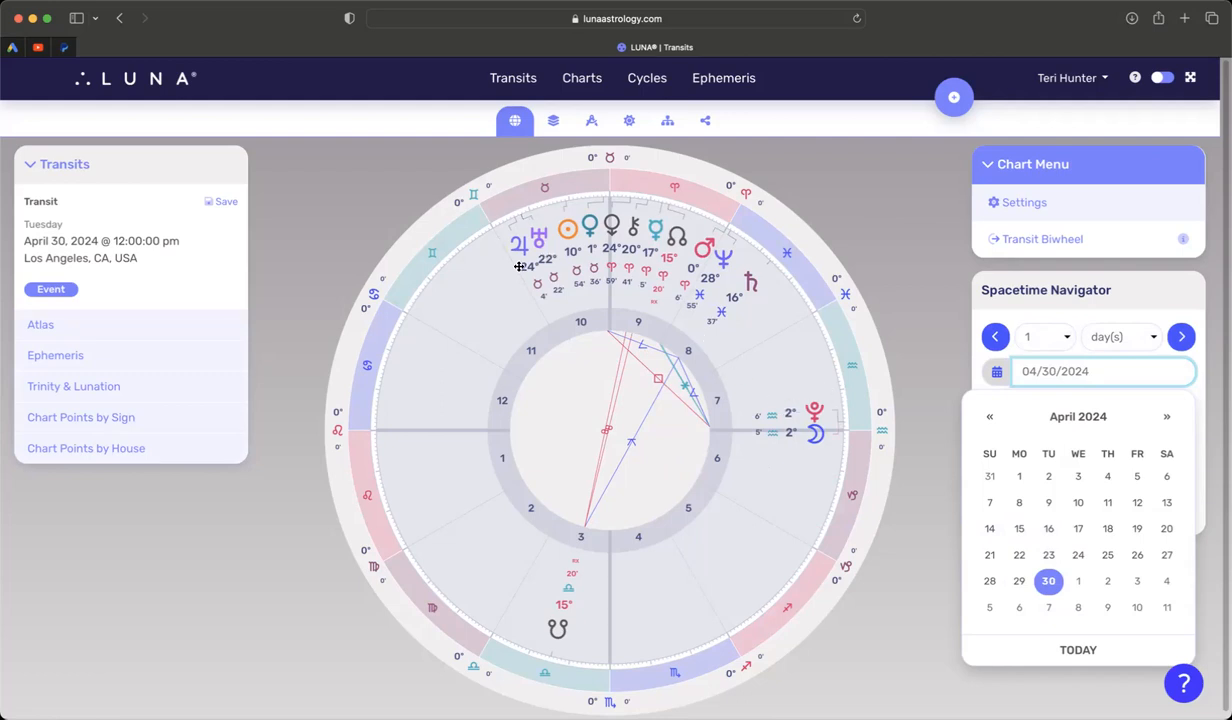
mouse_move(564, 260)
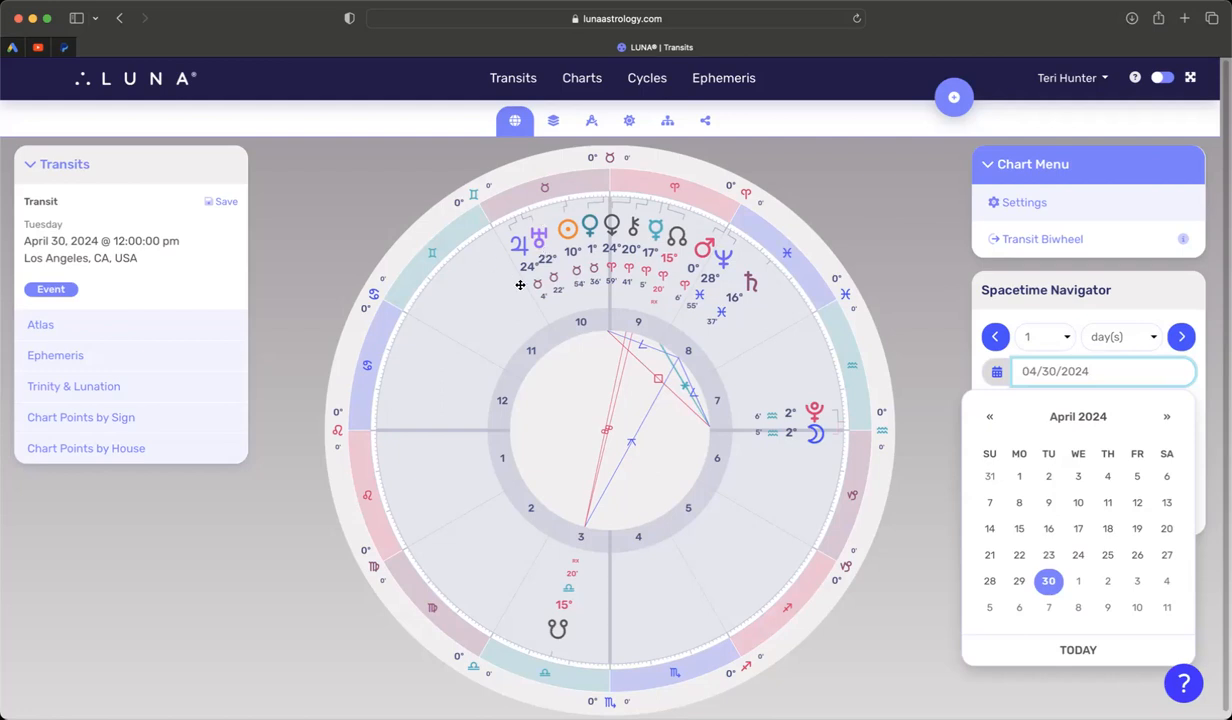
mouse_move(531, 292)
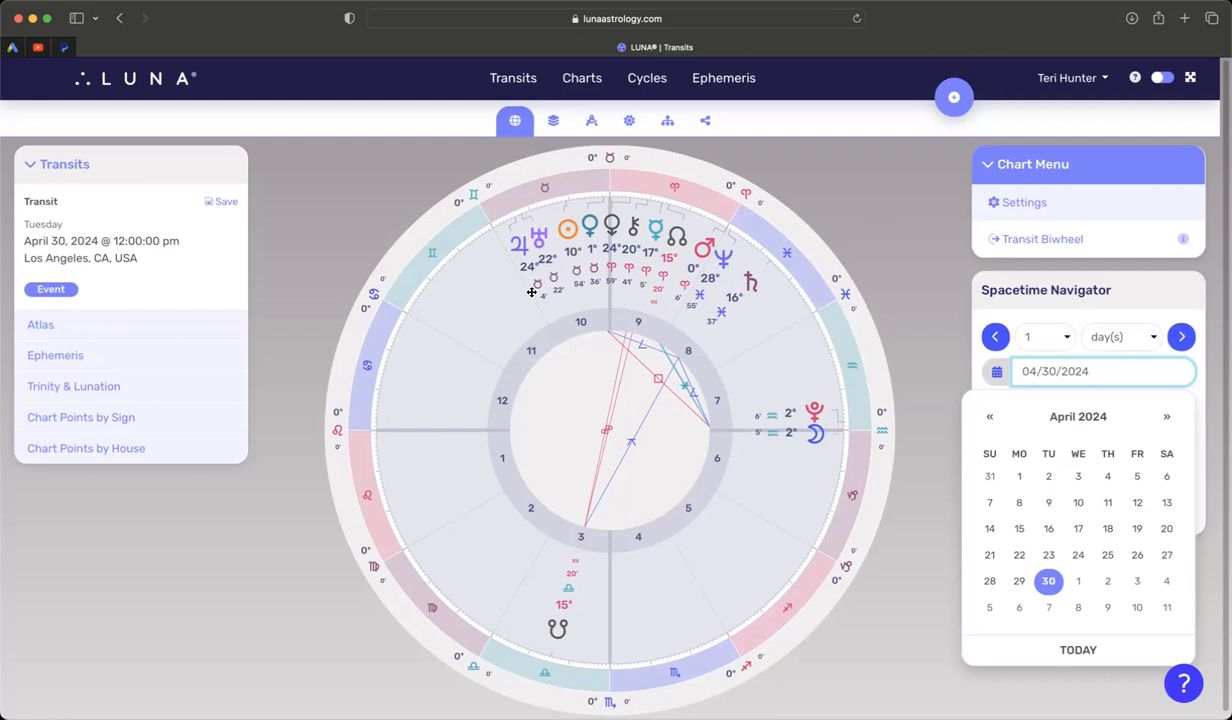